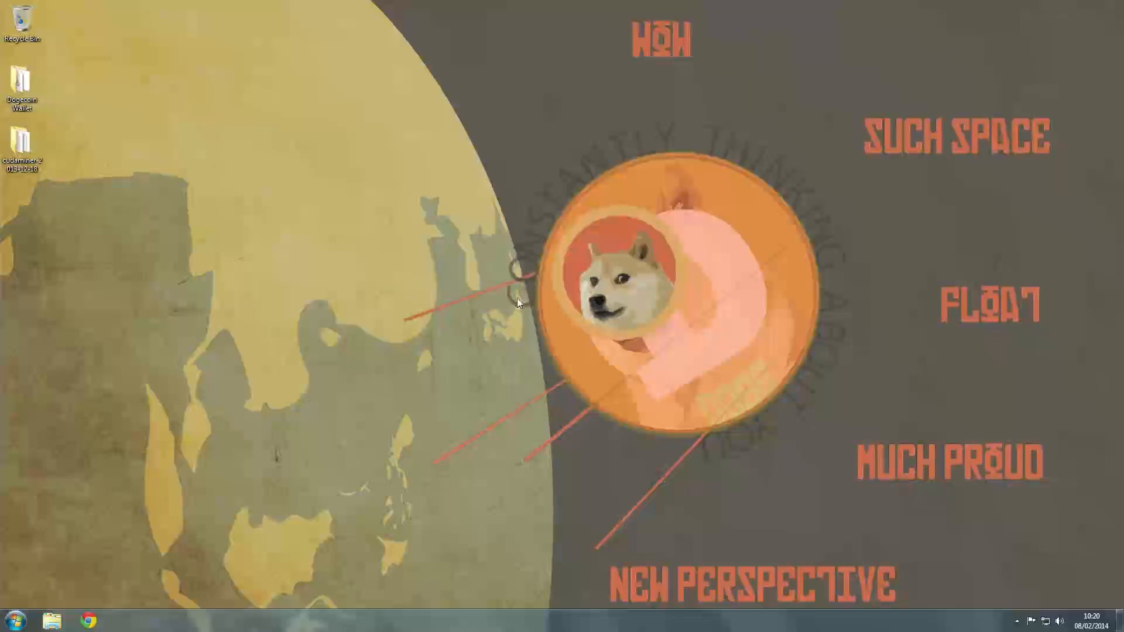
mouse_move(467, 272)
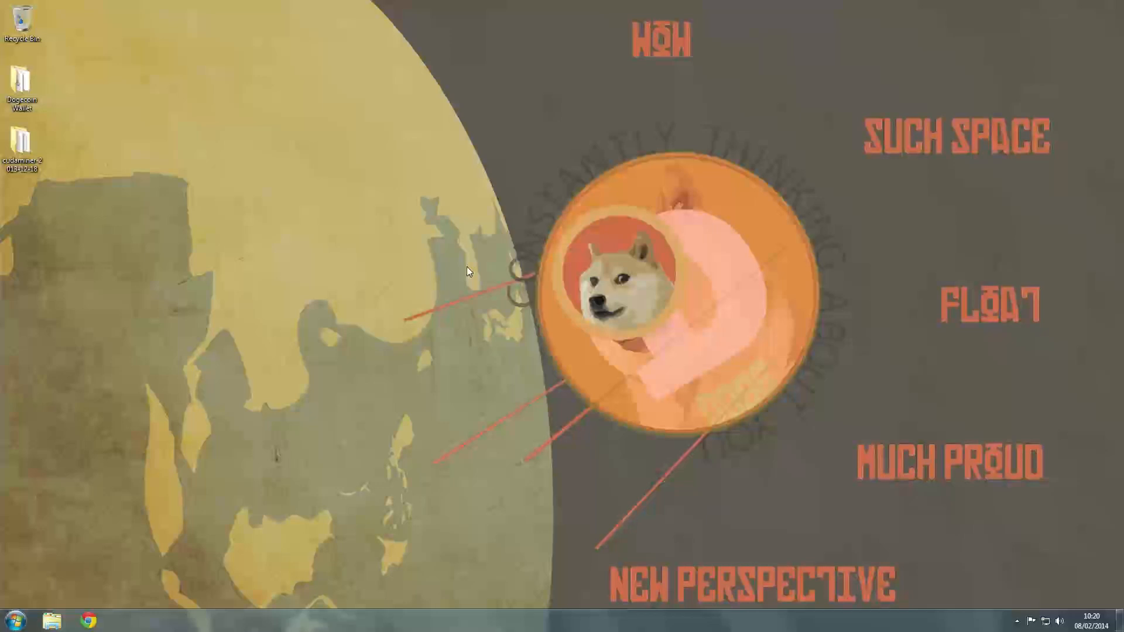
mouse_move(541, 313)
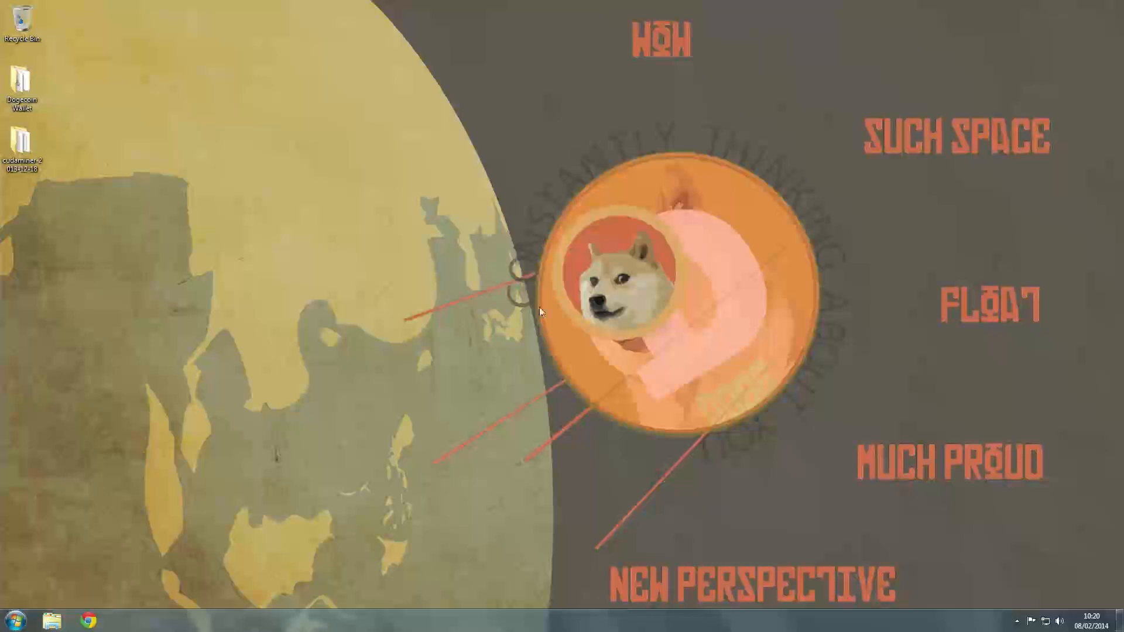
mouse_move(455, 312)
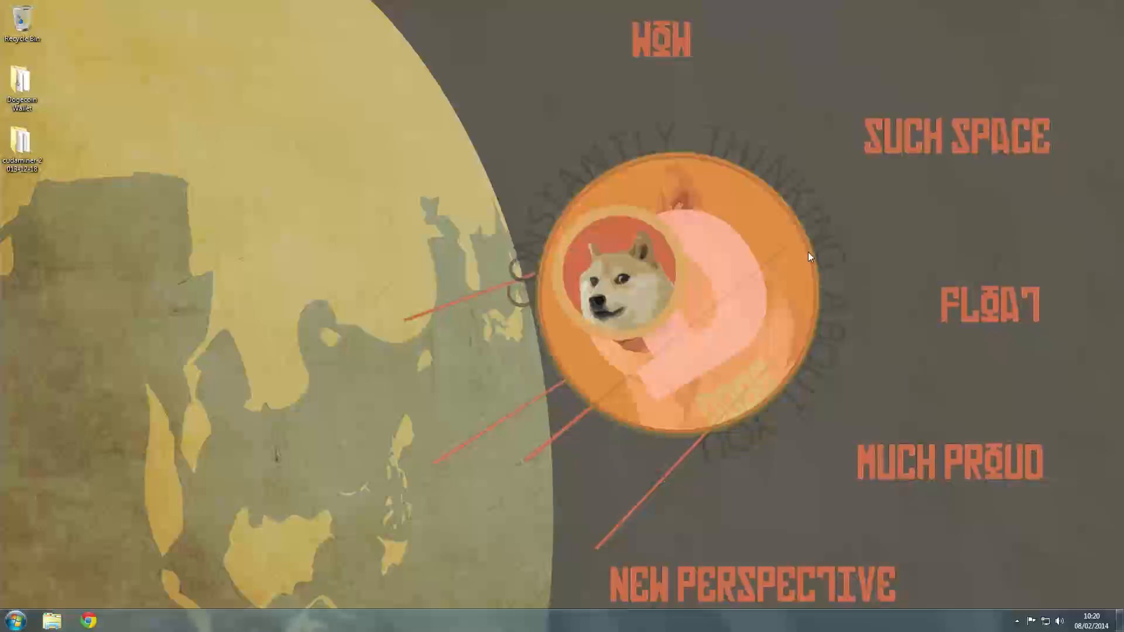
mouse_move(513, 327)
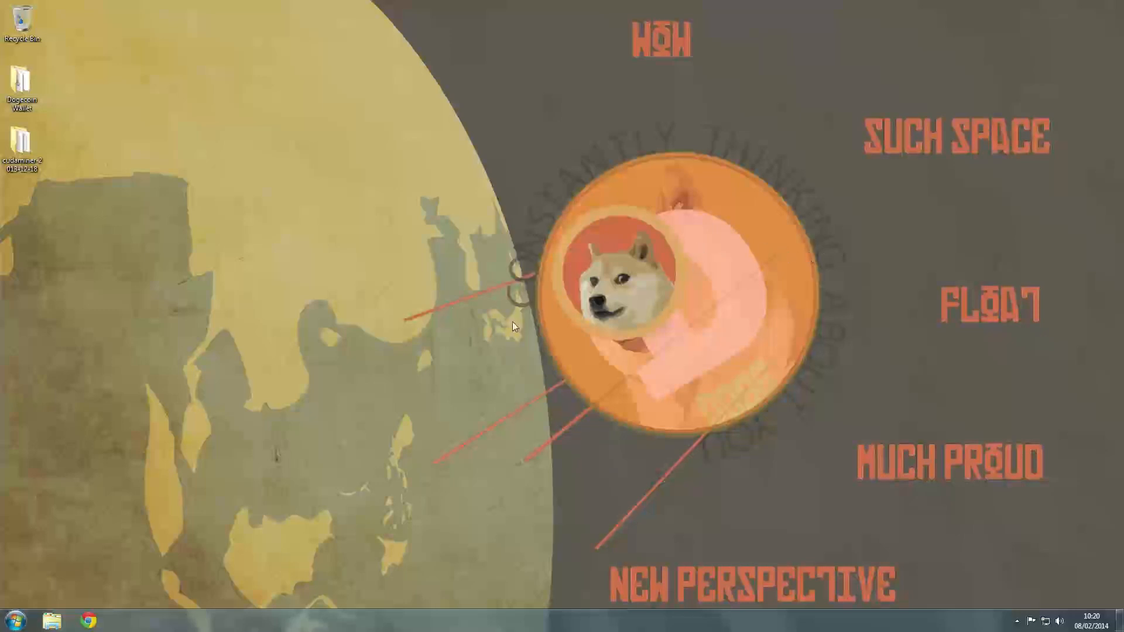
mouse_move(506, 309)
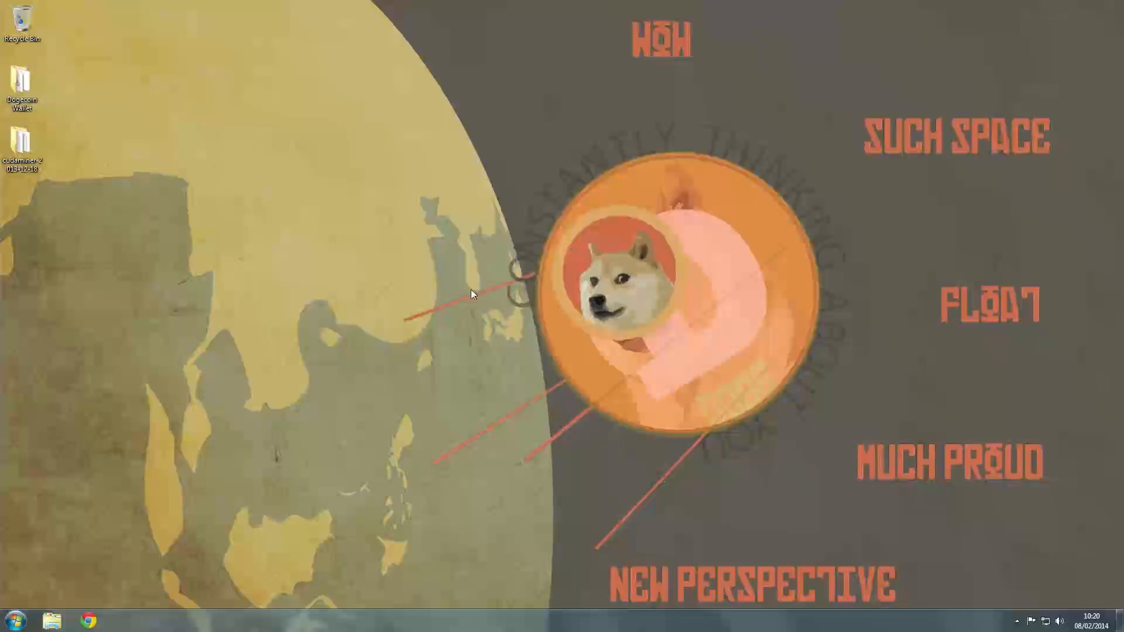
mouse_move(482, 281)
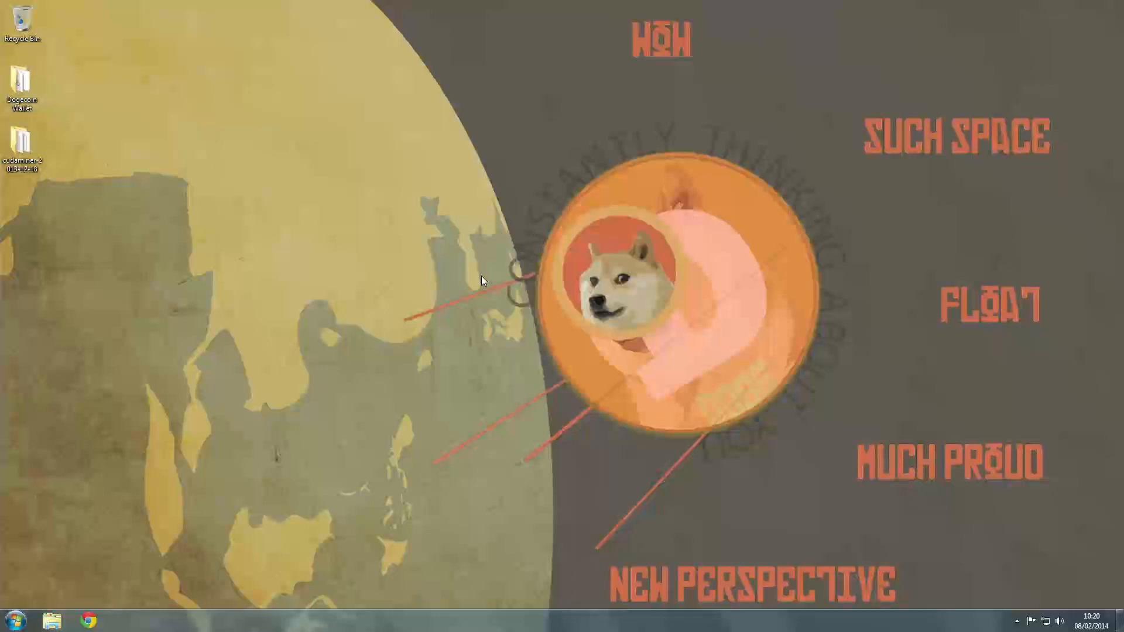
mouse_move(455, 322)
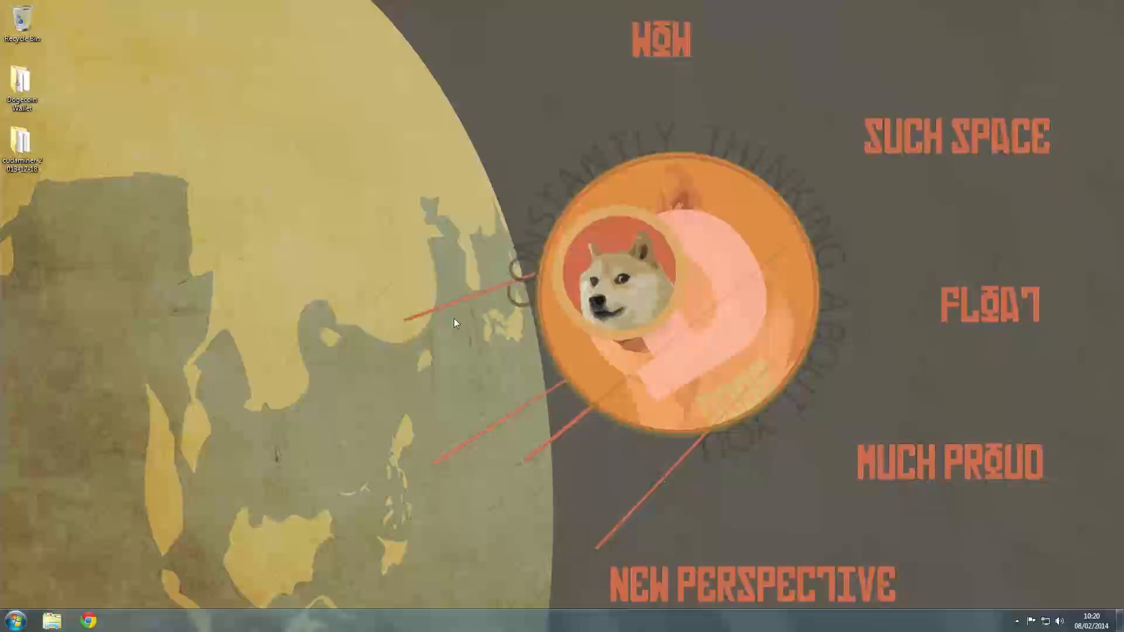
mouse_move(451, 301)
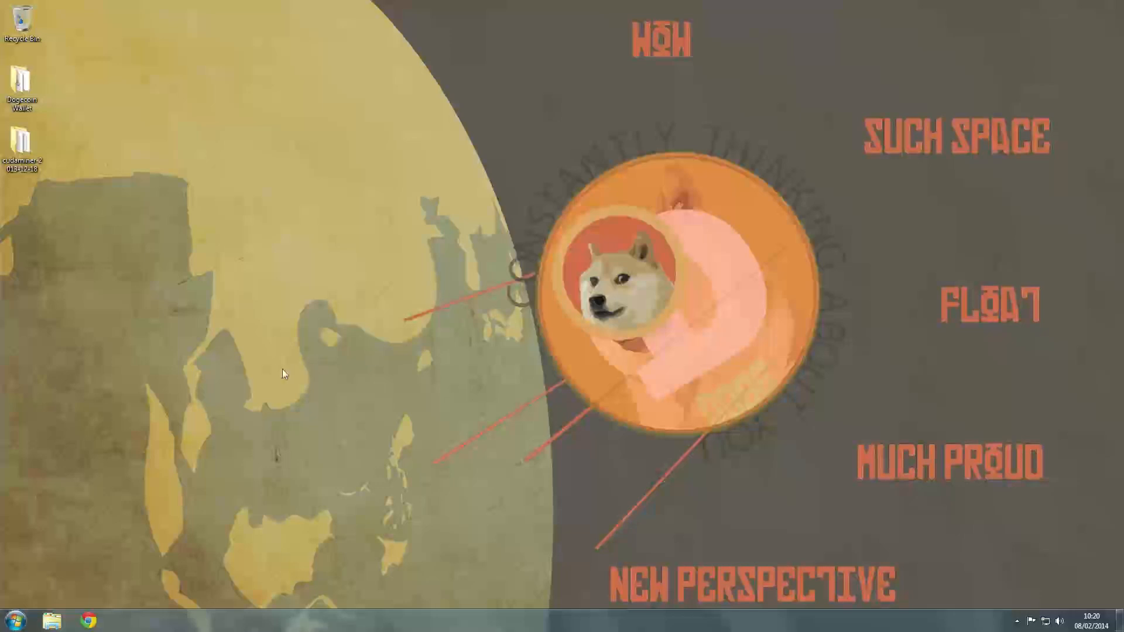
mouse_move(240, 410)
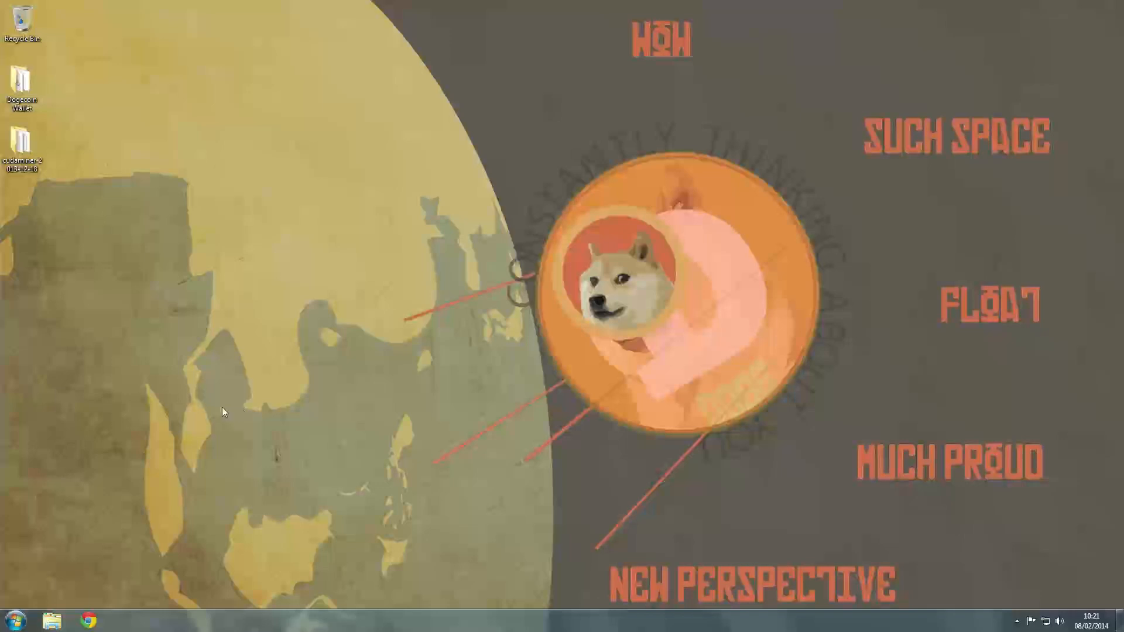
mouse_move(171, 423)
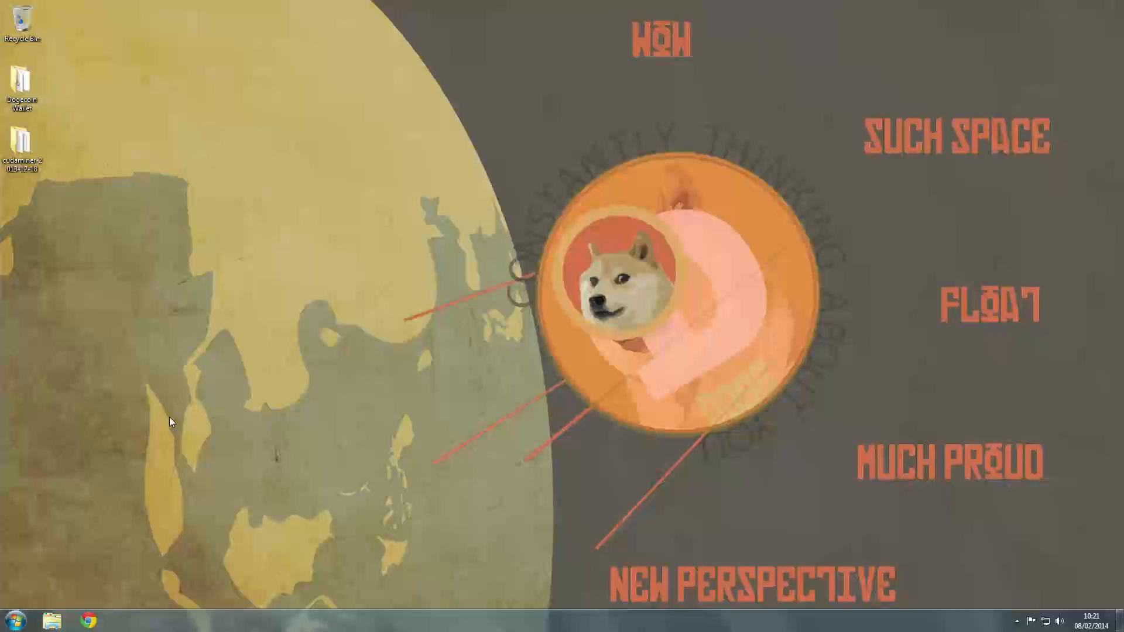
mouse_move(37, 564)
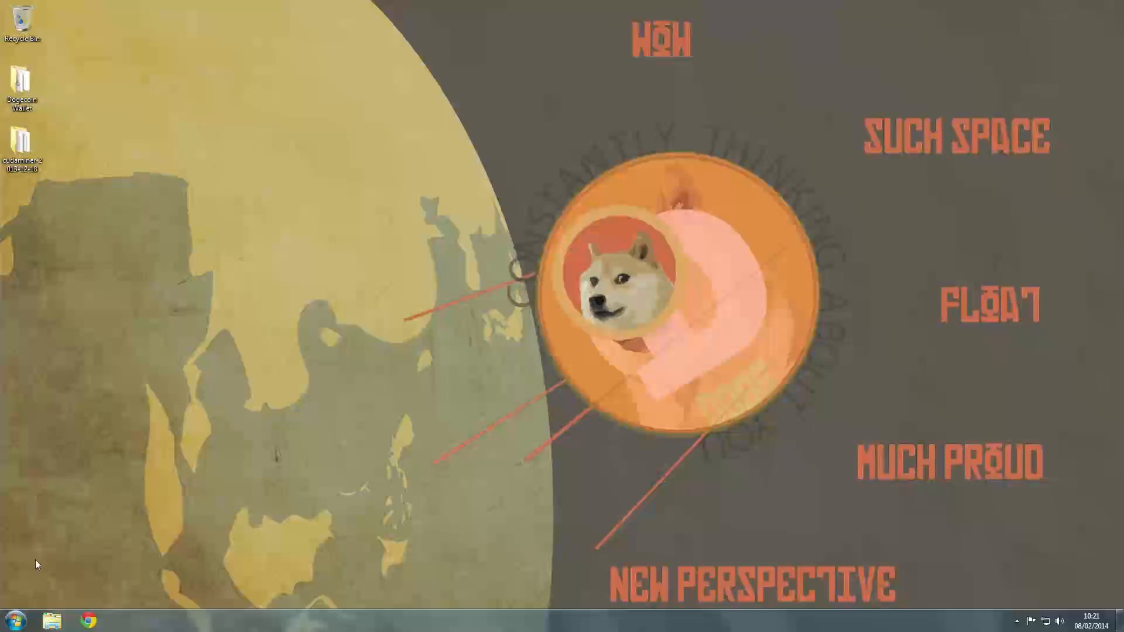
mouse_move(129, 434)
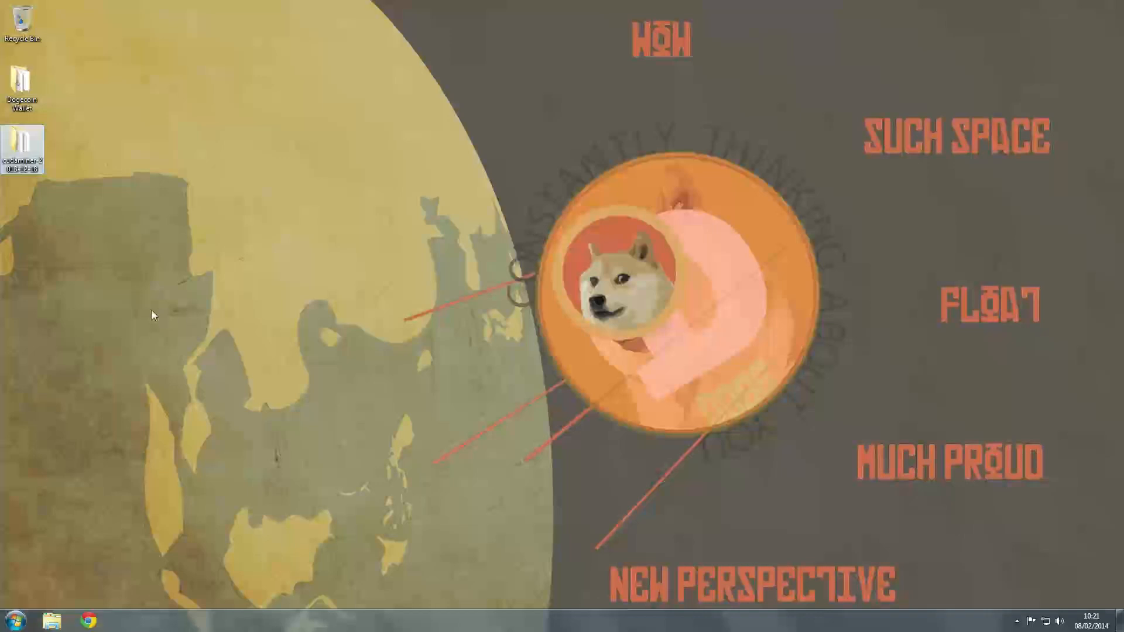
mouse_move(89, 445)
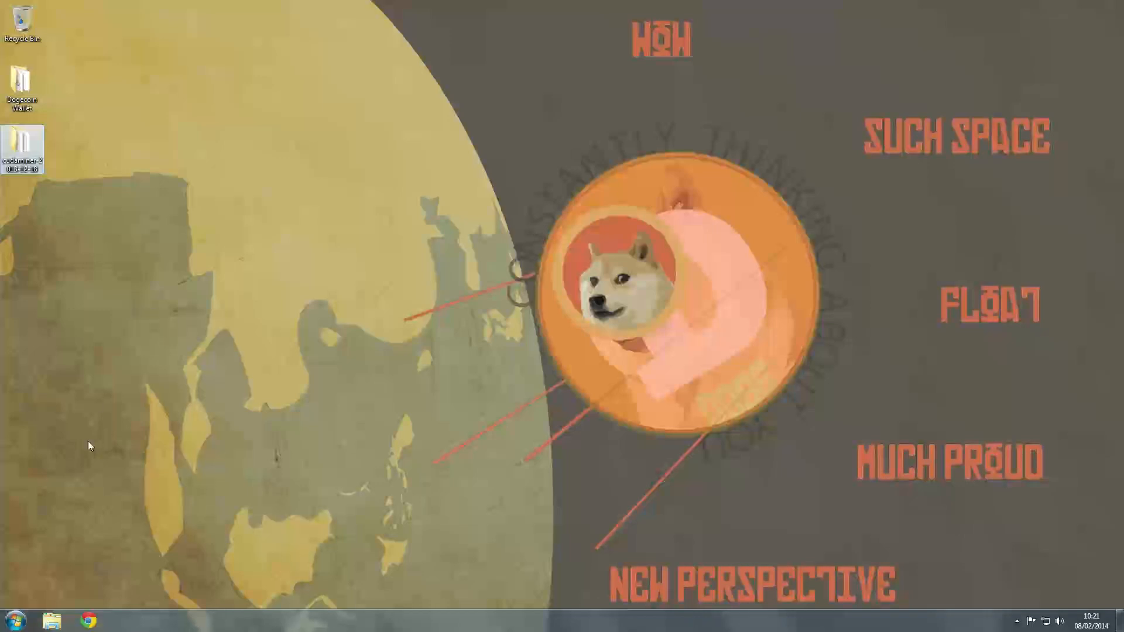
mouse_move(216, 370)
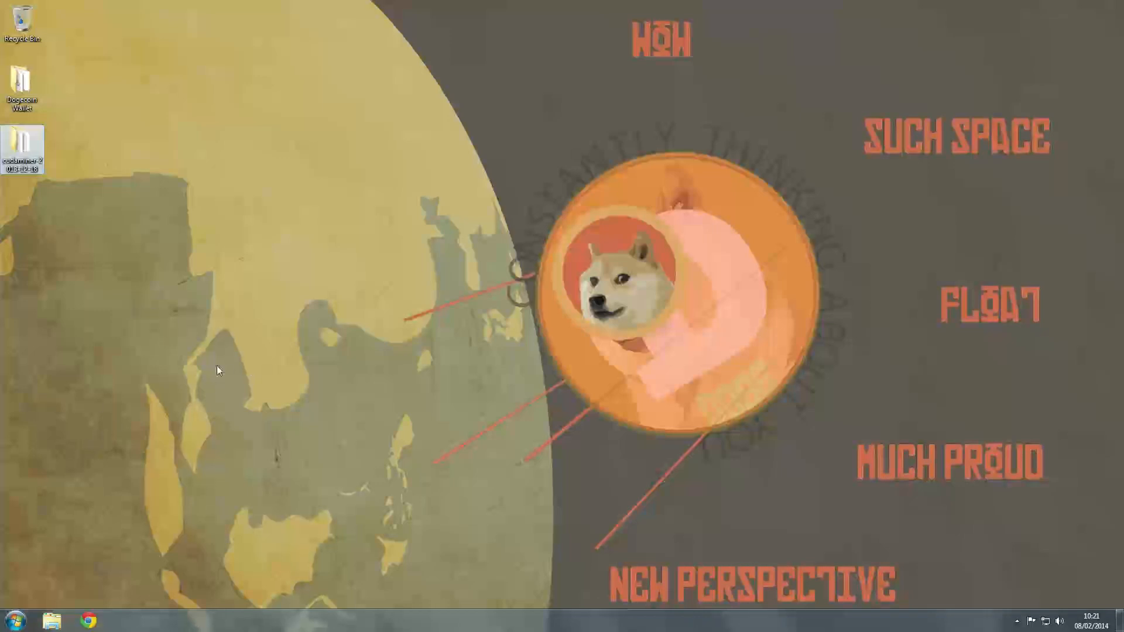
mouse_move(396, 198)
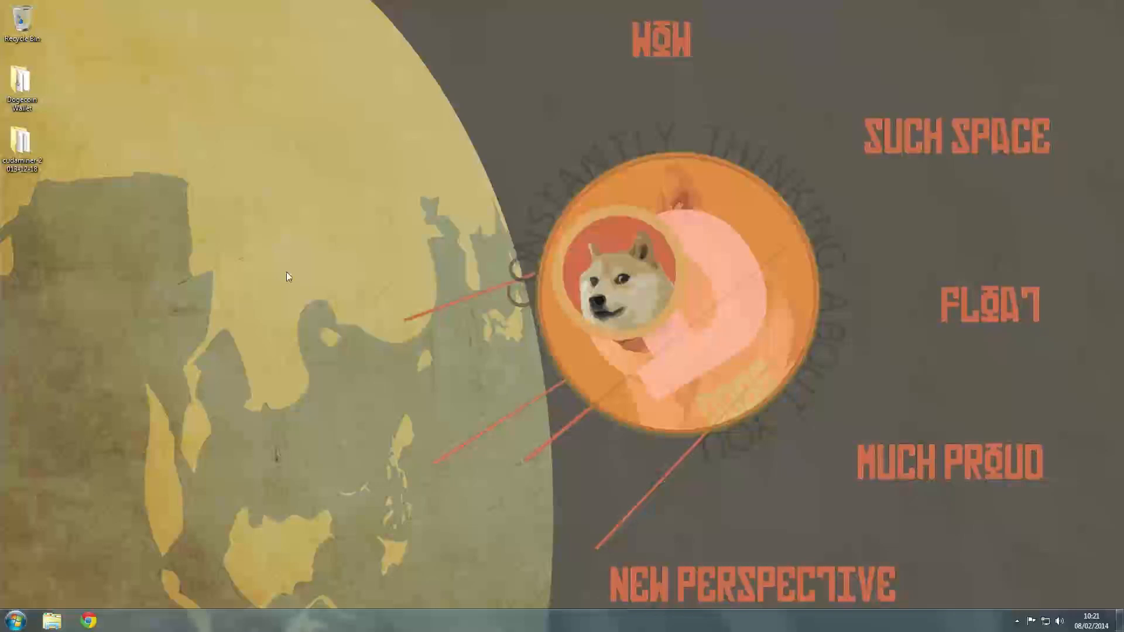
mouse_move(224, 301)
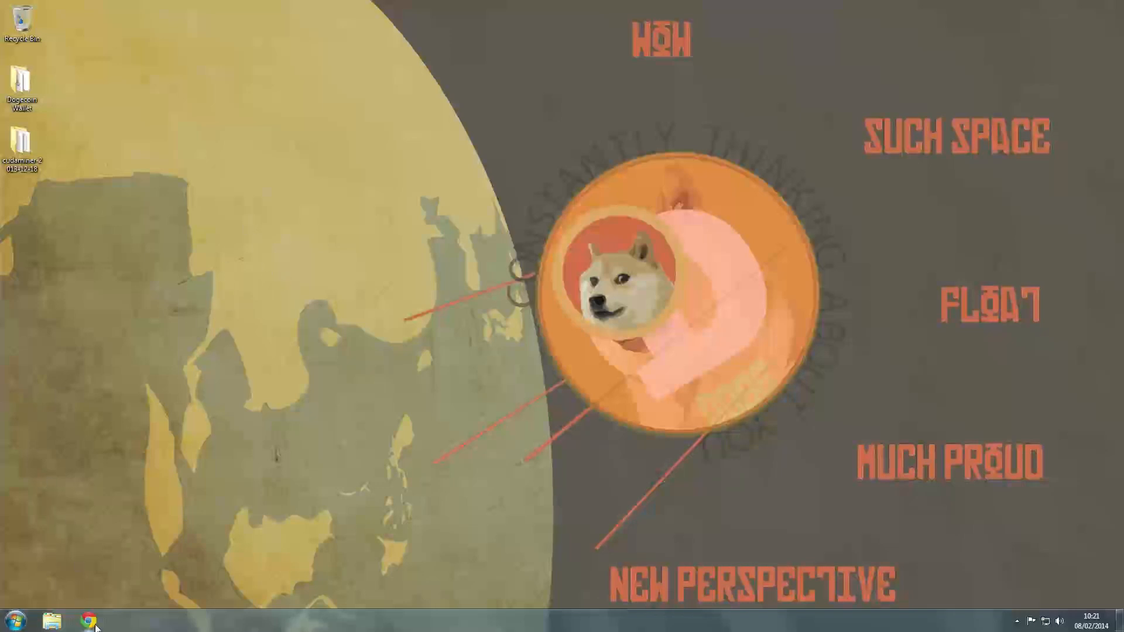
- Search Google for cudaminer and scroll the Bitcointalk [ANN] thread to its release downloads
left_click(89, 616)
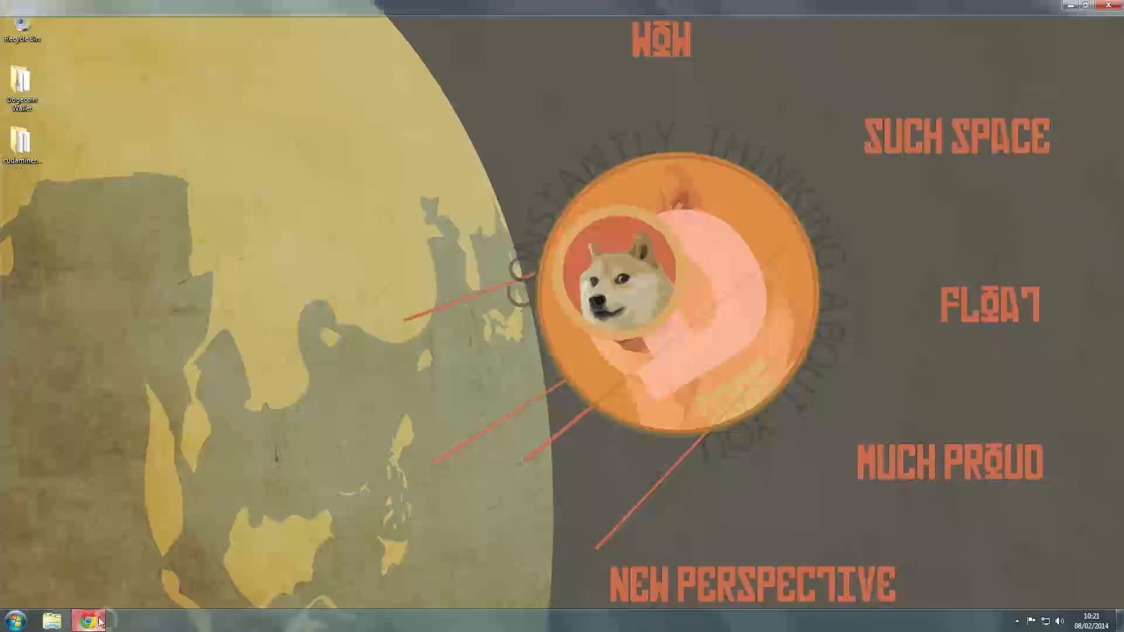
left_click(88, 619)
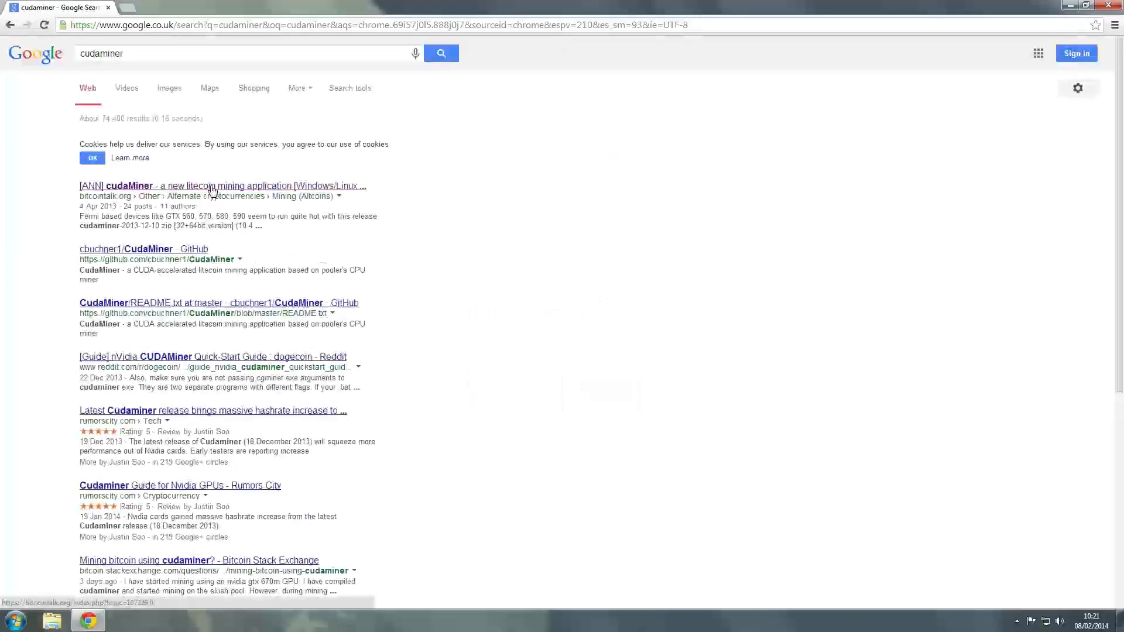
left_click(219, 185)
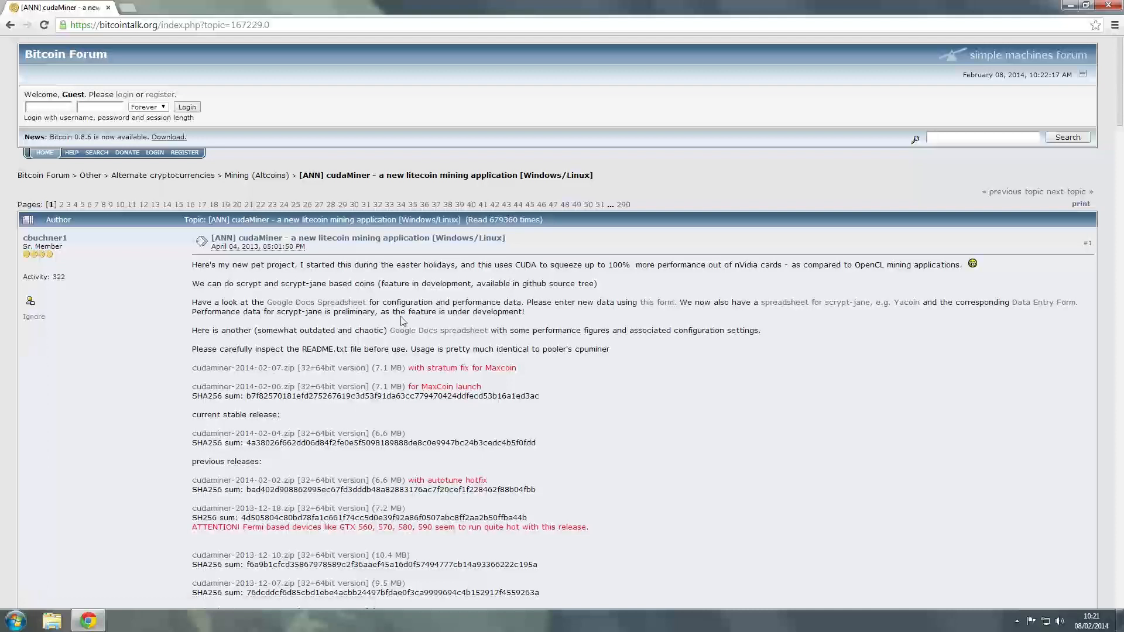
mouse_move(141, 339)
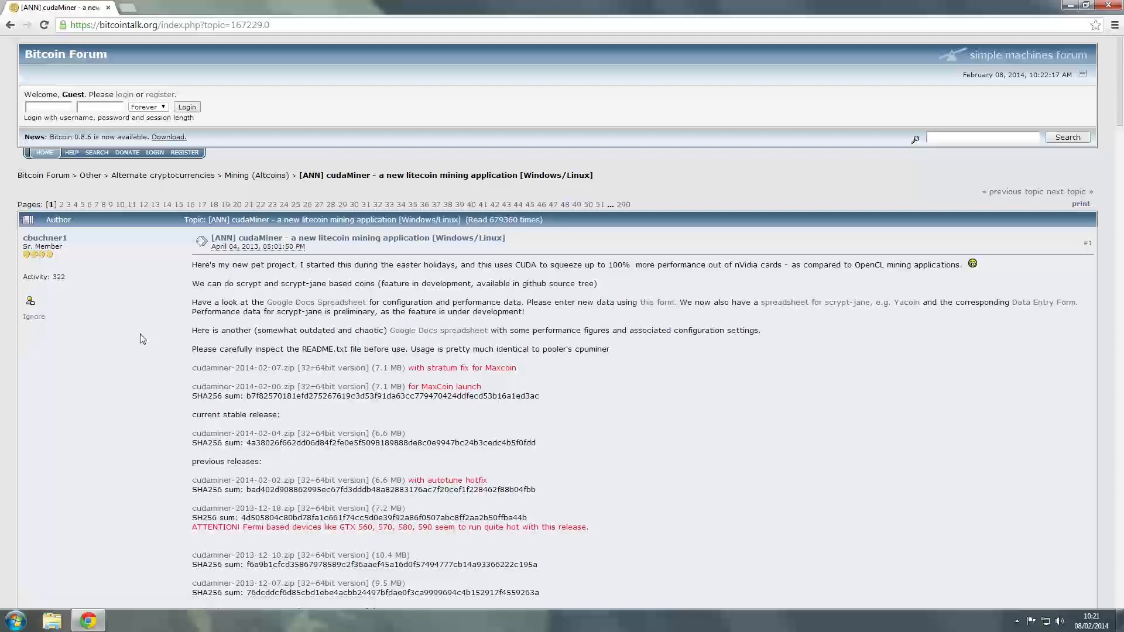
scroll("down", 3)
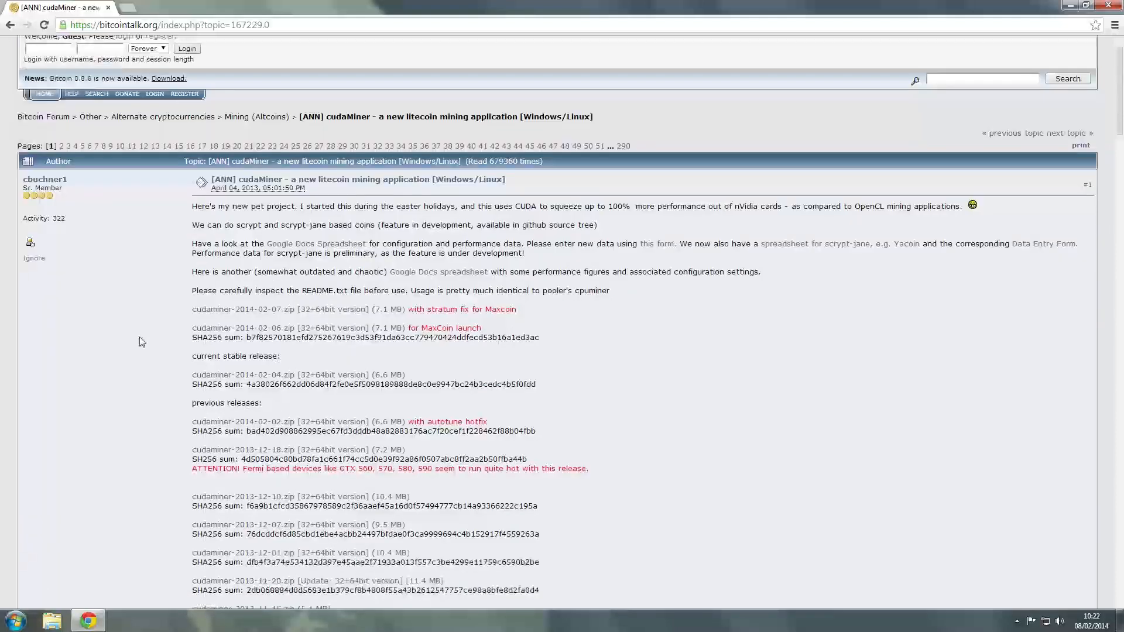
mouse_move(130, 352)
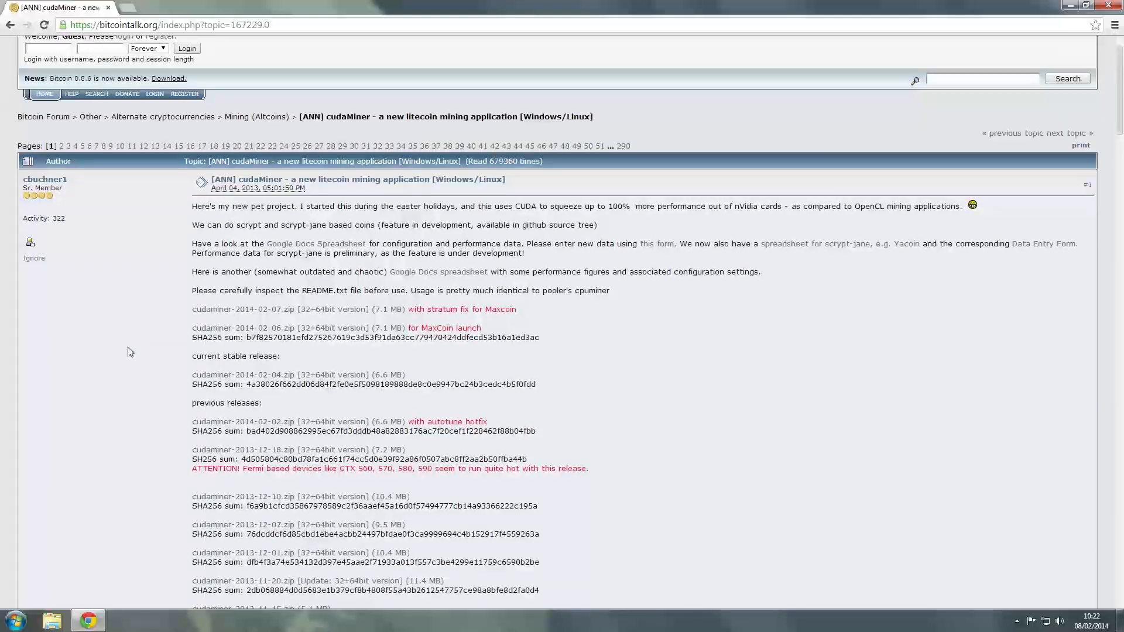
scroll("down", 3)
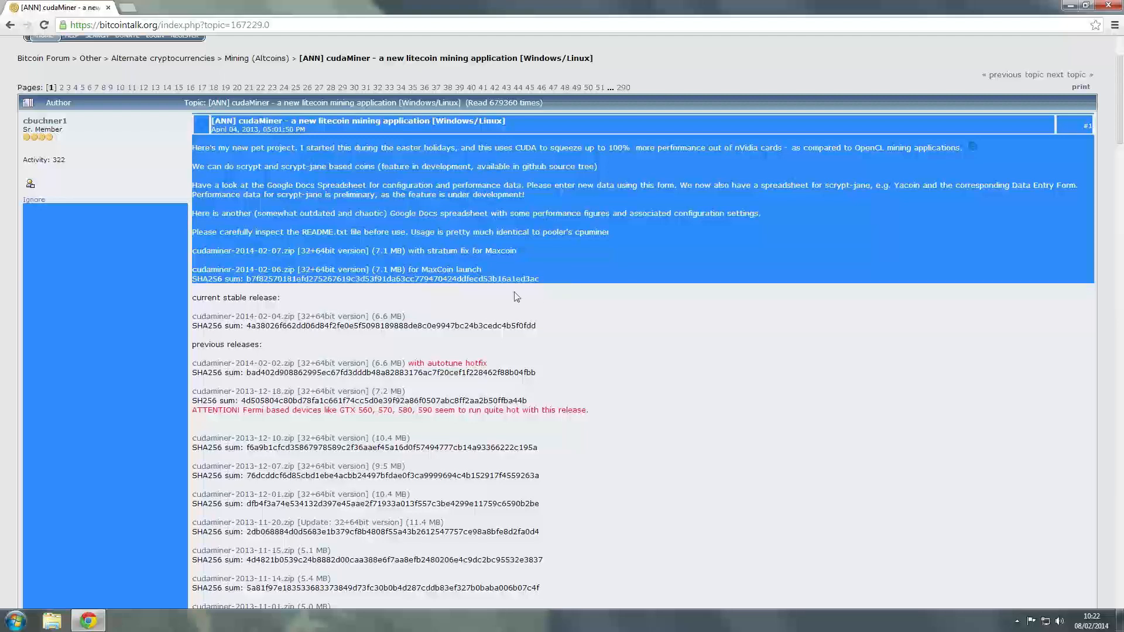
mouse_move(451, 296)
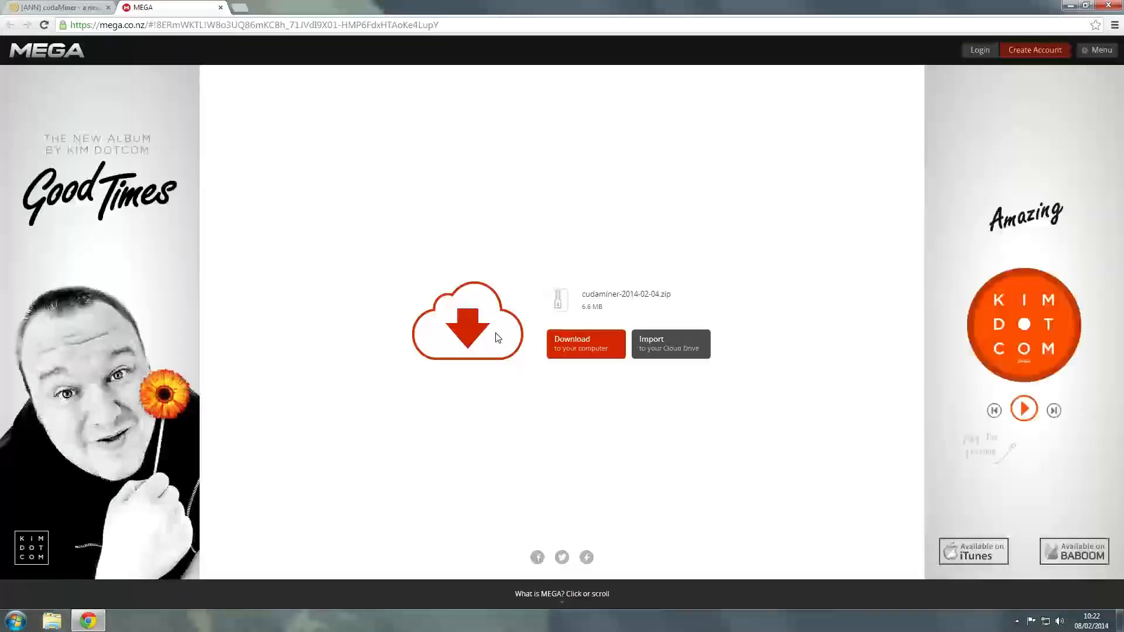
- Download cudaminer-2014-02-04.zip from MEGA and return to the Bitcointalk thread tab
left_click(586, 344)
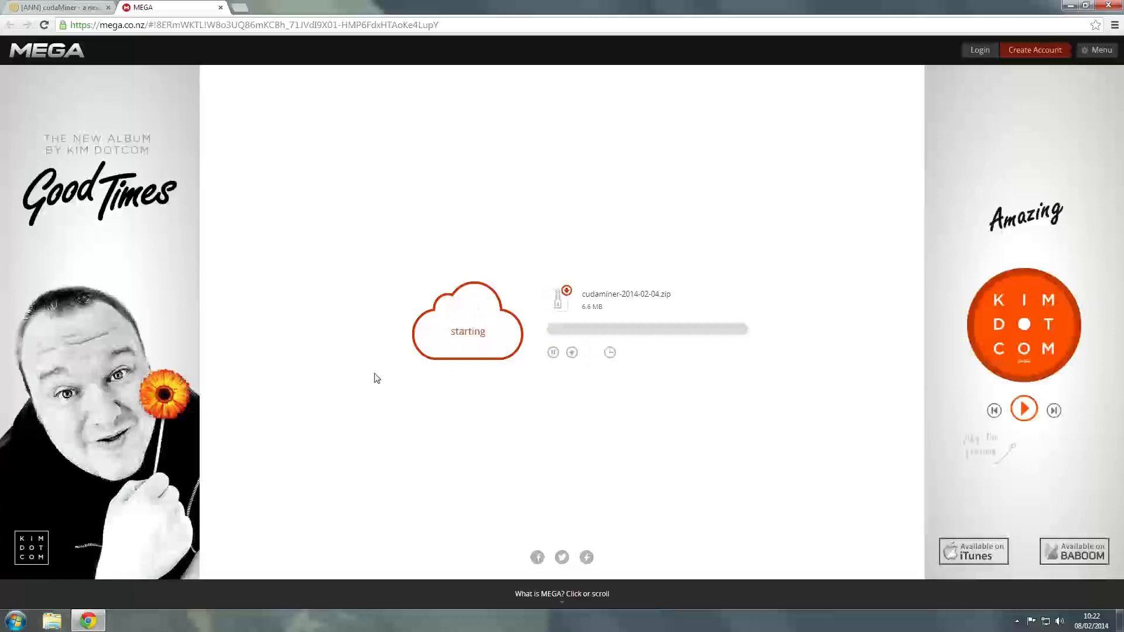
mouse_move(365, 376)
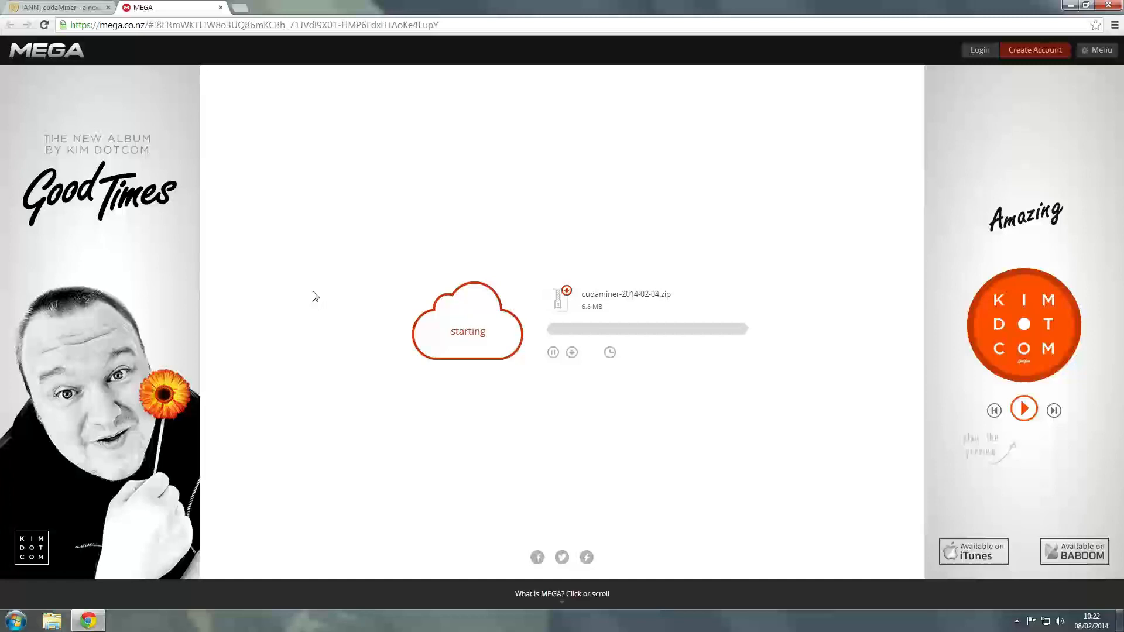
mouse_move(322, 286)
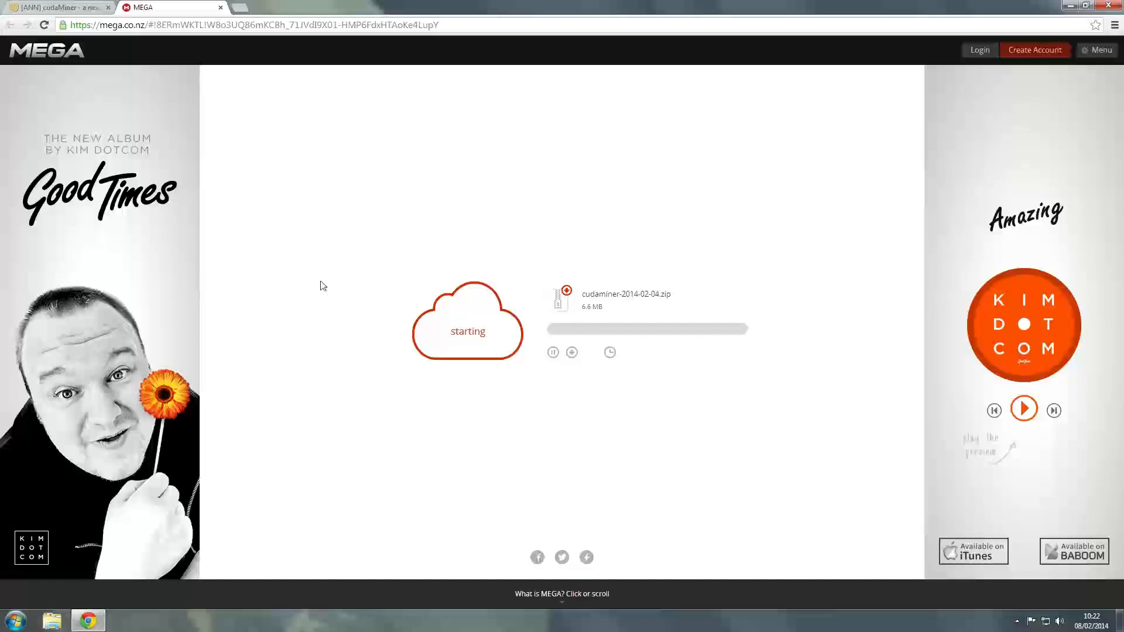
mouse_move(295, 302)
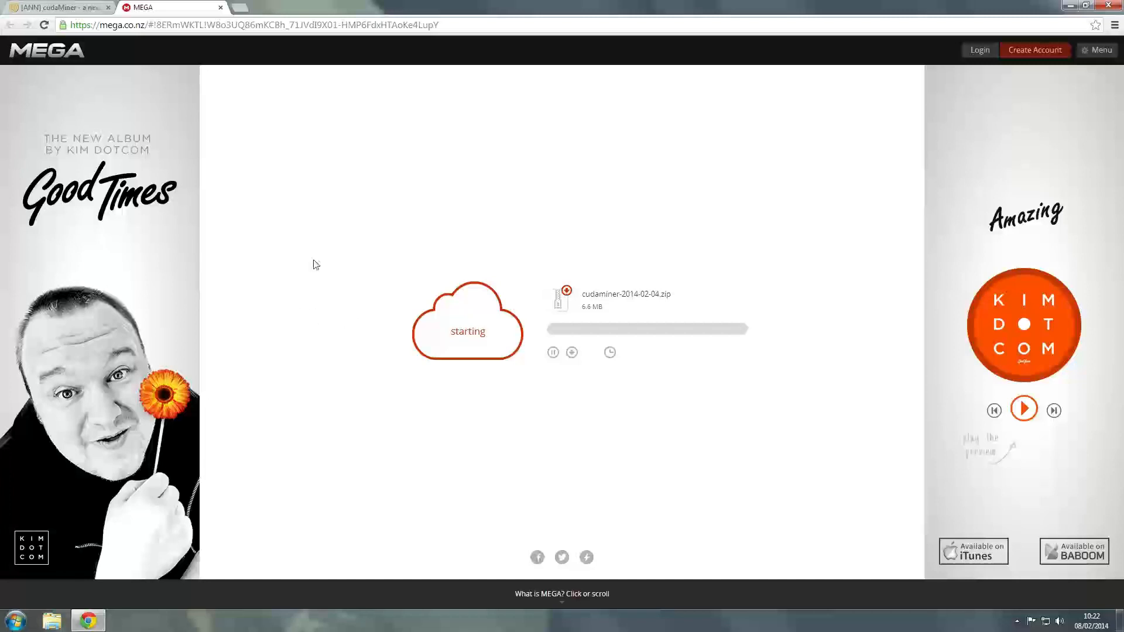
left_click(53, 7)
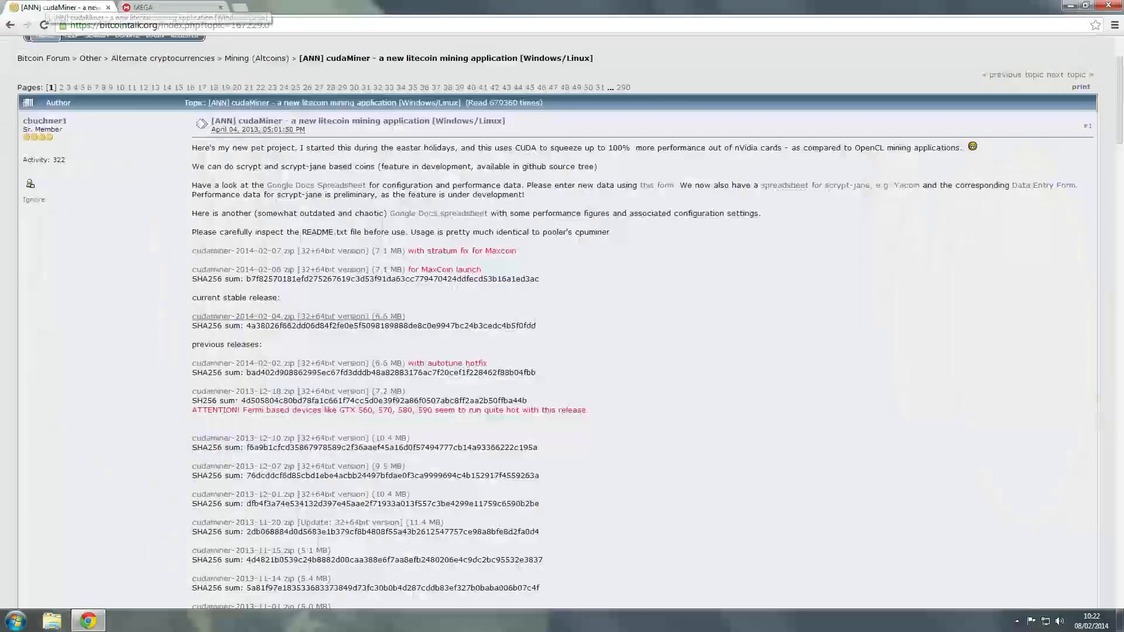
- Snap Chrome aside and open the cudaminer-2013-12-18 x64 folder, bringing up cudaminer's context menu
left_click(1090, 6)
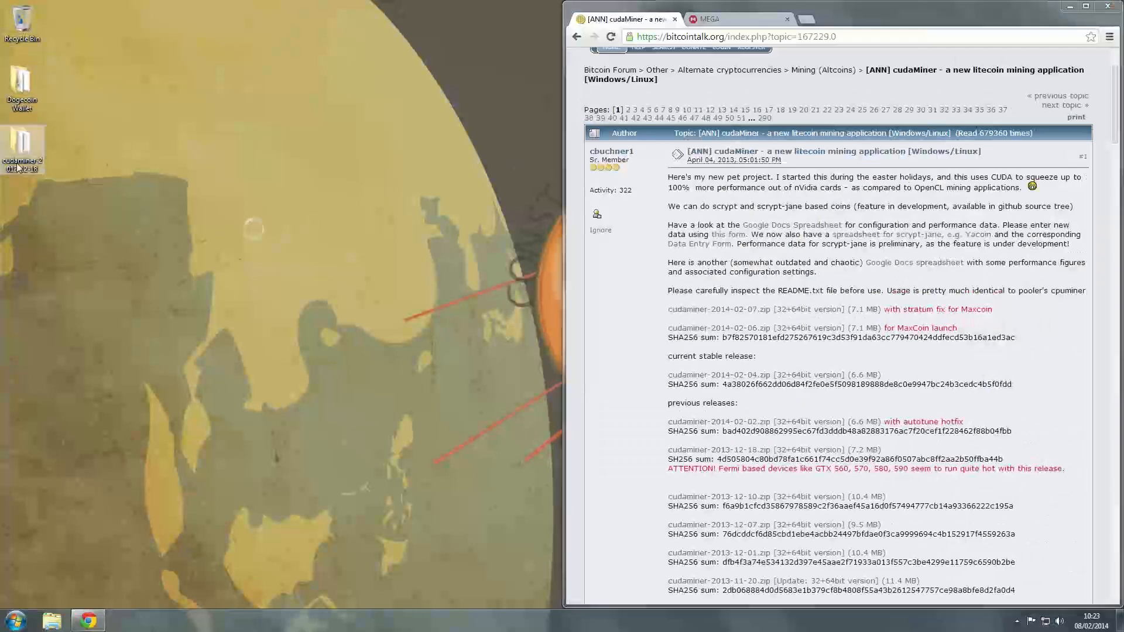
double_click(23, 144)
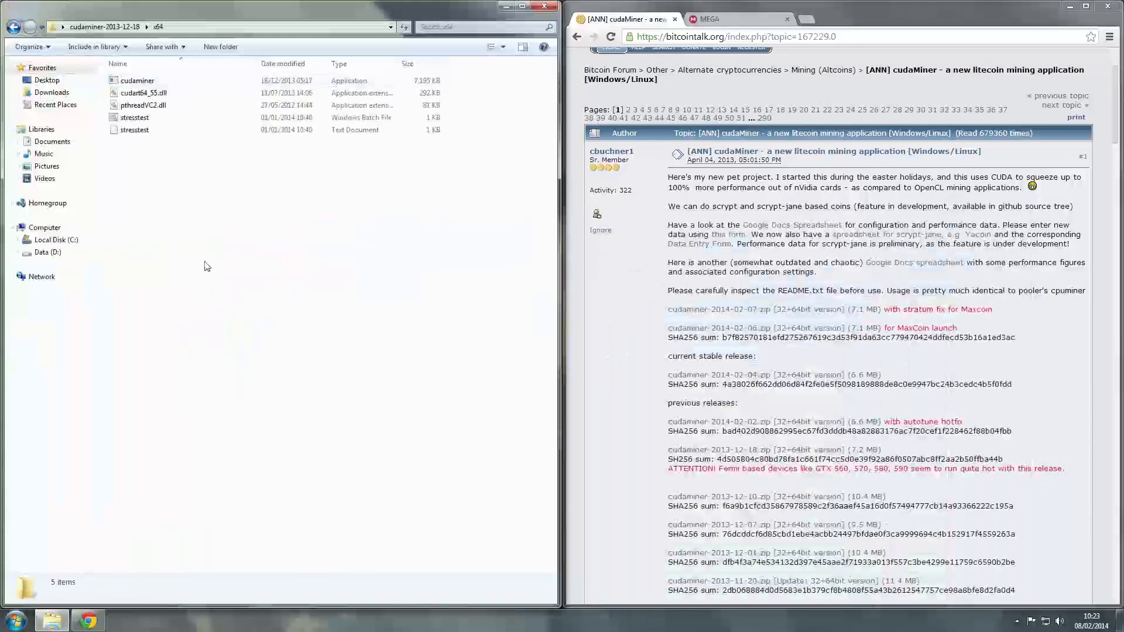
right_click(135, 80)
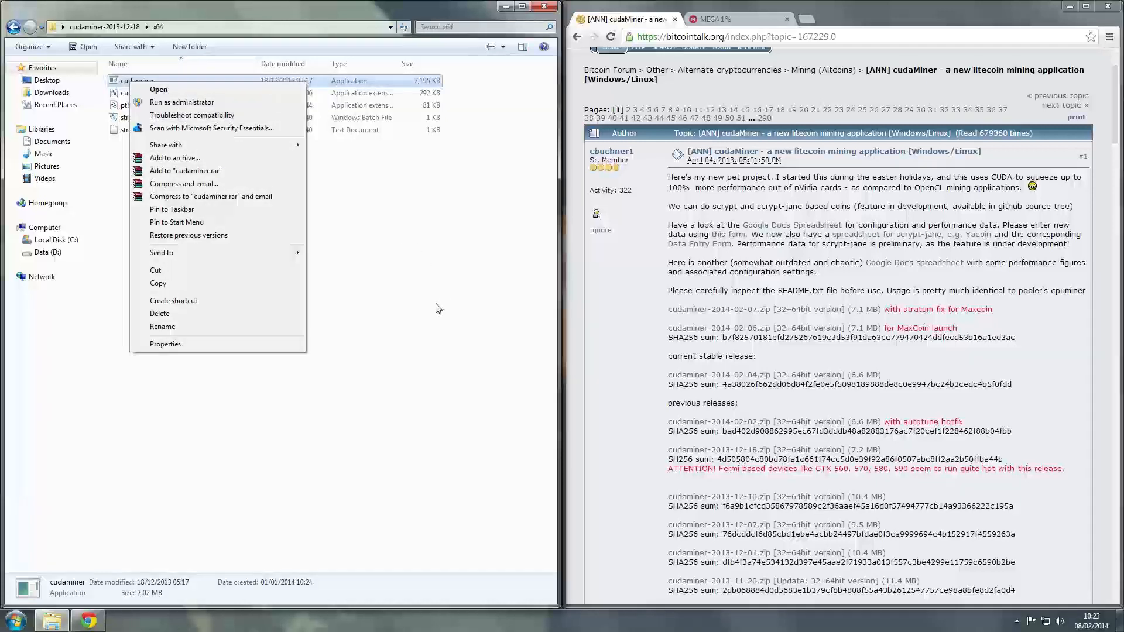
left_click(231, 271)
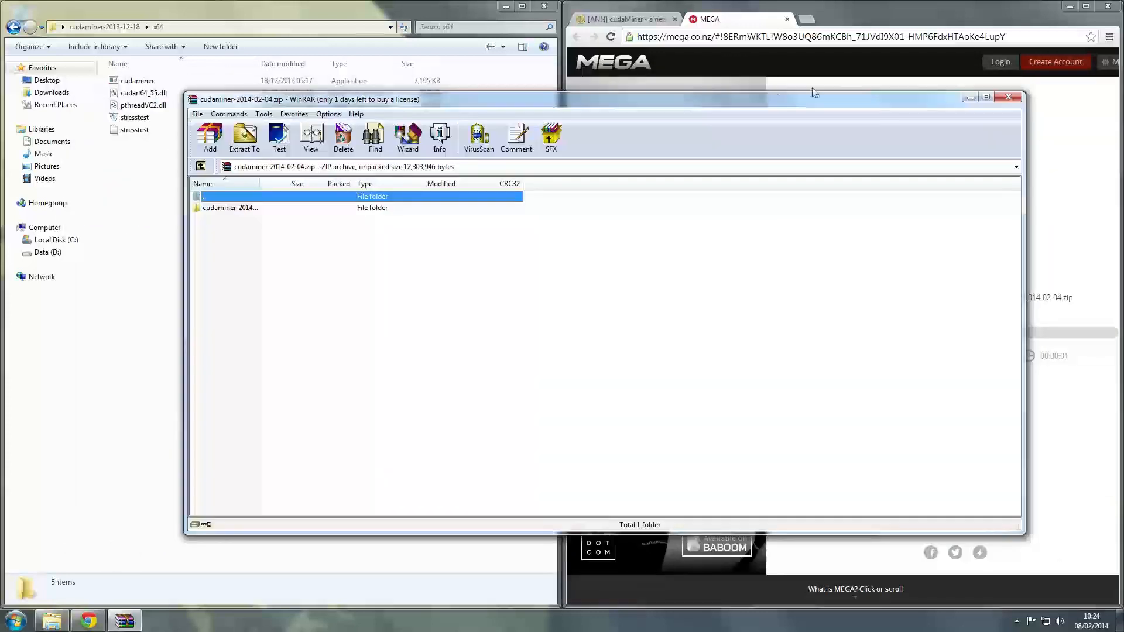
- Bring the Bitcointalk cudaMiner thread back up in Chrome beside WinRAR and scroll it
left_click(629, 19)
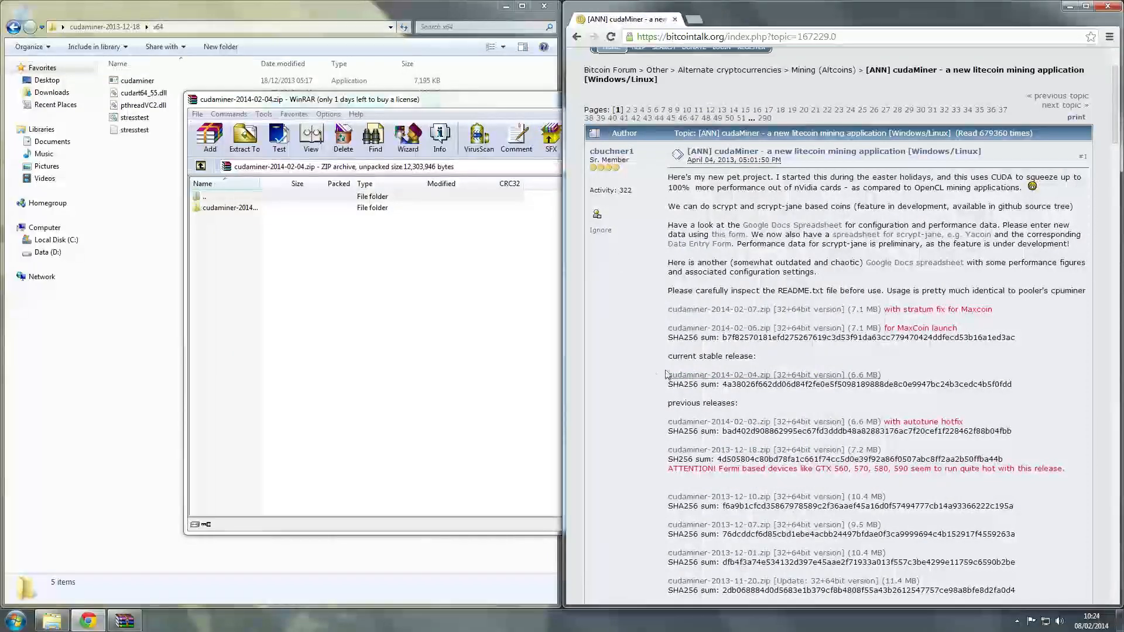
scroll("down", 3)
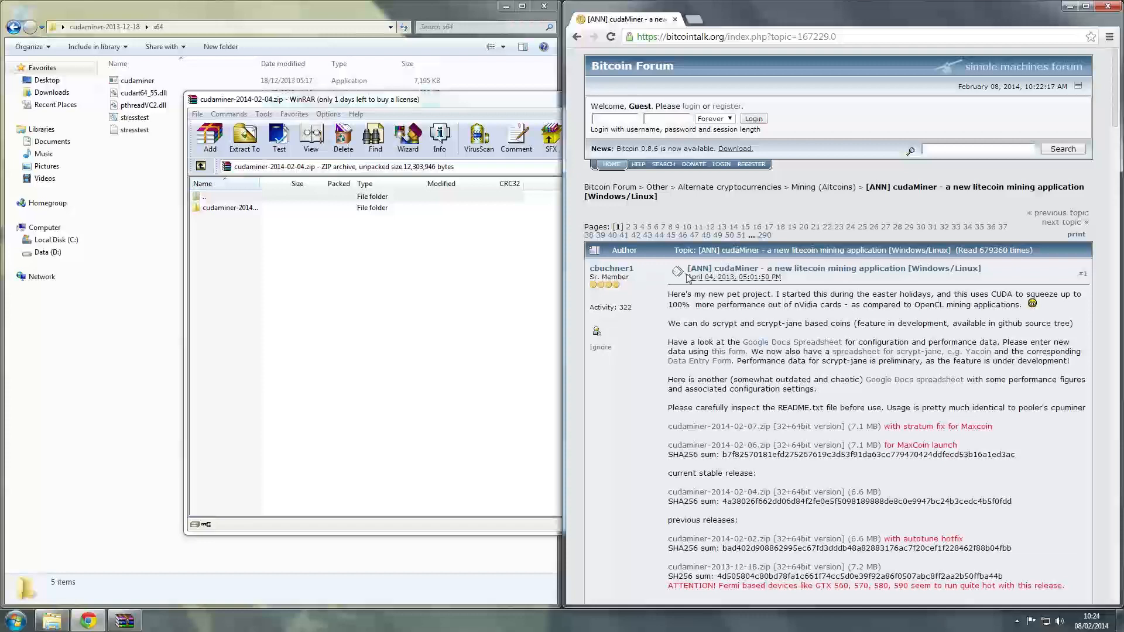
mouse_move(446, 319)
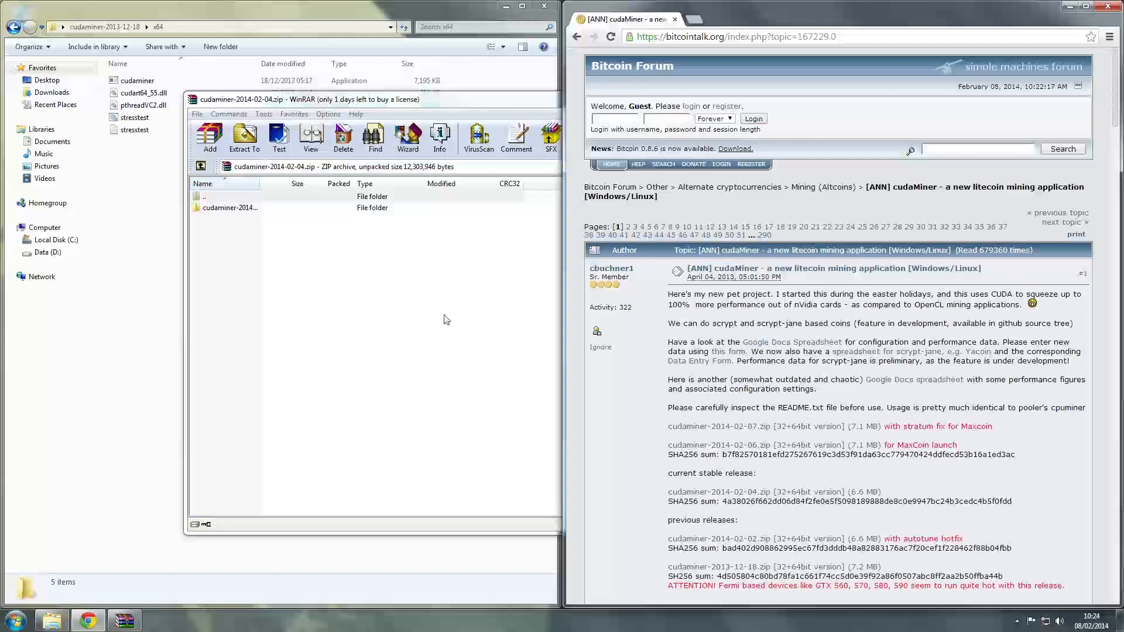
mouse_move(515, 315)
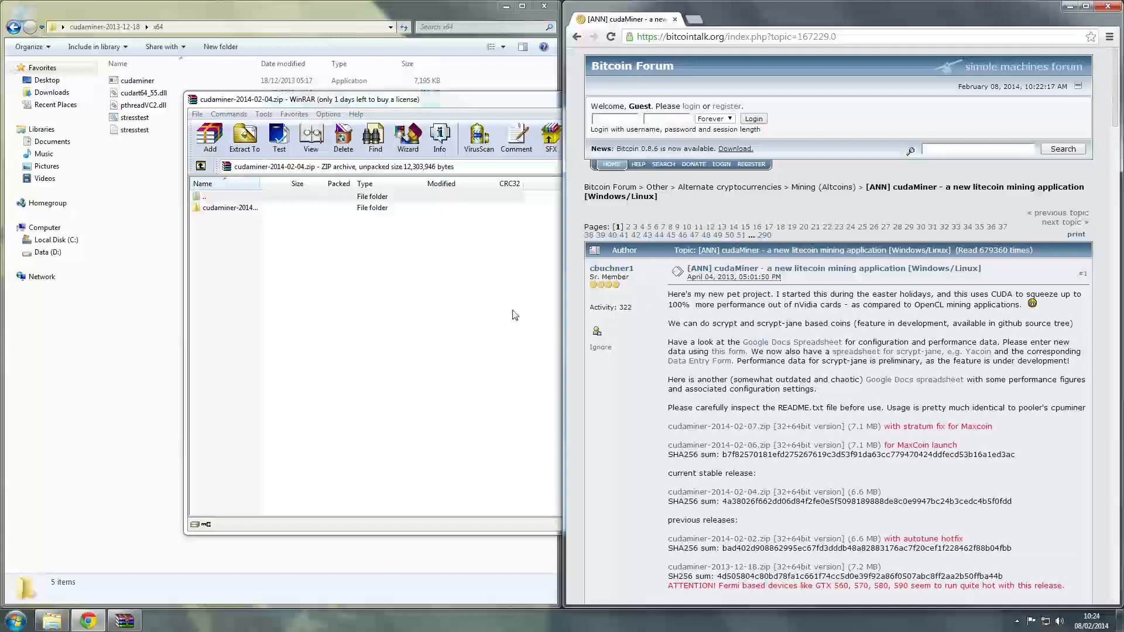
mouse_move(468, 322)
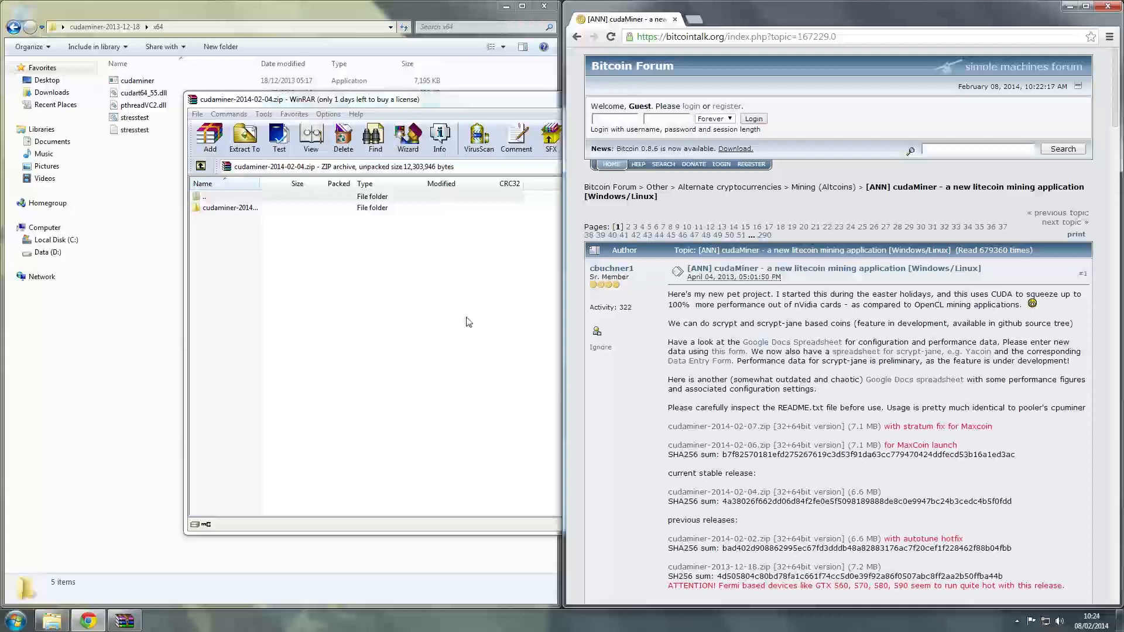
mouse_move(381, 364)
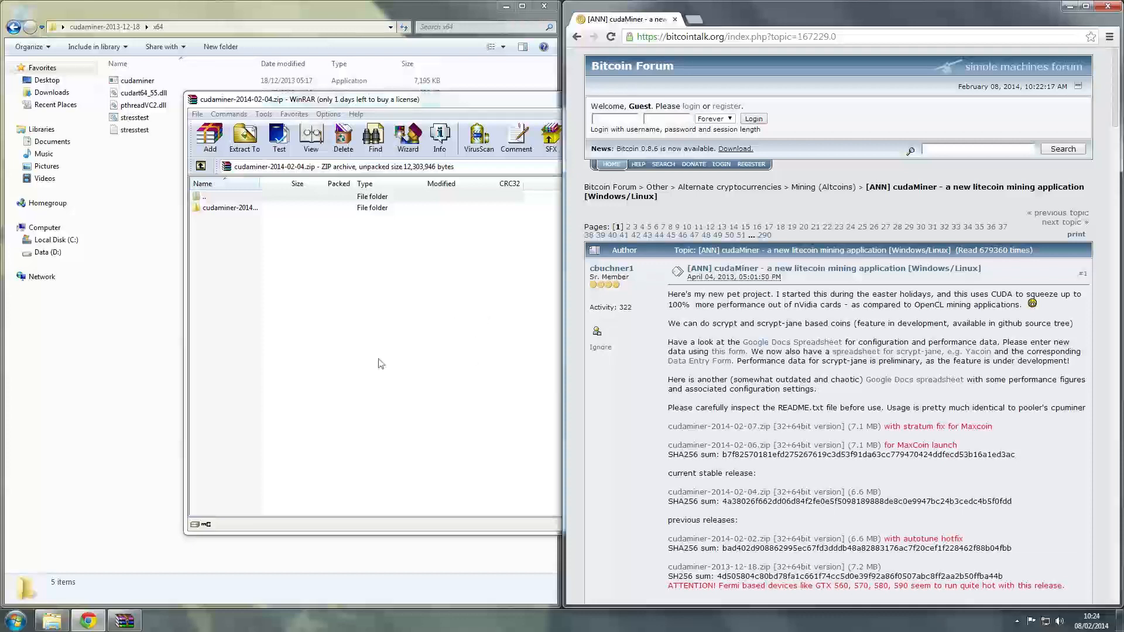
mouse_move(317, 257)
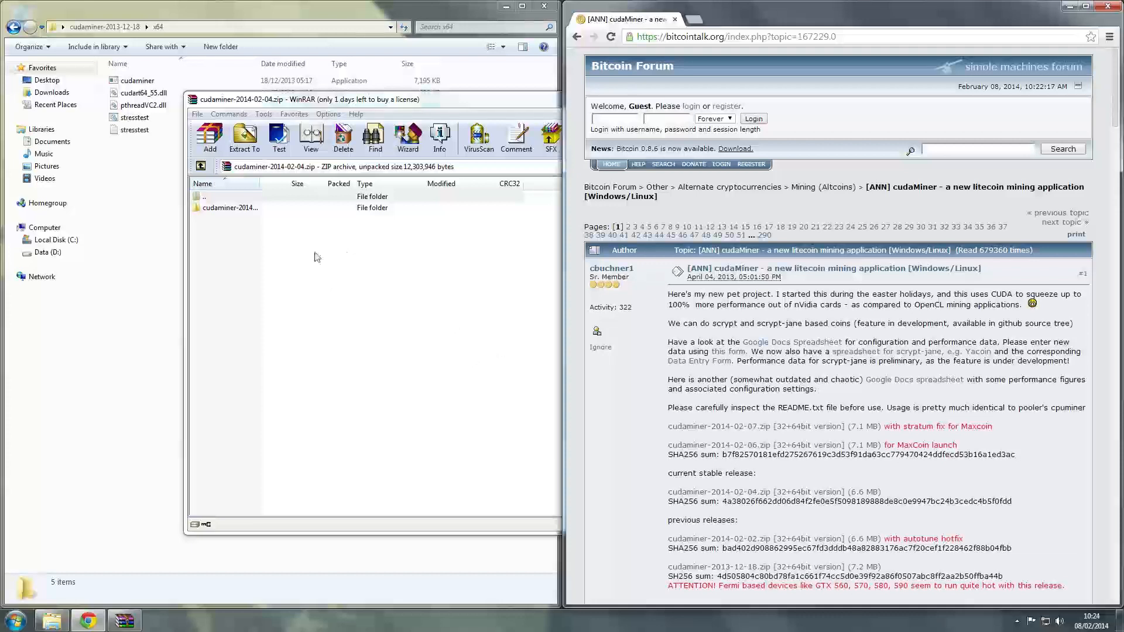
mouse_move(267, 258)
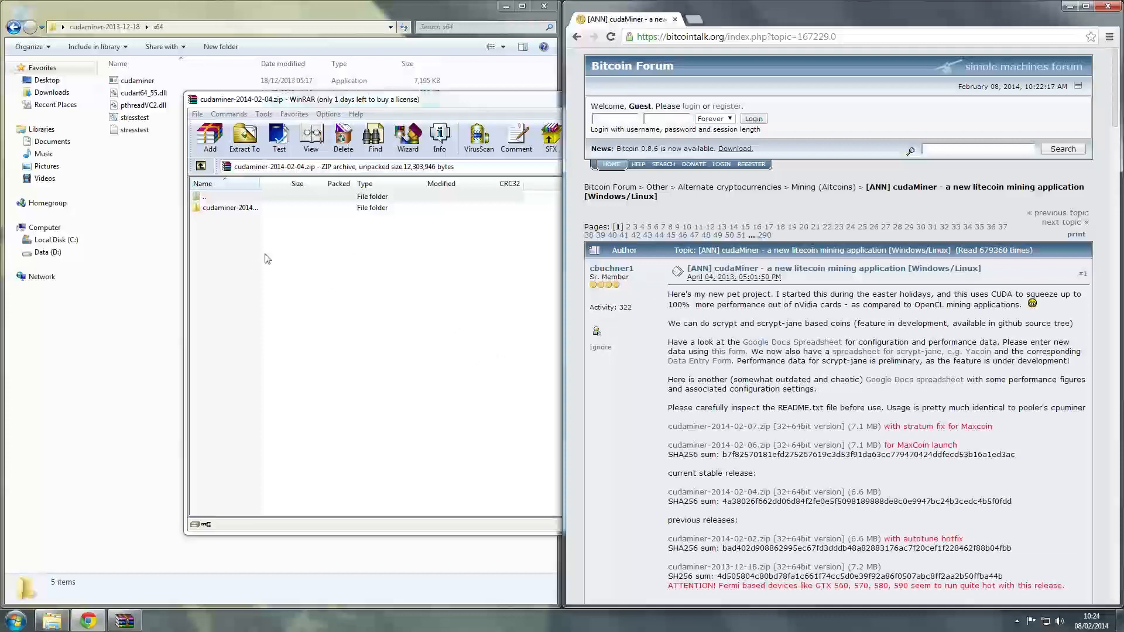
mouse_move(607, 369)
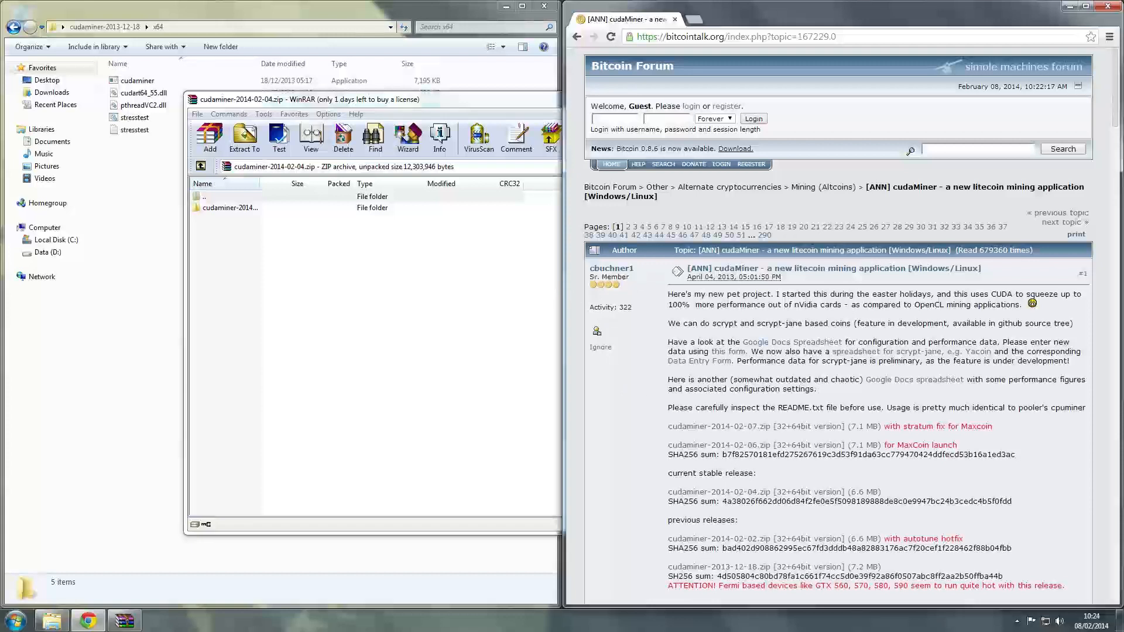
mouse_move(612, 338)
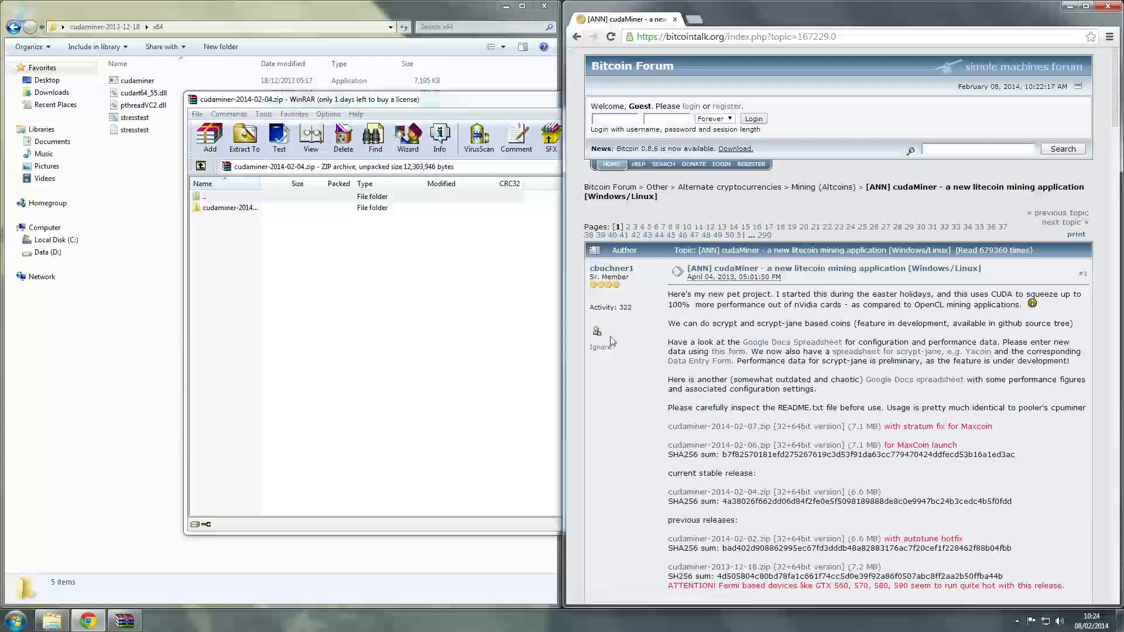
mouse_move(439, 14)
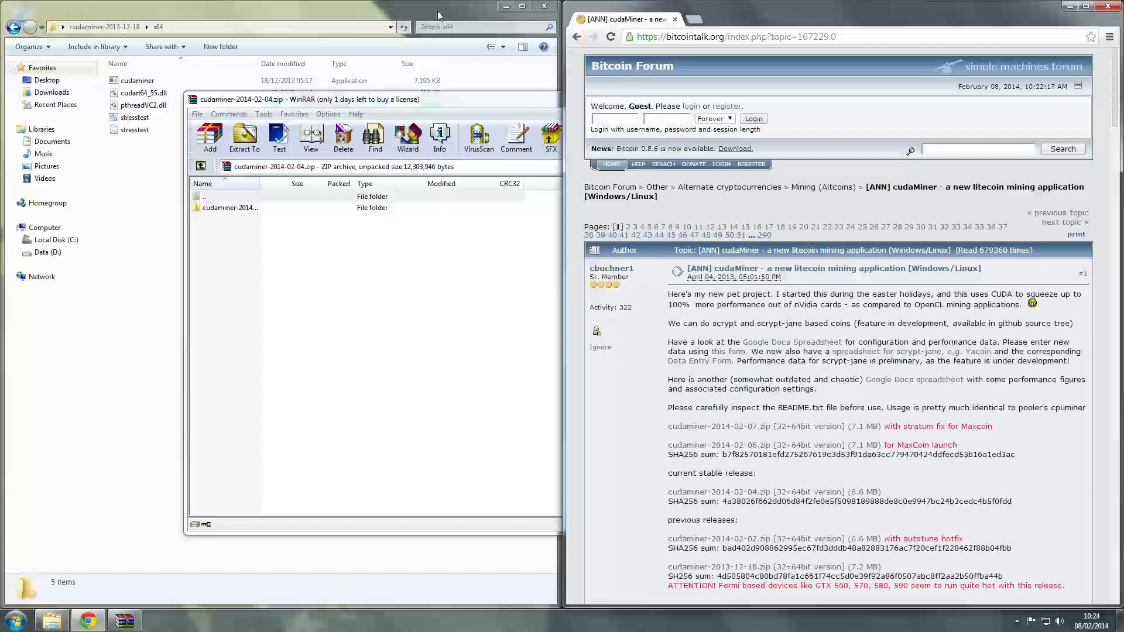
- Close the old x64 window and WinRAR, then open the extracted cudaminer-2014-02-04 desktop folder
left_click(543, 7)
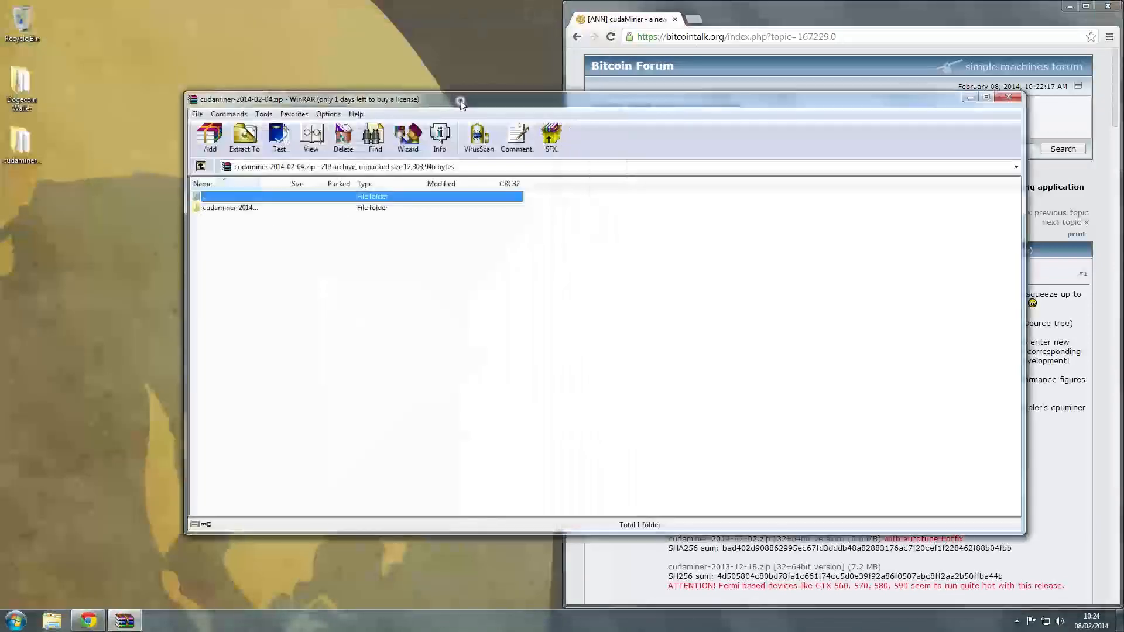
left_click(230, 207)
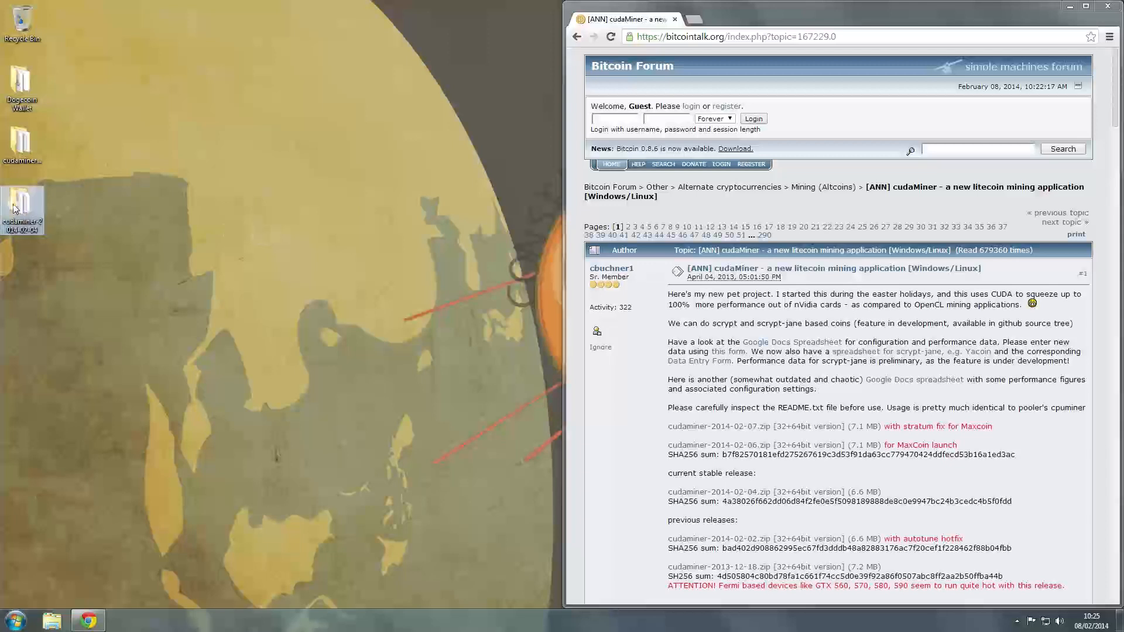
double_click(24, 199)
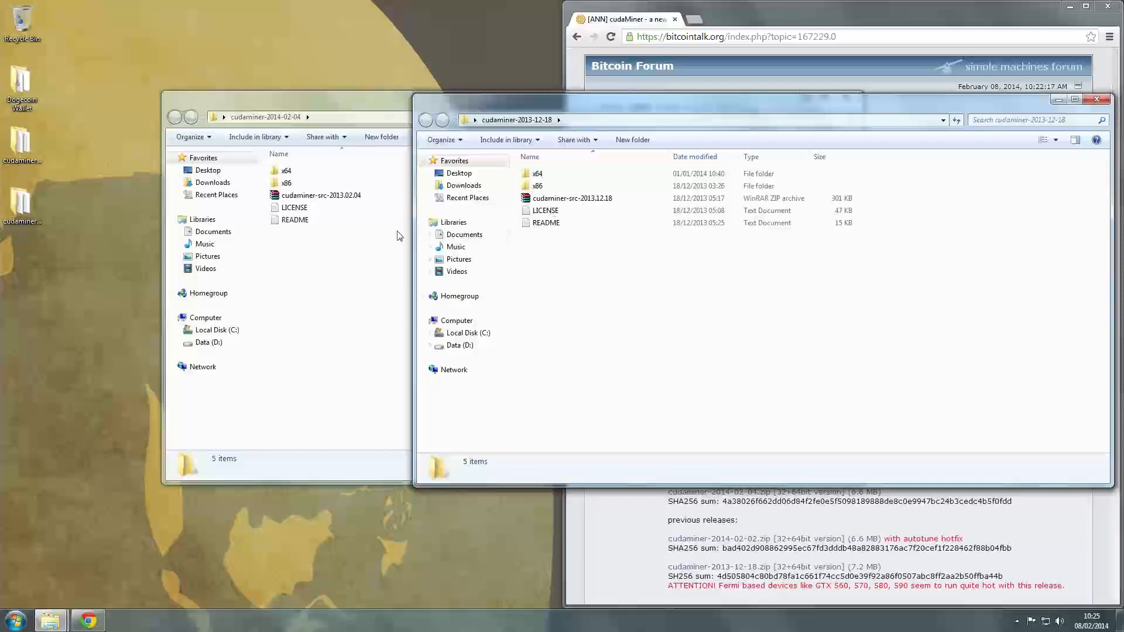
mouse_move(324, 167)
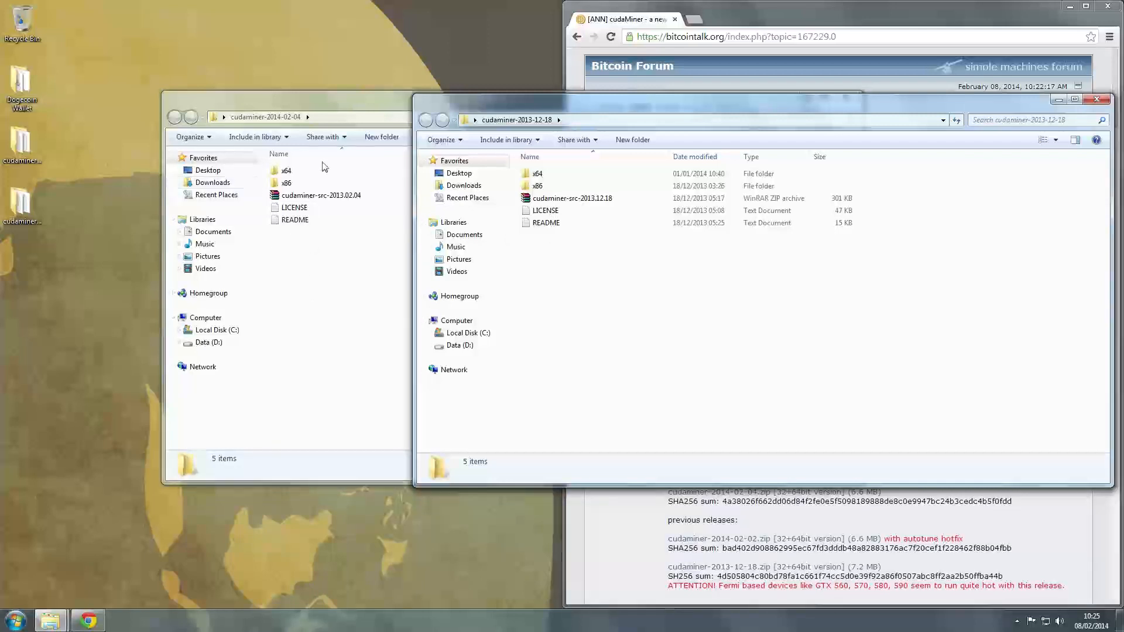
left_click(285, 170)
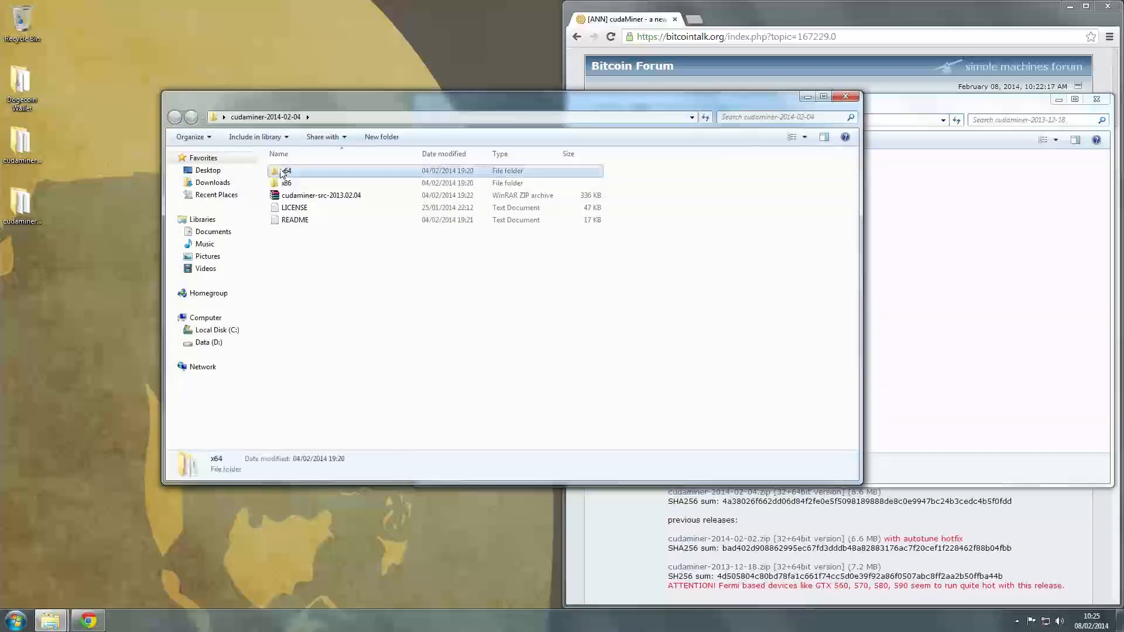
- Open cudaminer-2014-02-04's x64 folder and edit the old stresstest.bat in Notepad
double_click(286, 171)
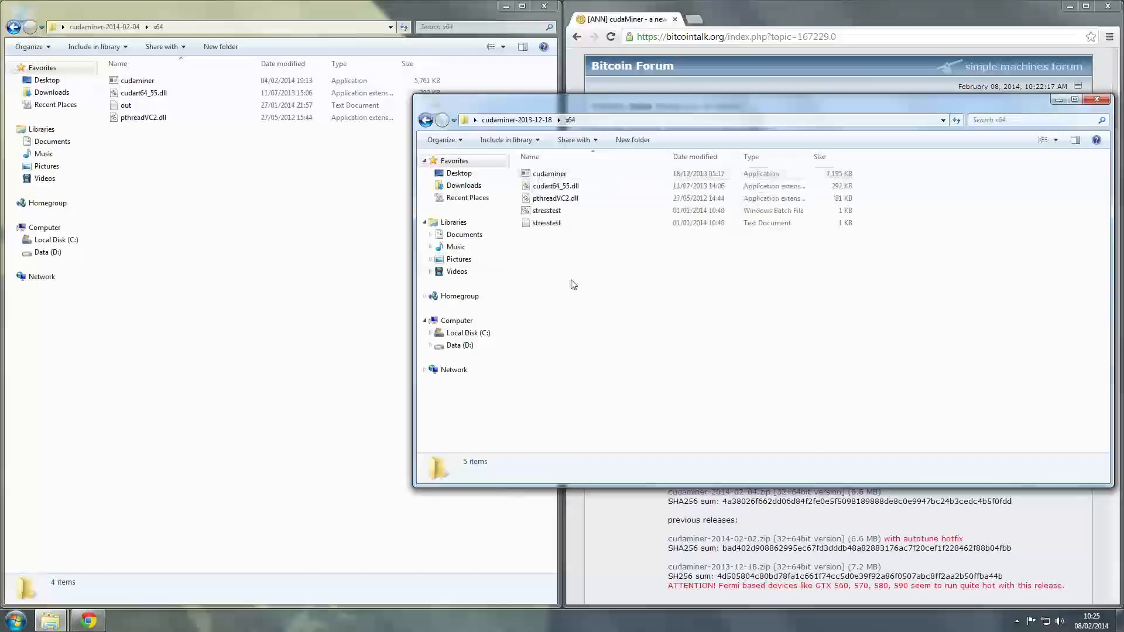
mouse_move(554, 315)
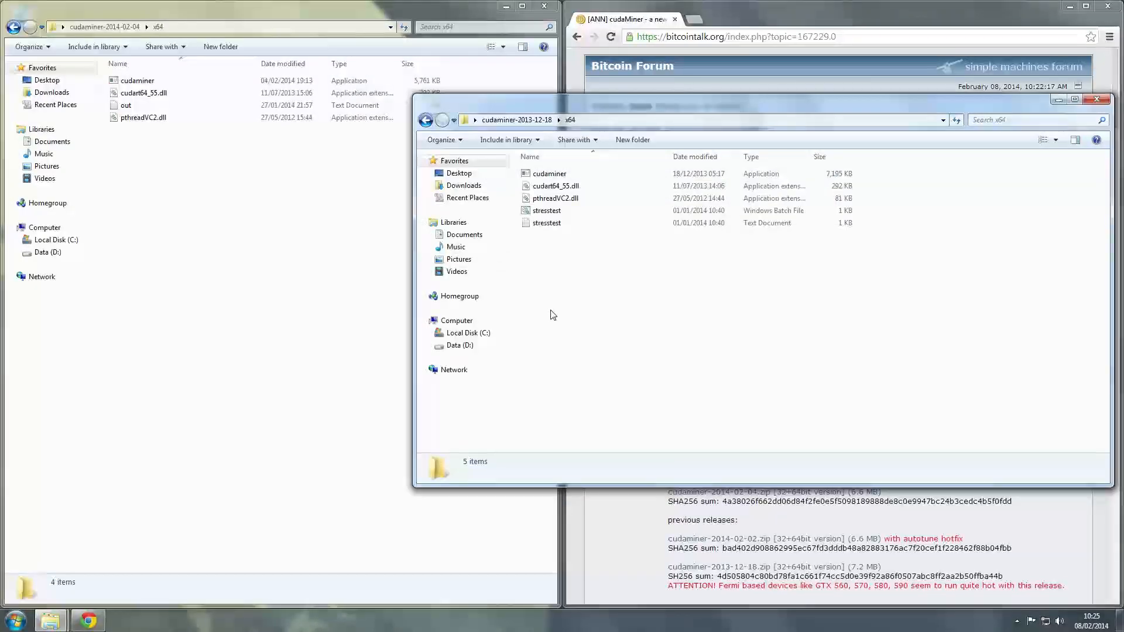
mouse_move(532, 326)
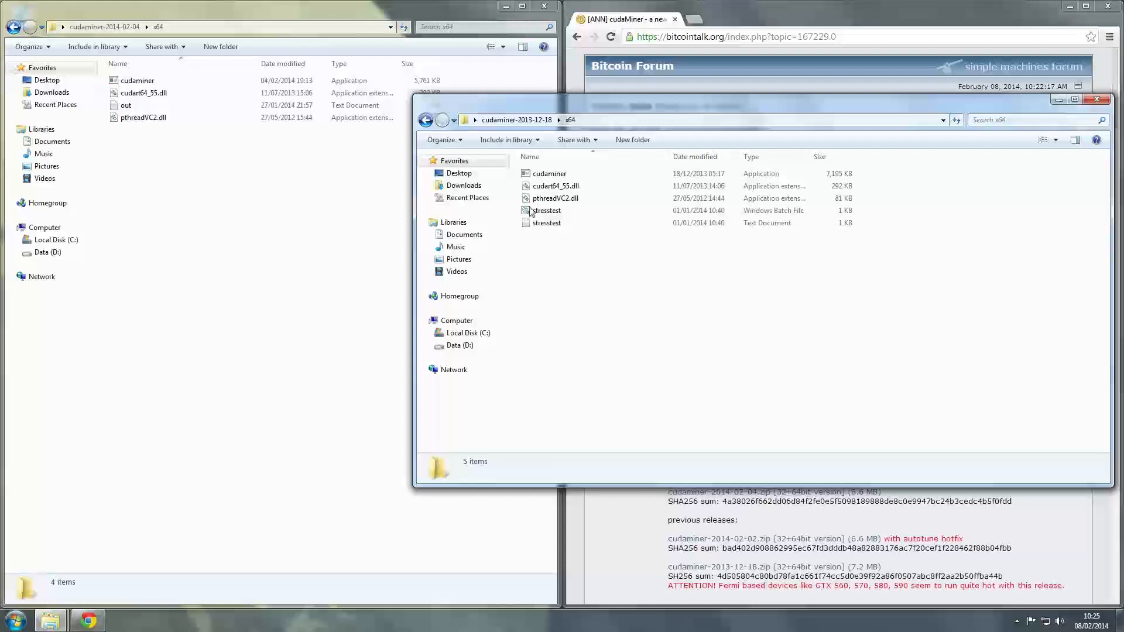
right_click(546, 210)
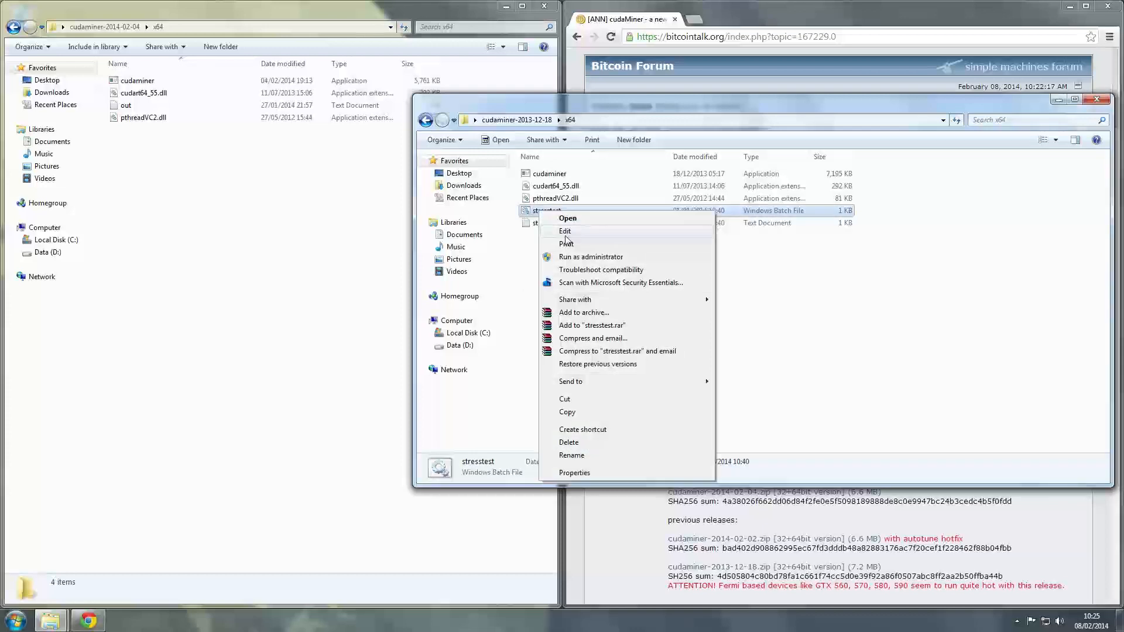
left_click(565, 232)
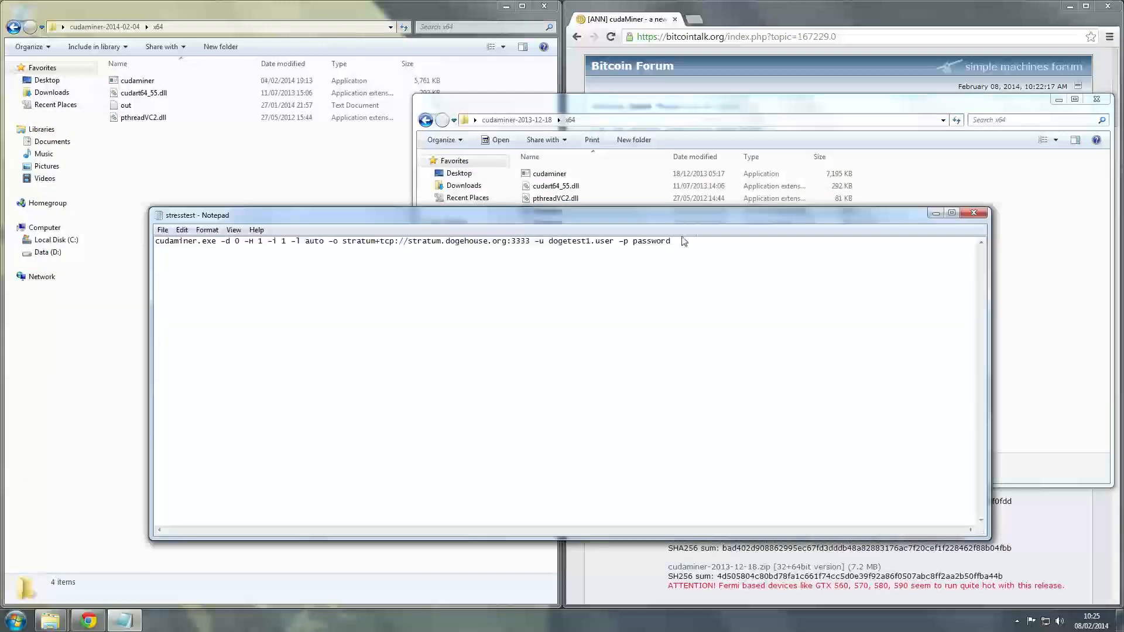
mouse_move(968, 205)
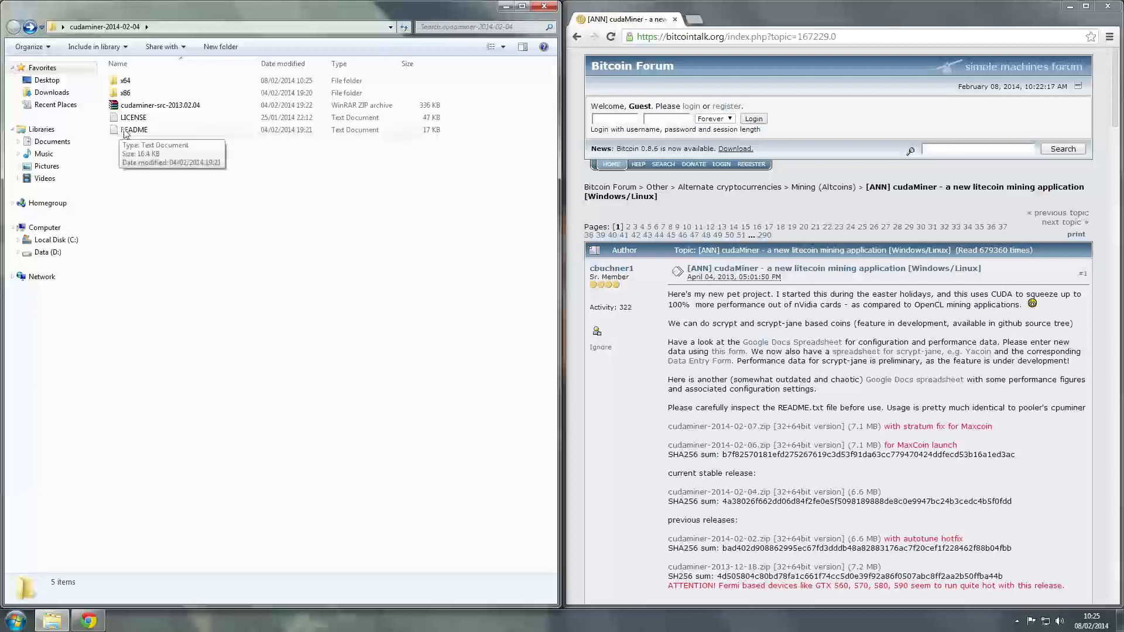
- Open the new release's README, then the stresstest batch file in its x64 folder
double_click(134, 129)
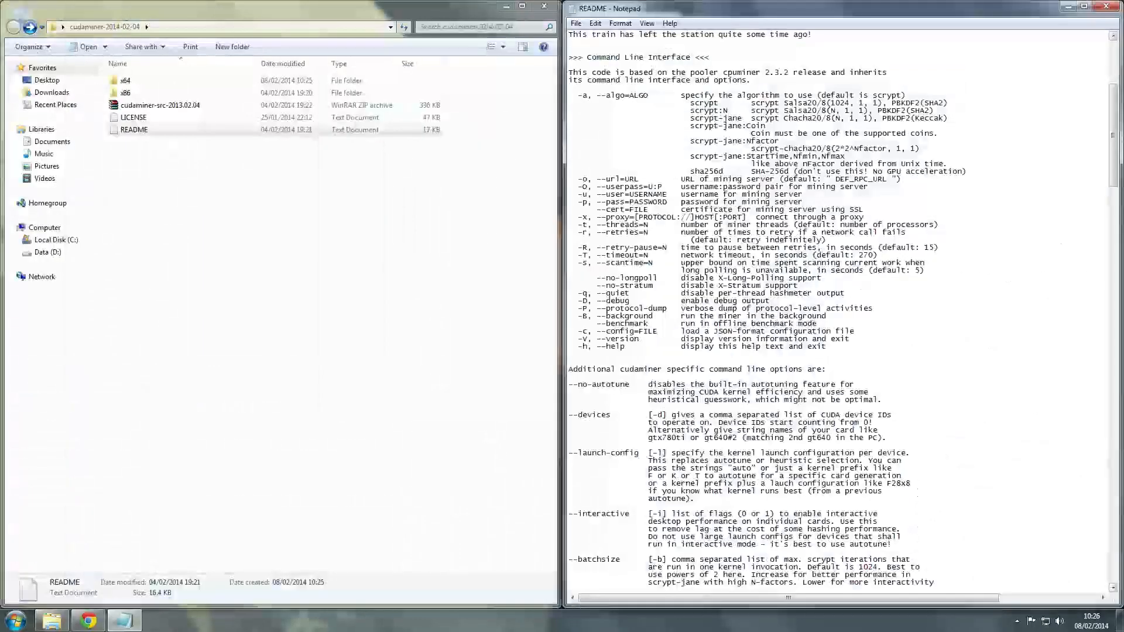
double_click(115, 80)
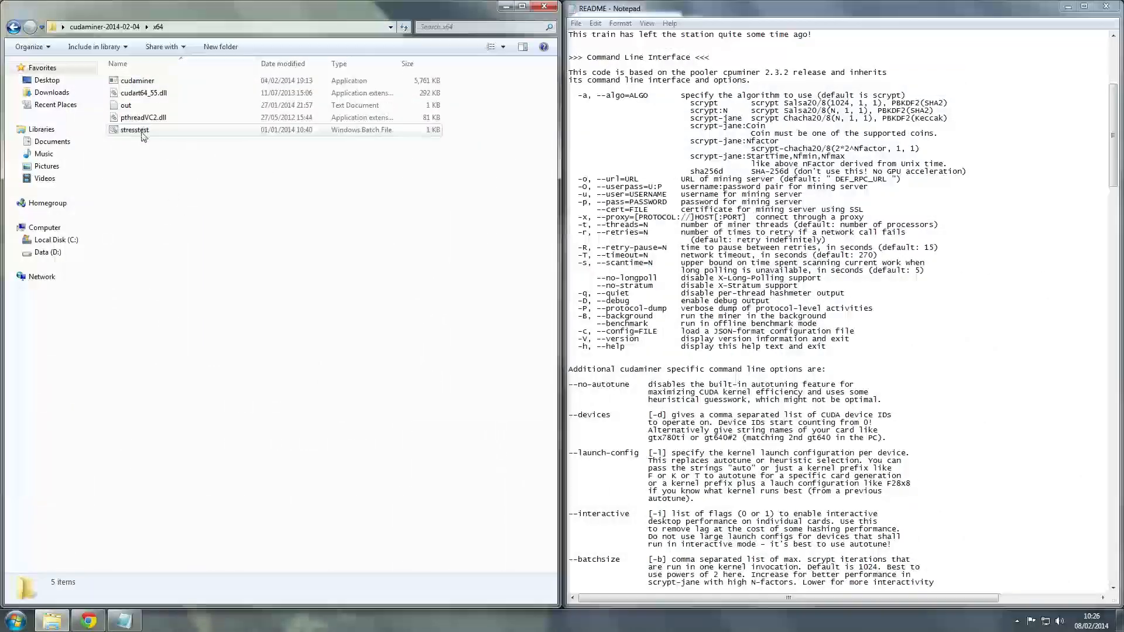
double_click(134, 129)
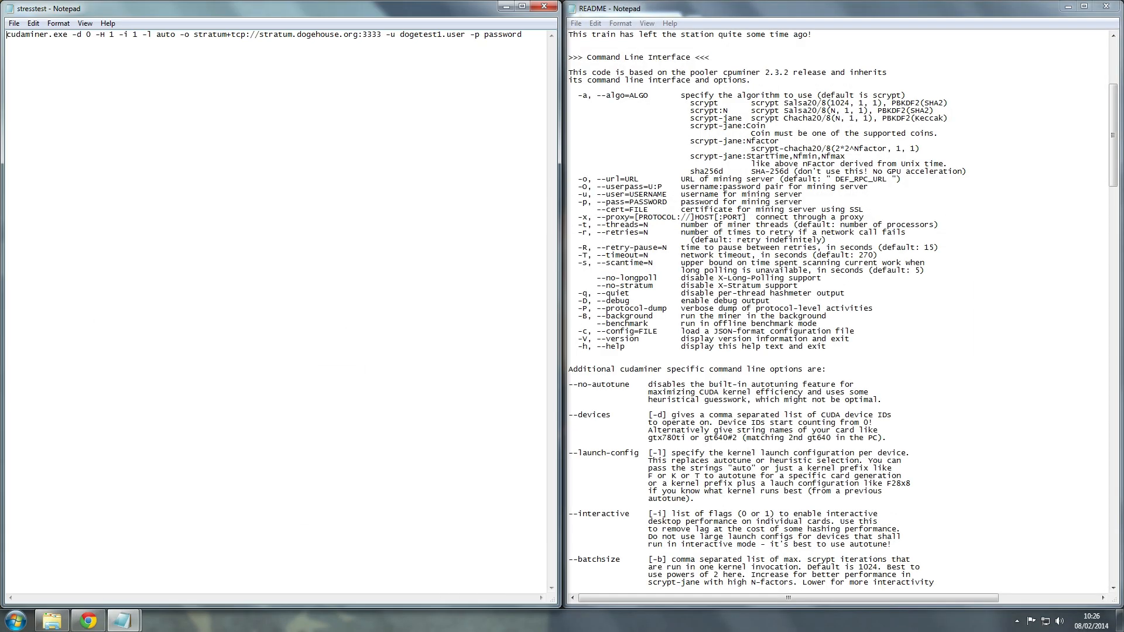
left_click_drag(69, 34, 230, 34)
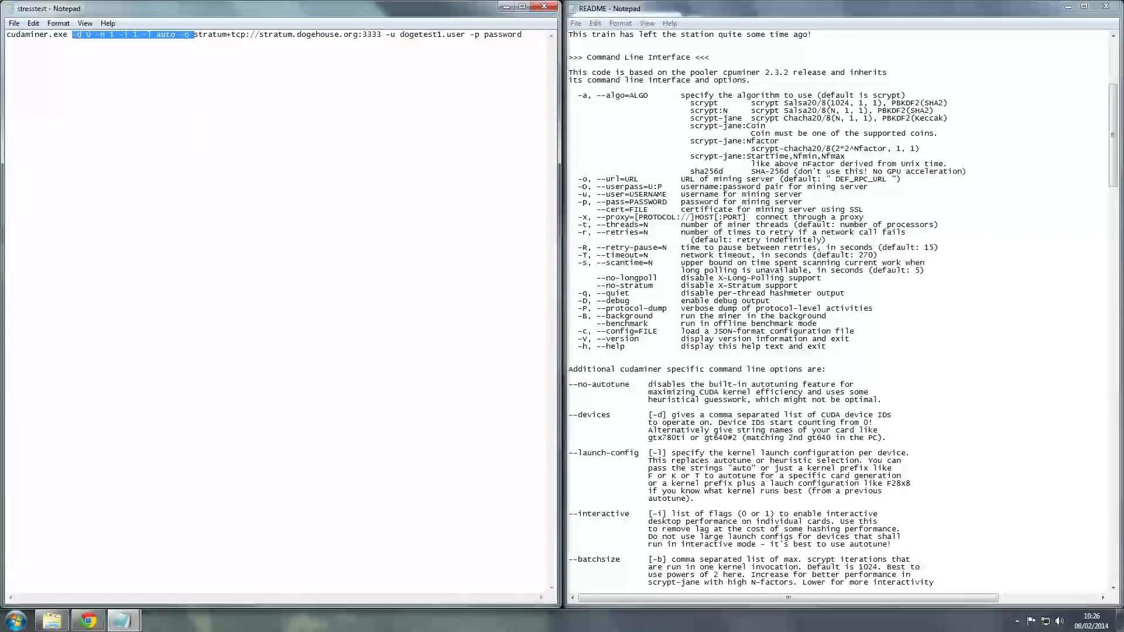
scroll("down", 3)
type("H")
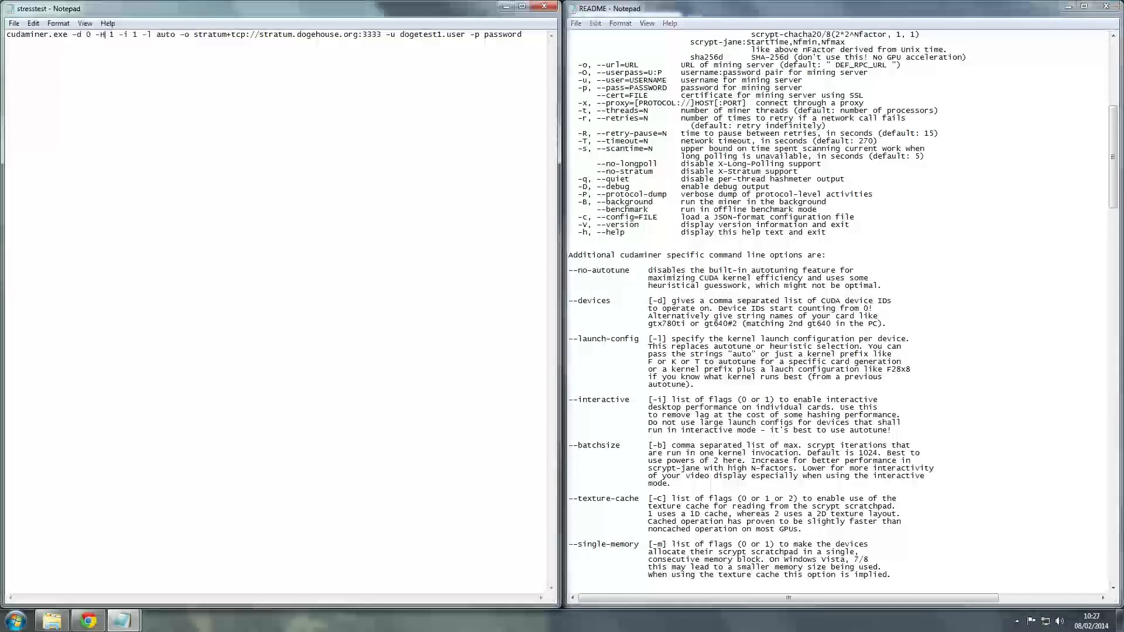
double_click(70, 37)
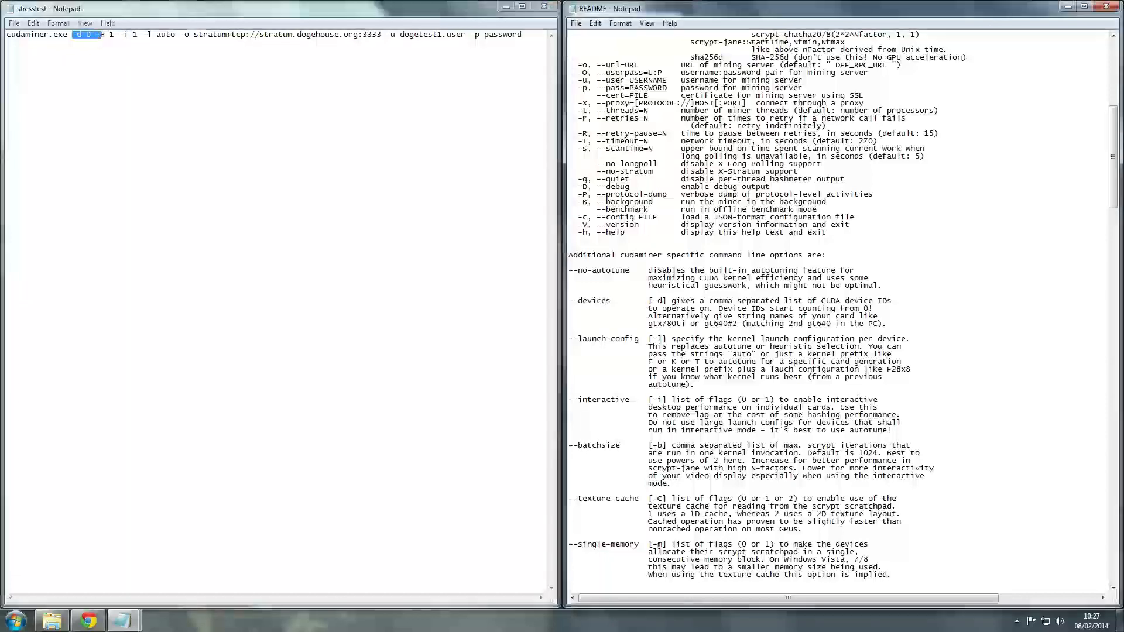
scroll("down", 3)
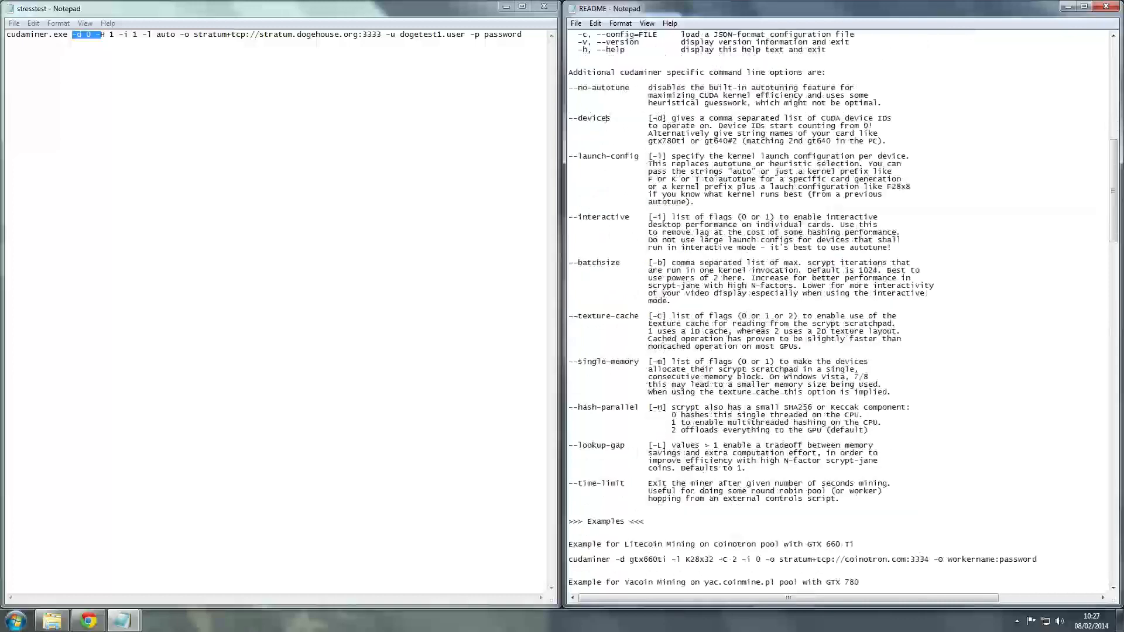
scroll("down", 3)
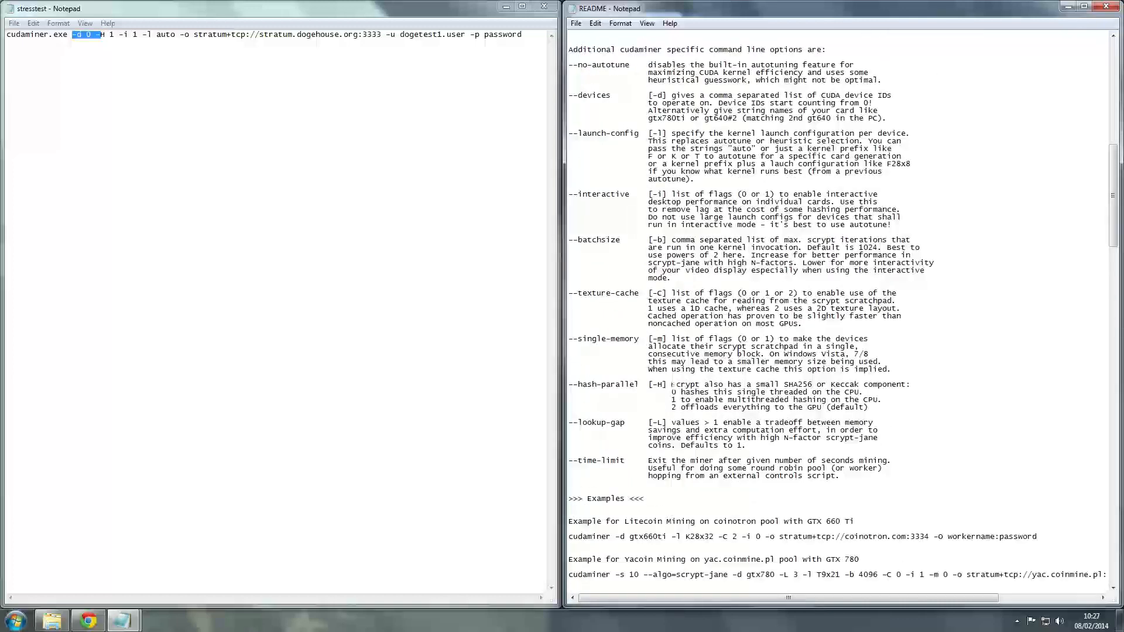
left_click_drag(670, 384, 860, 392)
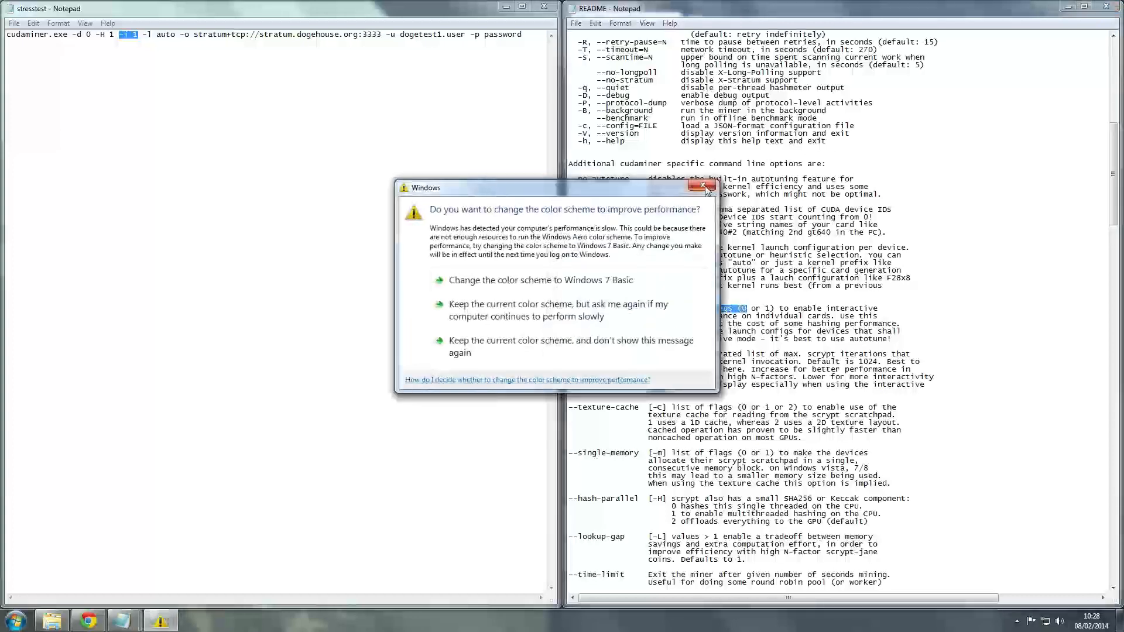
- Dismiss the Windows colour scheme prompt
left_click(699, 186)
type("i")
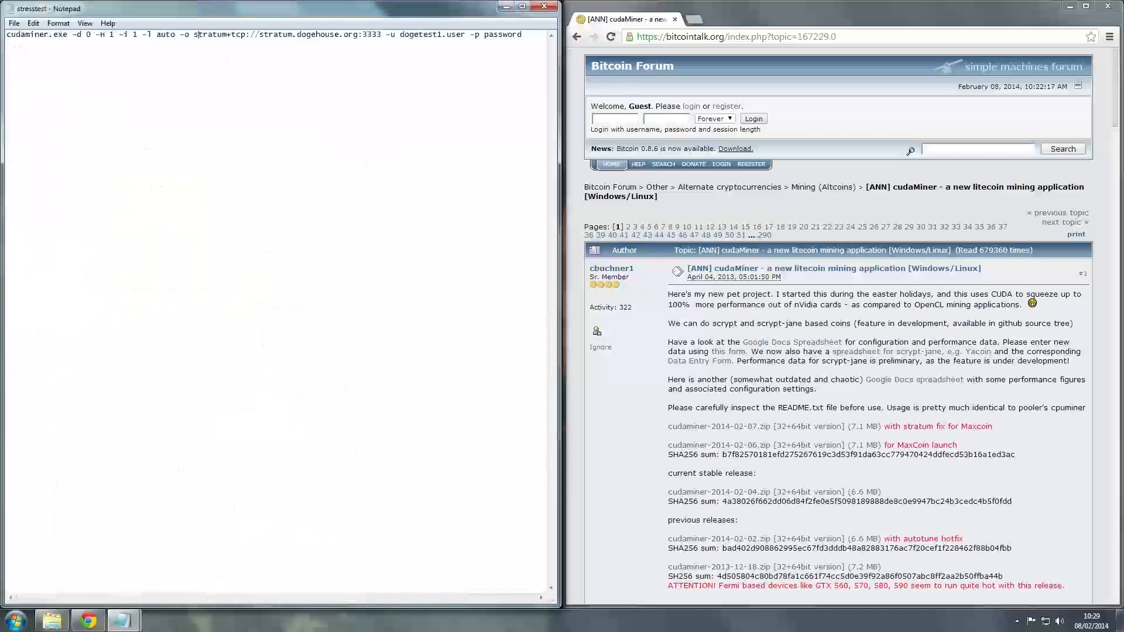
- Close Notepad's stresstest file and drag the x64 Explorer window beside the forum thread
double_click(75, 35)
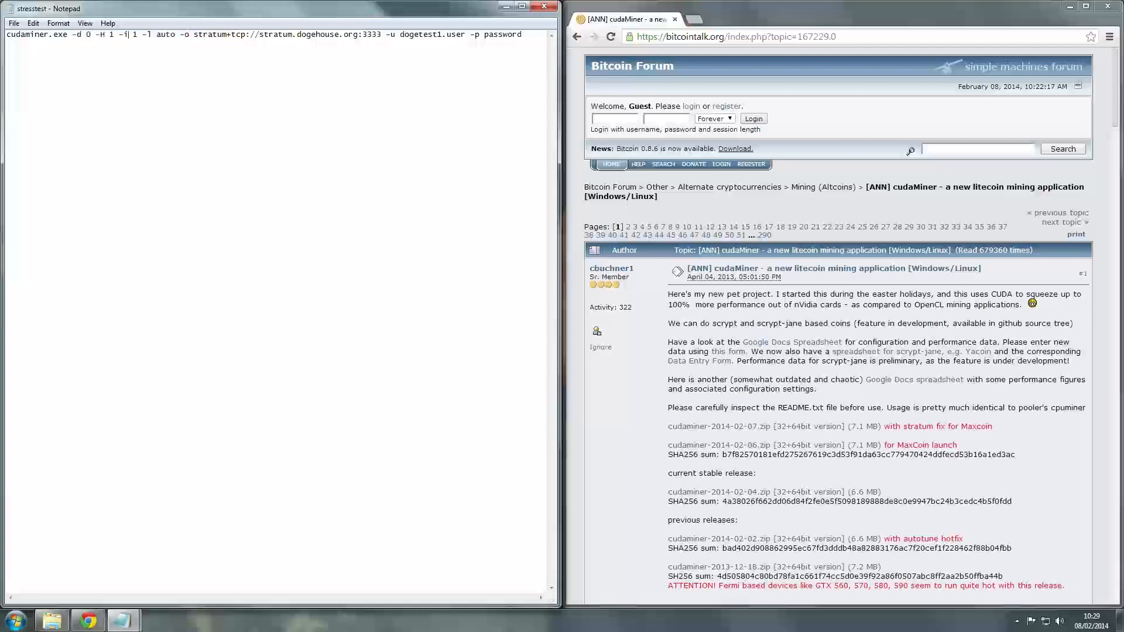
left_click_drag(181, 34, 465, 34)
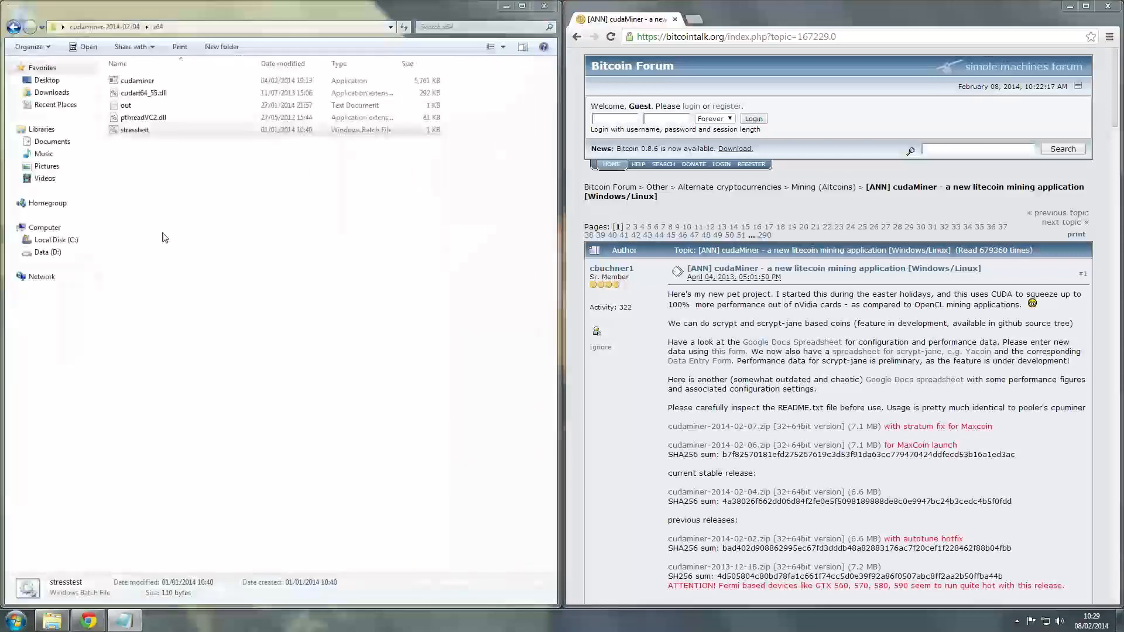
- Run stresstest.bat to start cudaminer mining, then open GPU Tweak to watch the GTX 780
left_click(134, 129)
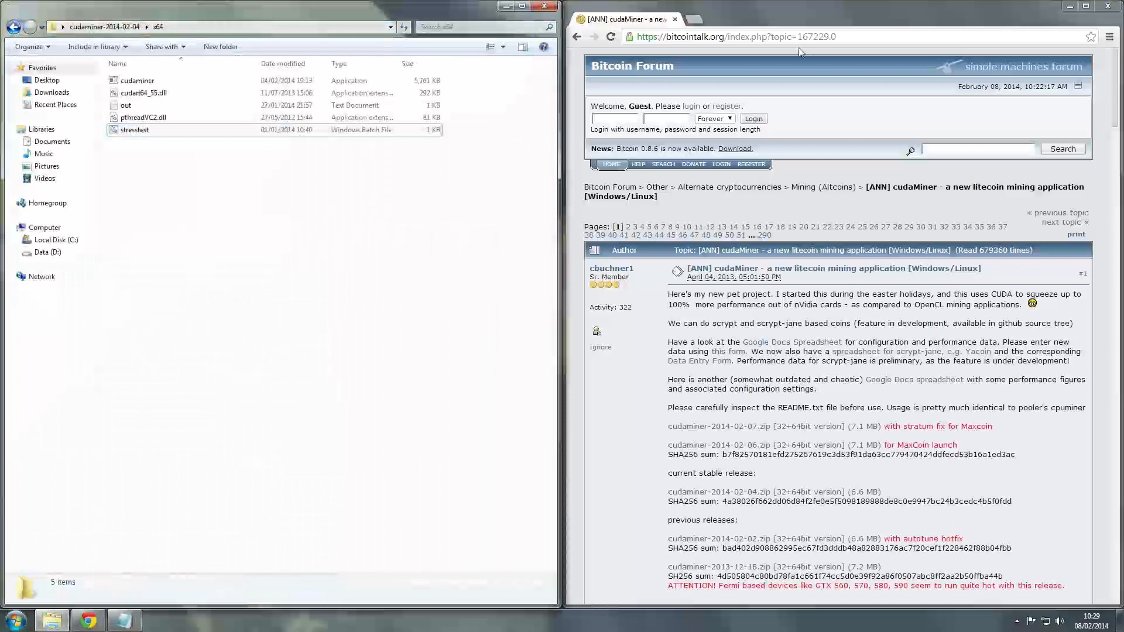
double_click(134, 130)
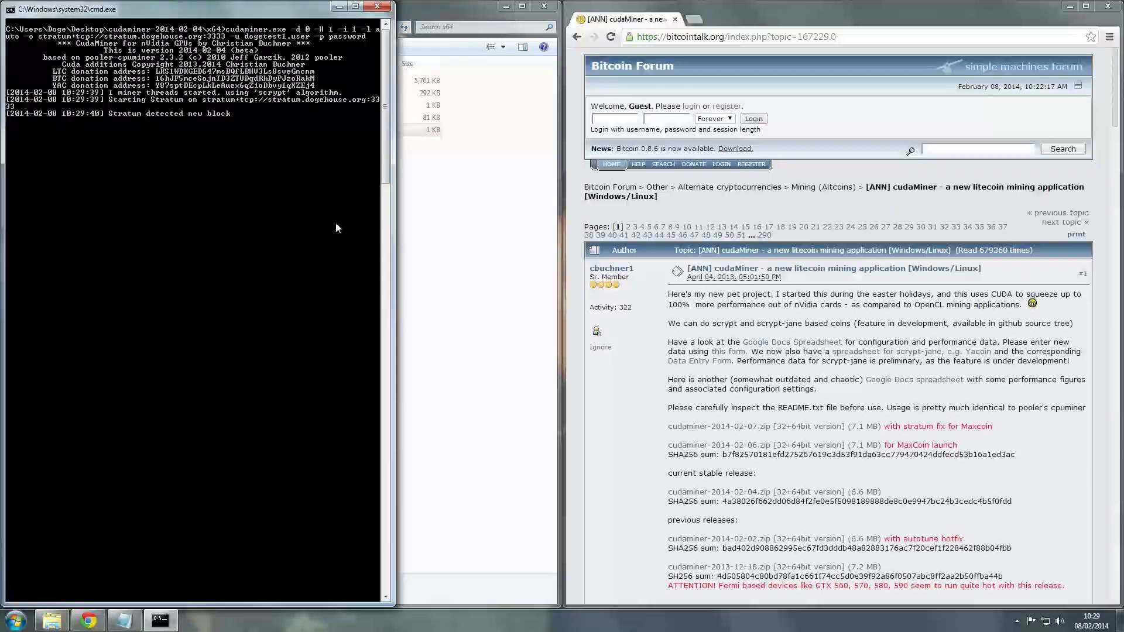
mouse_move(496, 257)
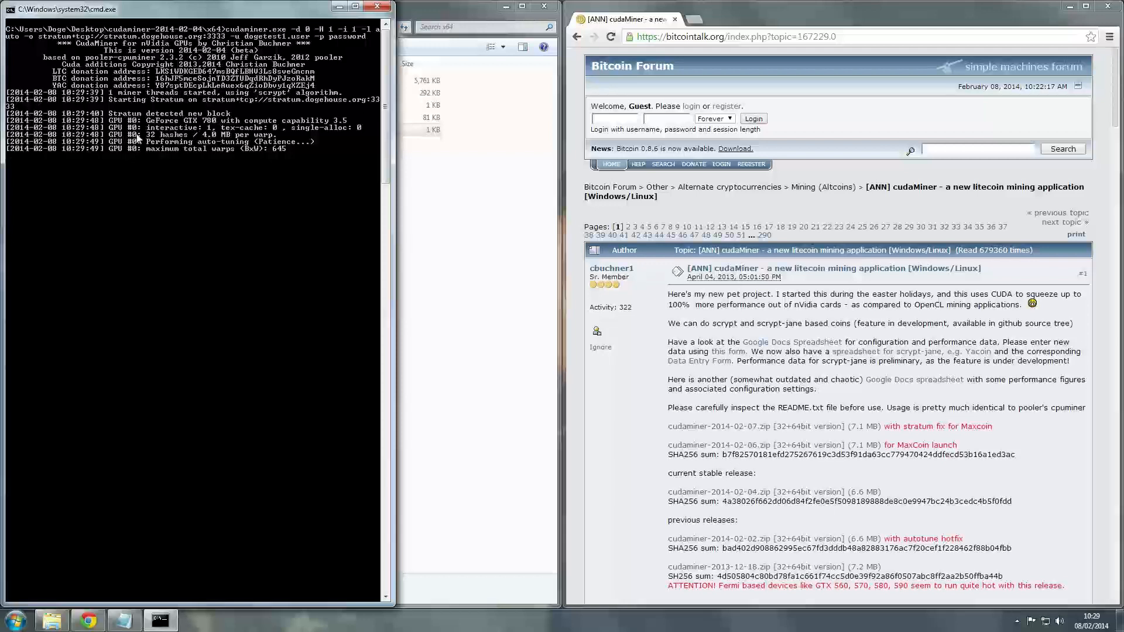
mouse_move(270, 153)
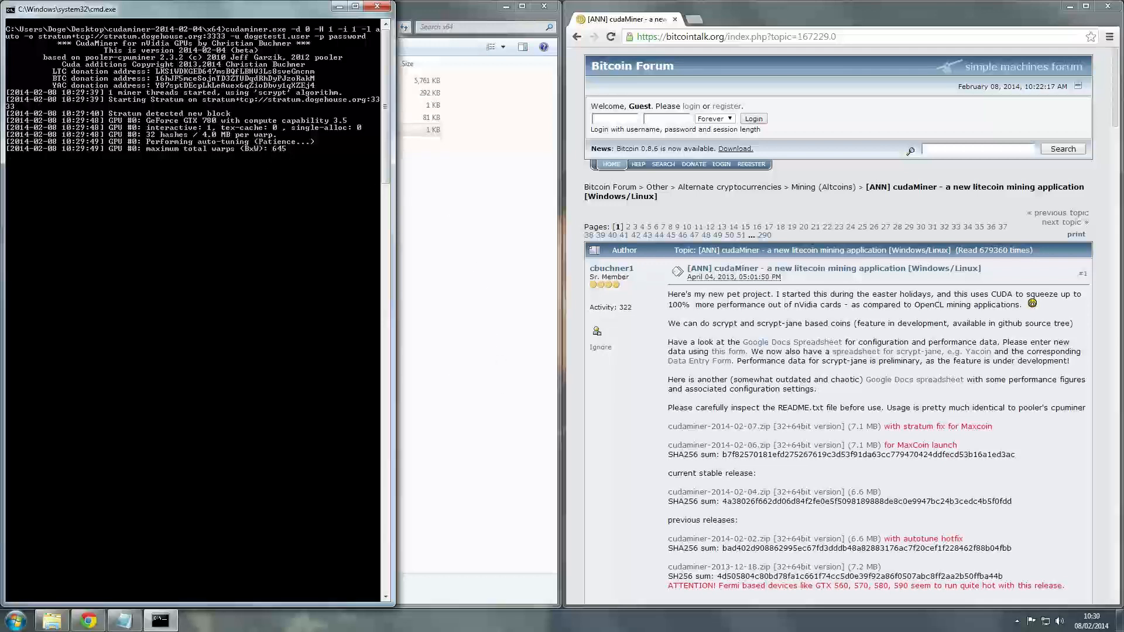
left_click(1014, 621)
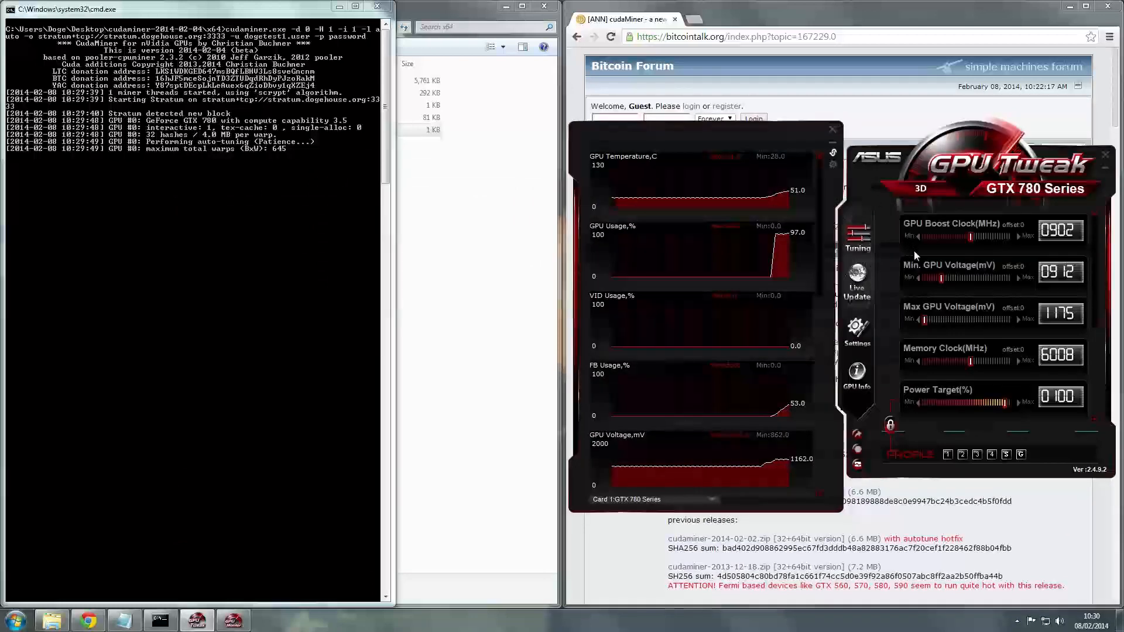
mouse_move(1017, 315)
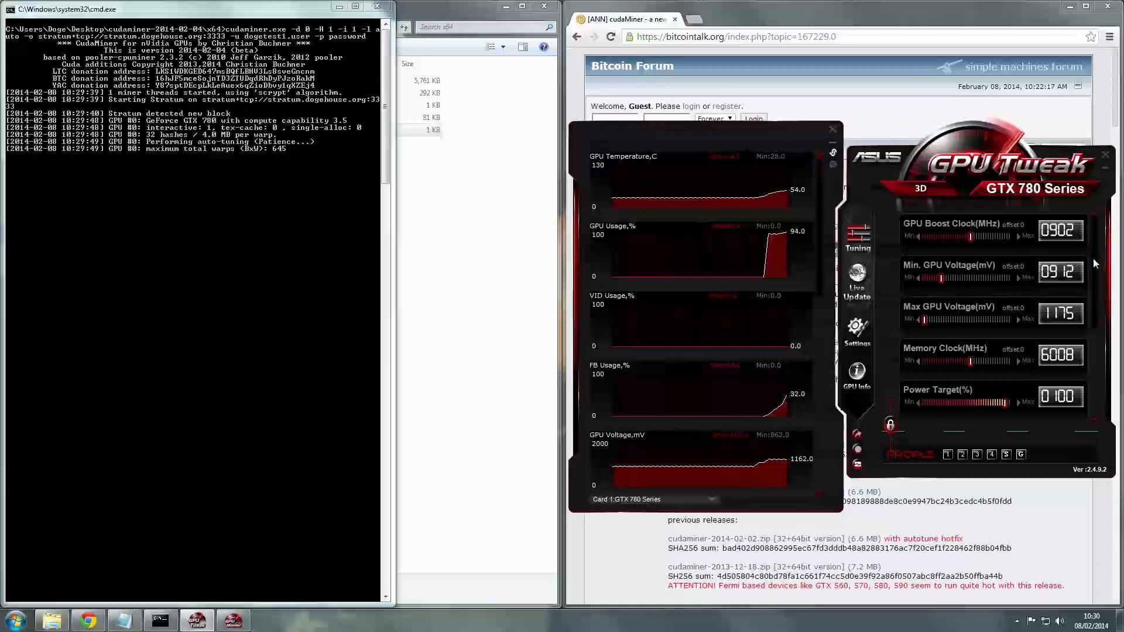
mouse_move(590, 385)
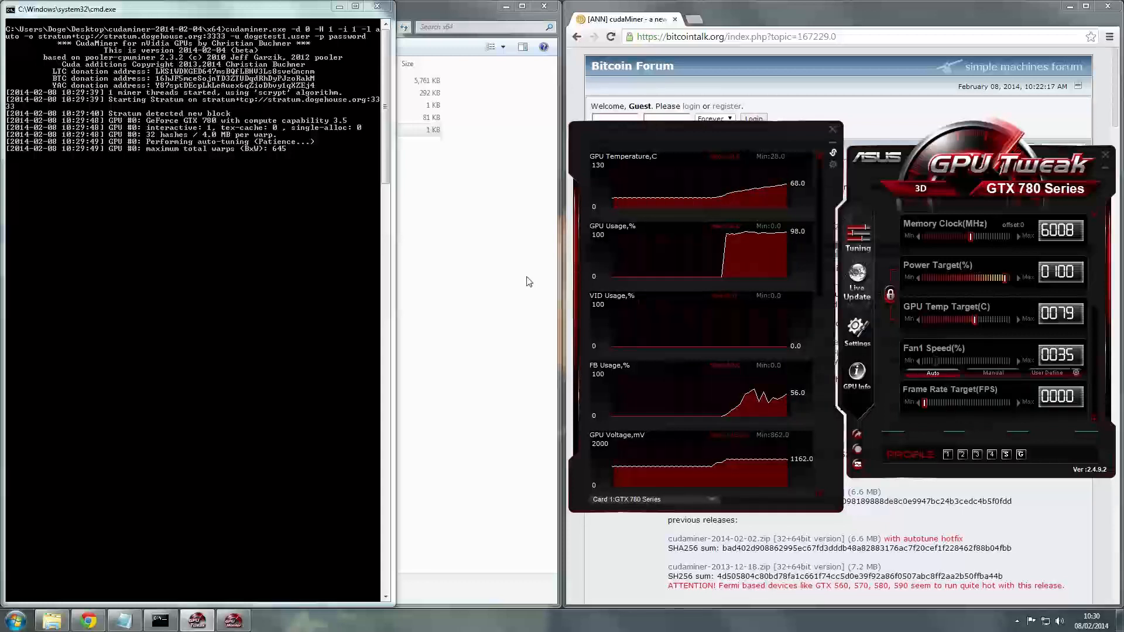
mouse_move(444, 267)
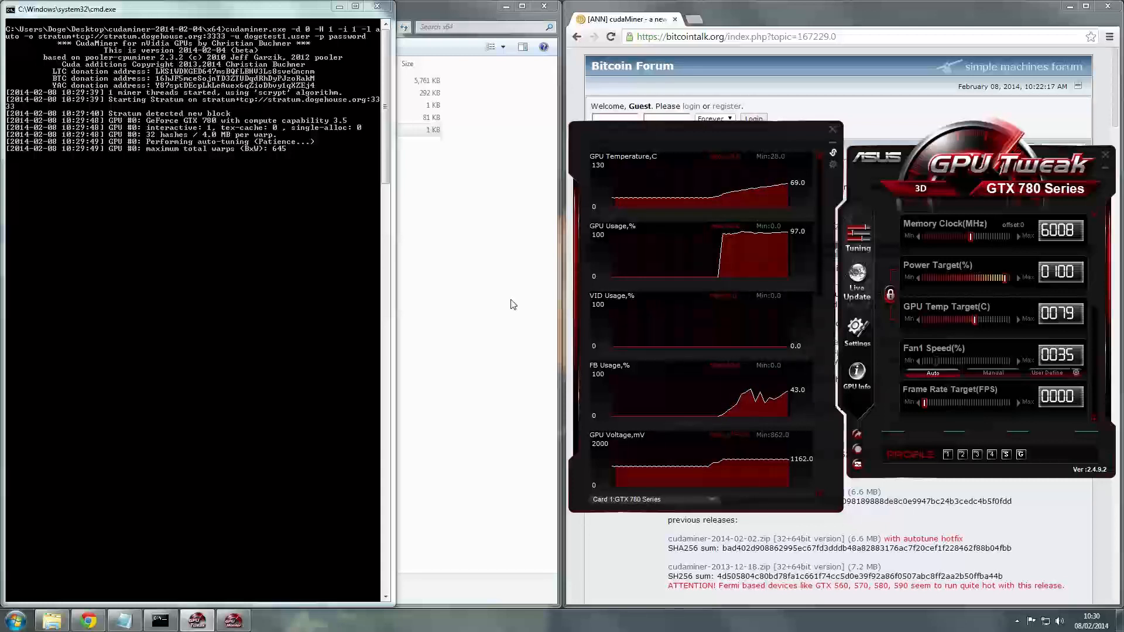
mouse_move(448, 368)
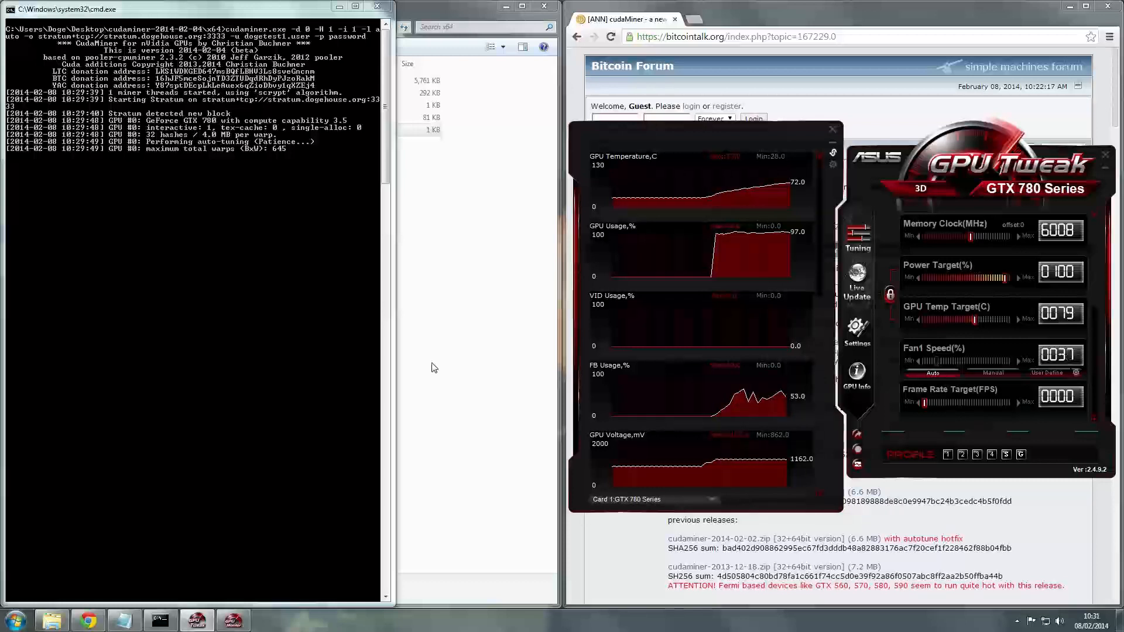
mouse_move(437, 371)
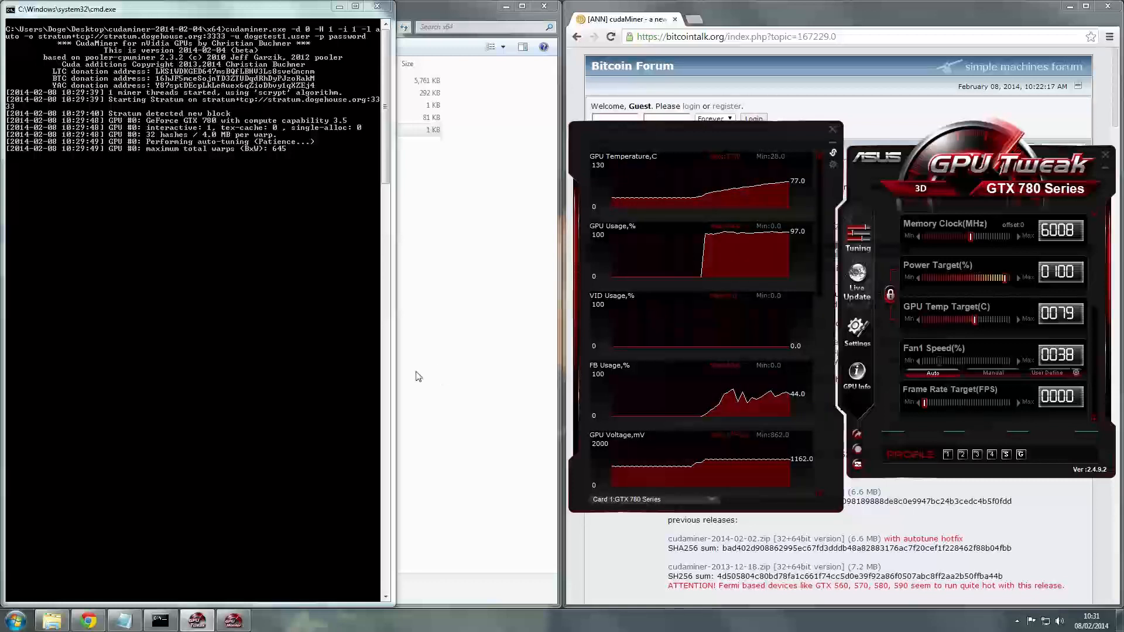
mouse_move(520, 322)
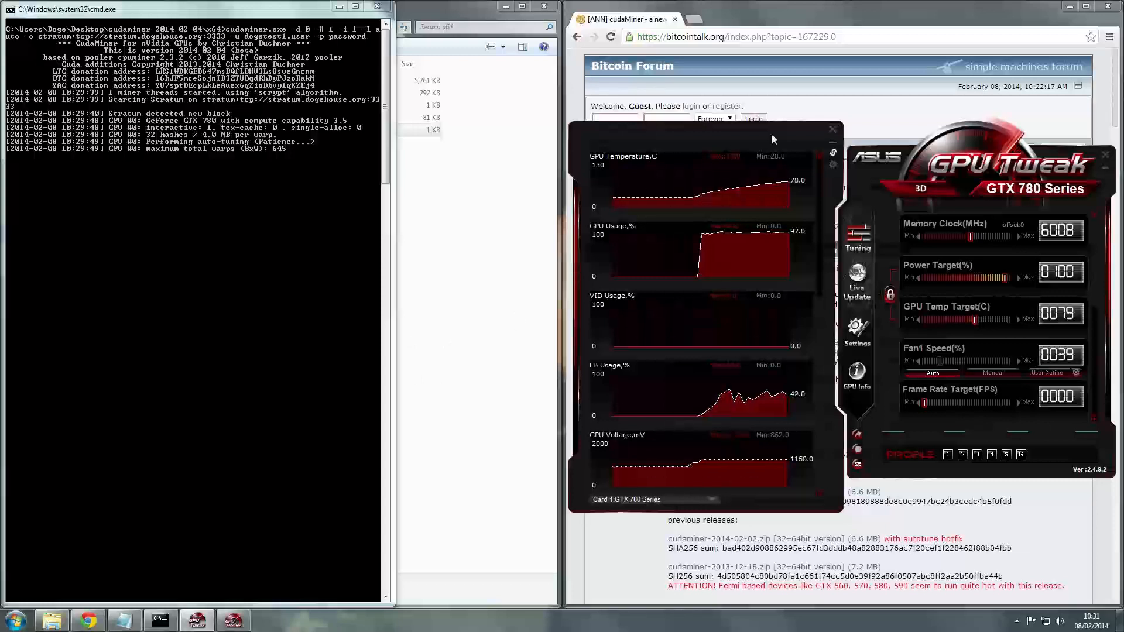
mouse_move(799, 13)
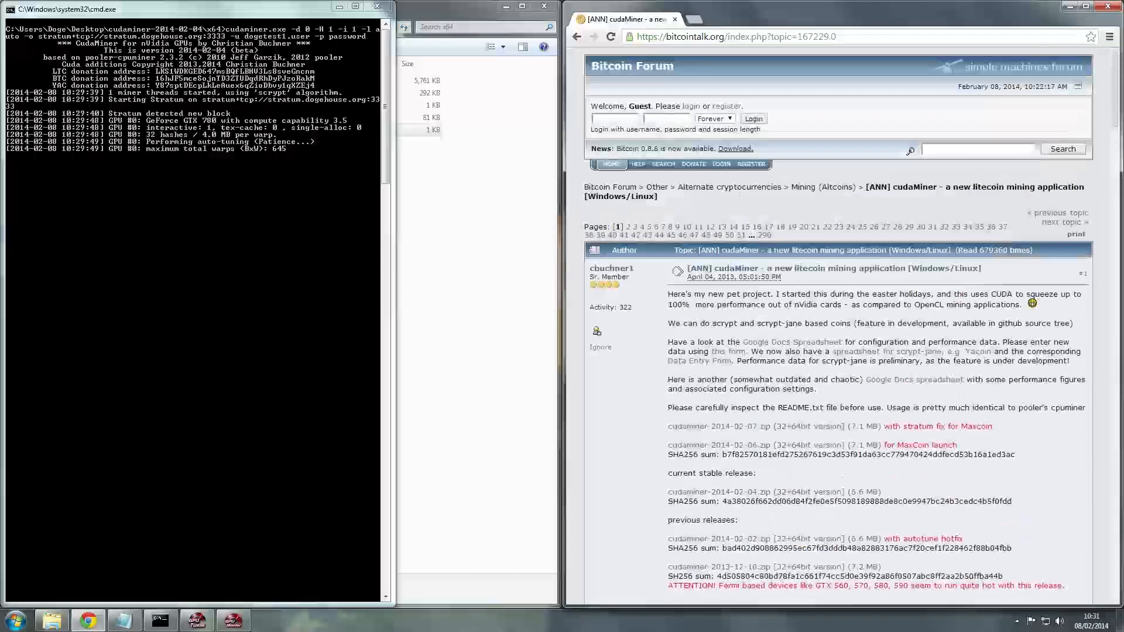
mouse_move(786, 346)
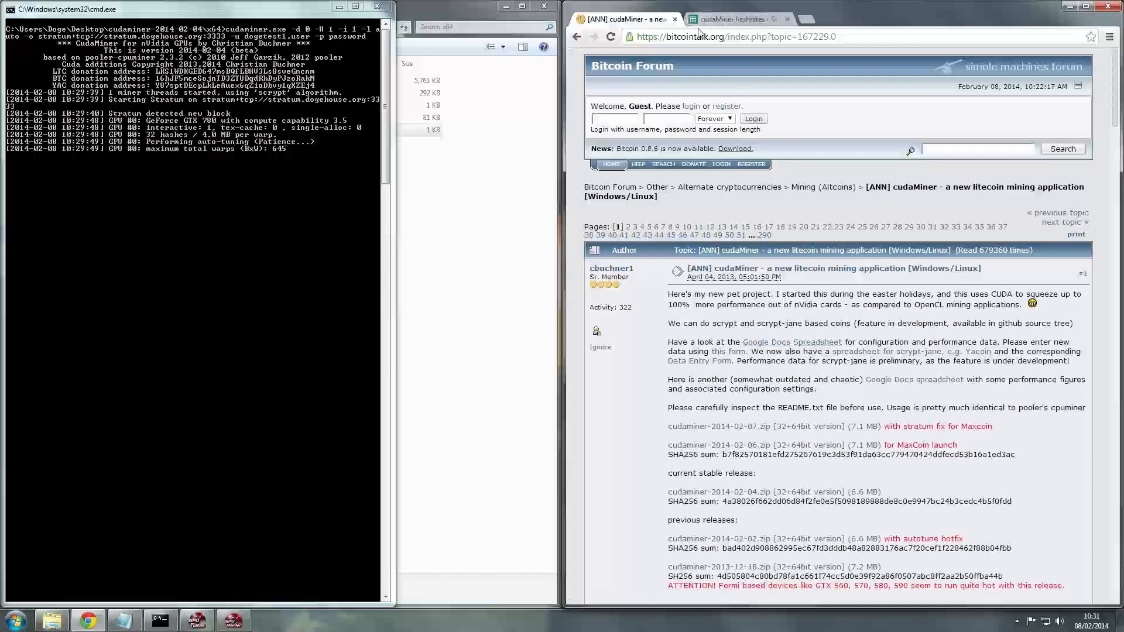
- Switch to the cudaMiner hashrates spreadsheet and scroll down to the GeForce GTX 780 rows
left_click(743, 18)
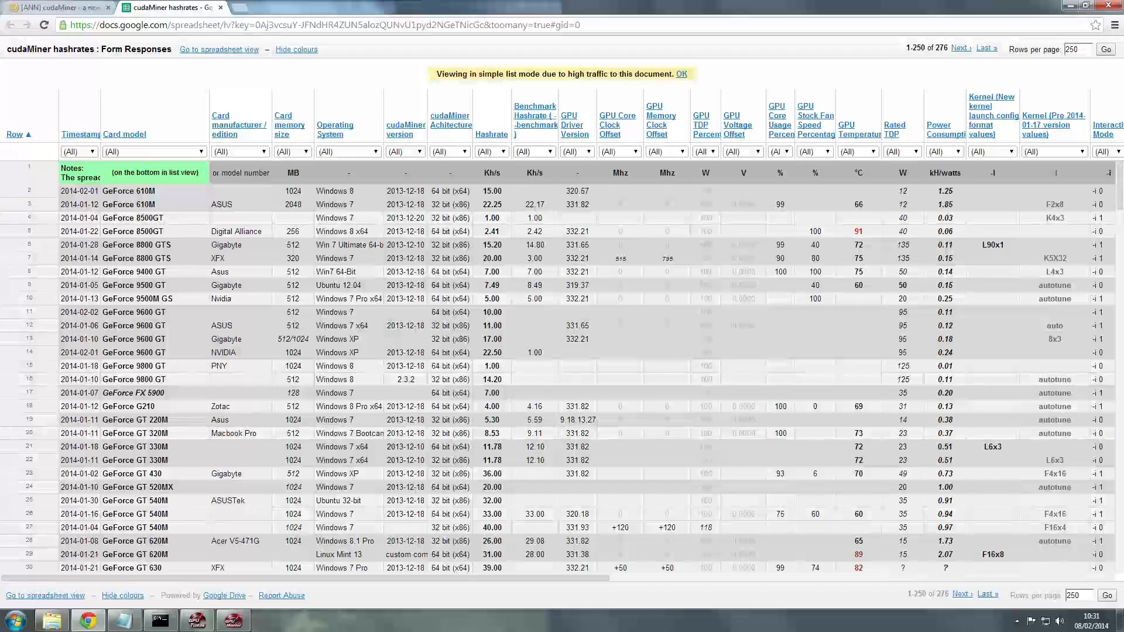
mouse_move(412, 347)
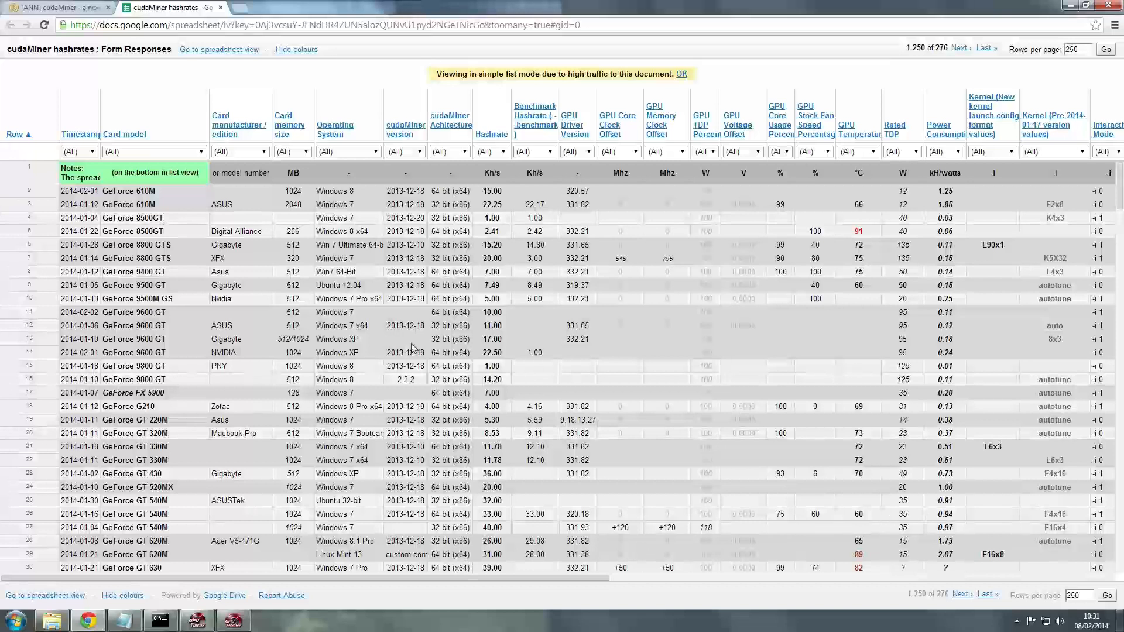
scroll("down", 3)
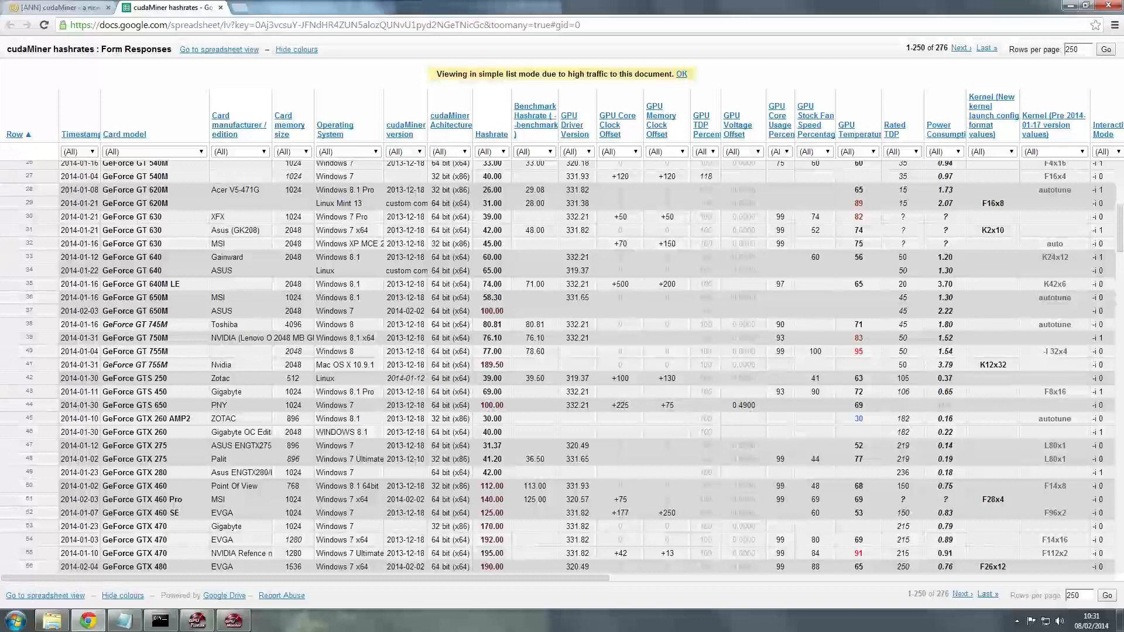
mouse_move(381, 359)
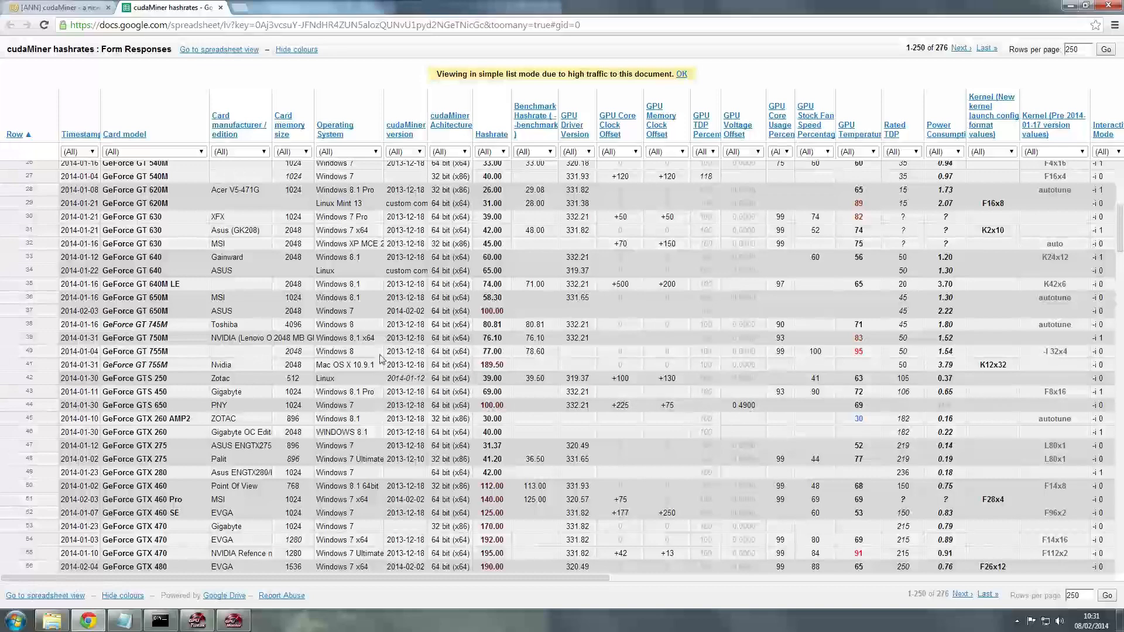
scroll("down", 3)
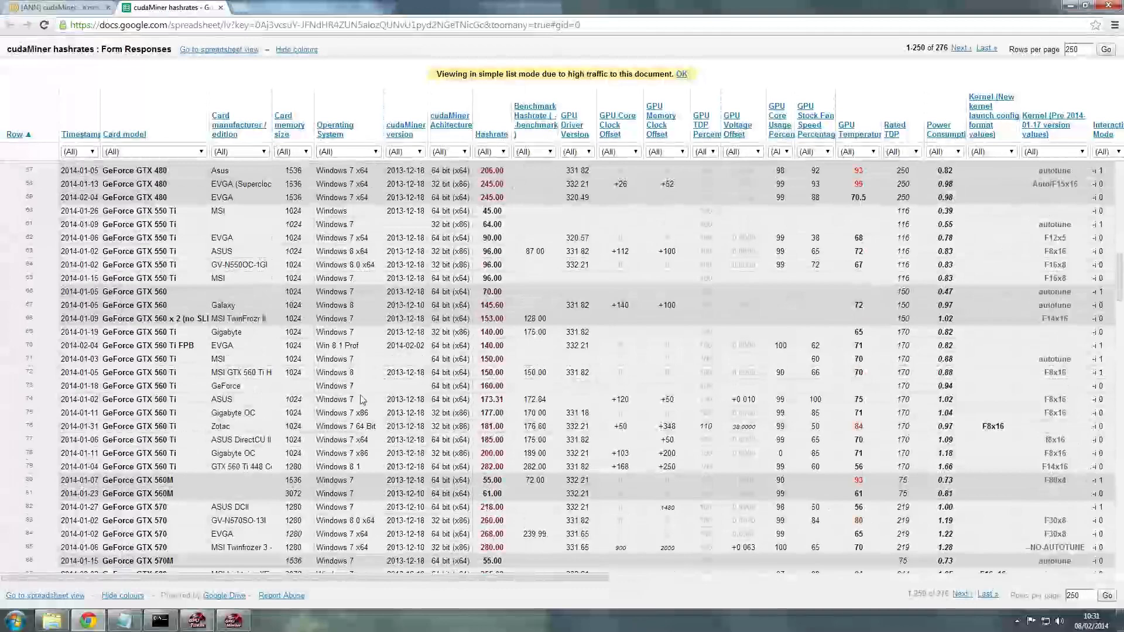
scroll("down", 3)
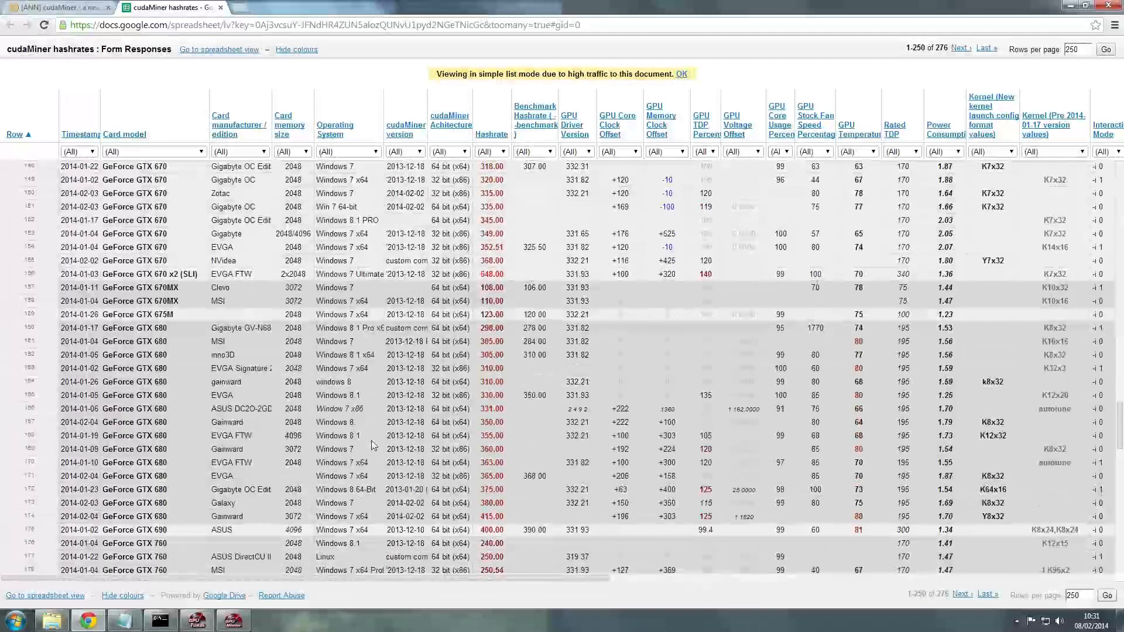
scroll("down", 3)
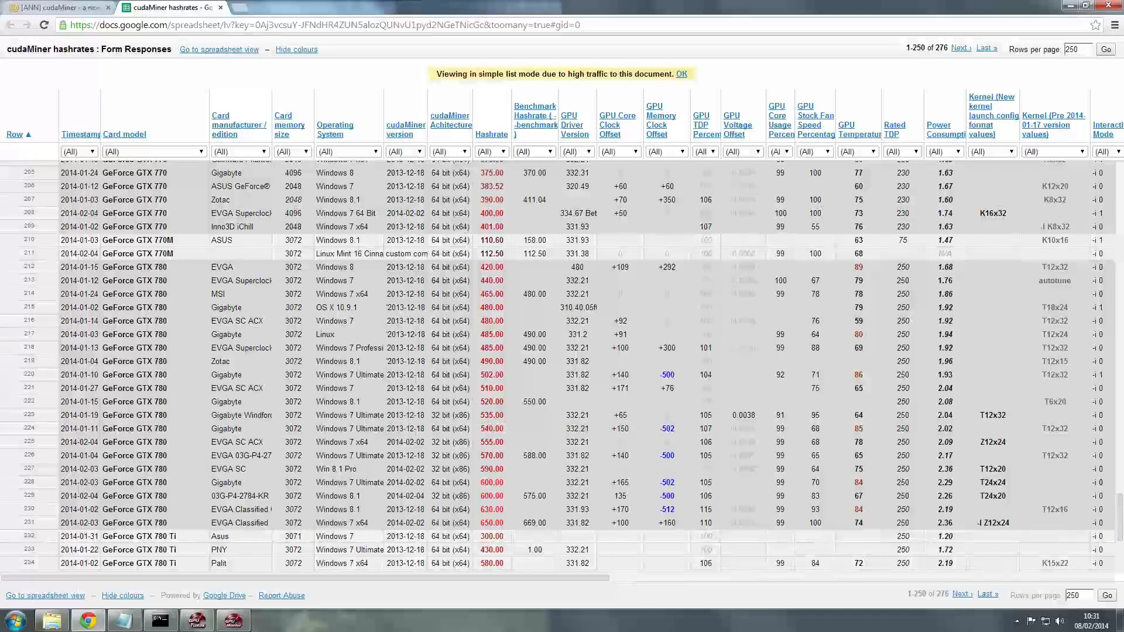
mouse_move(53, 487)
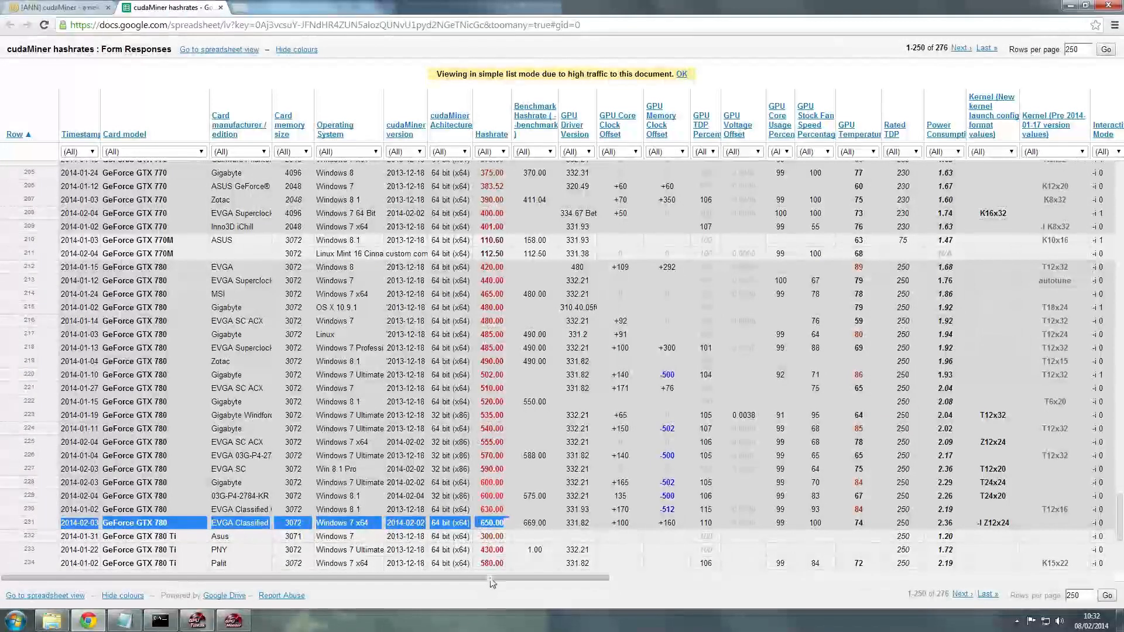
- Scroll the sheet right to the Kernel and Notes columns, then bring the miner window forward
scroll("right", 3)
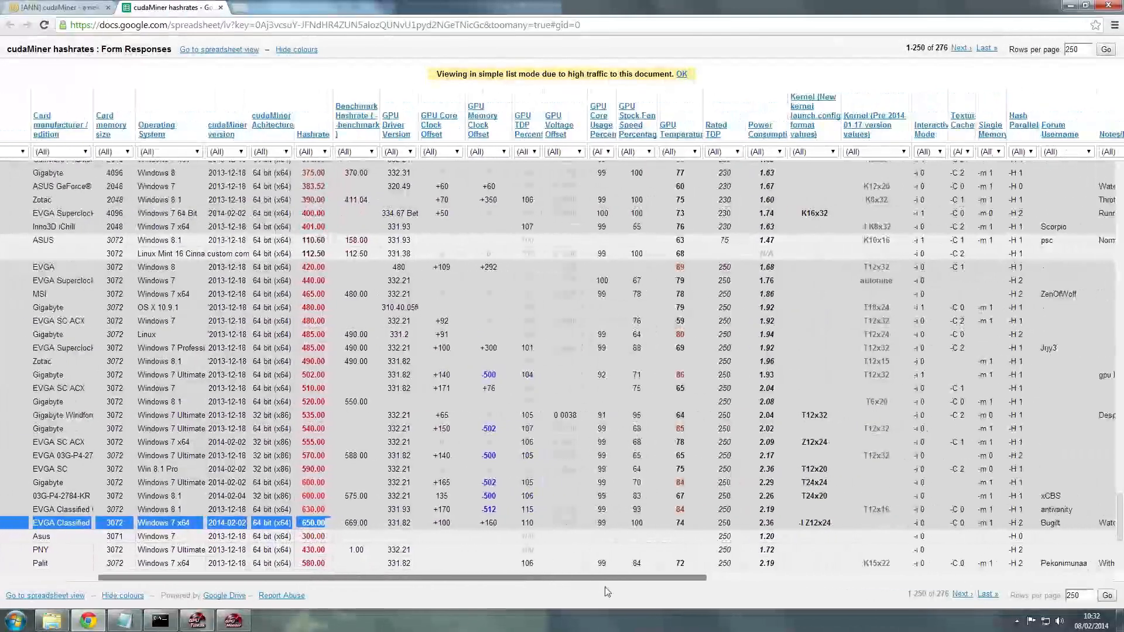
scroll("right", 3)
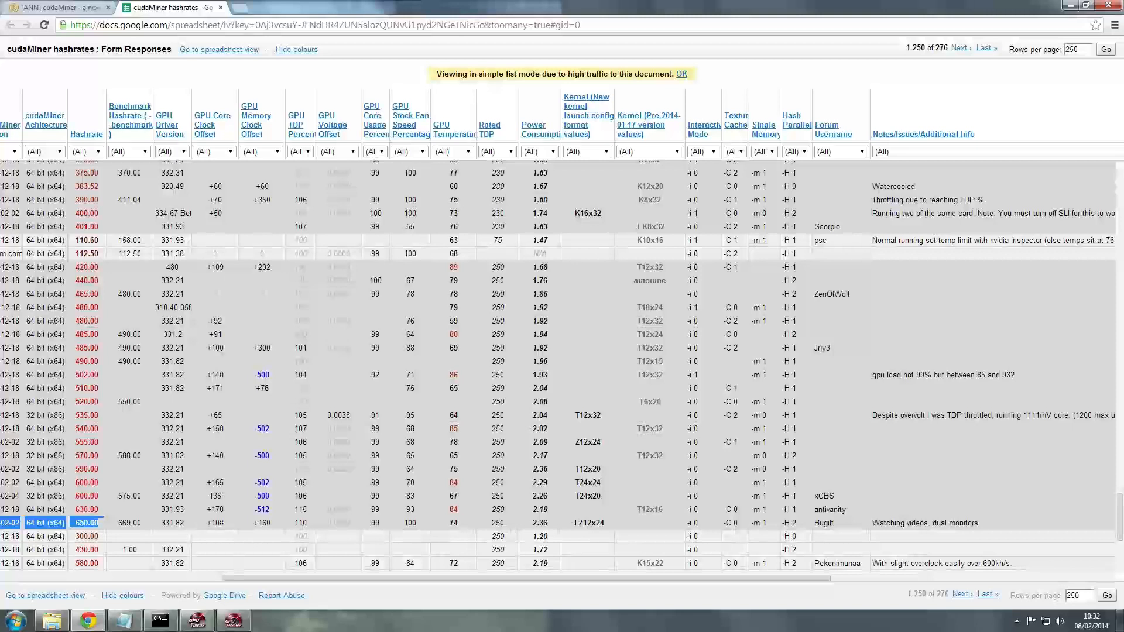
mouse_move(268, 533)
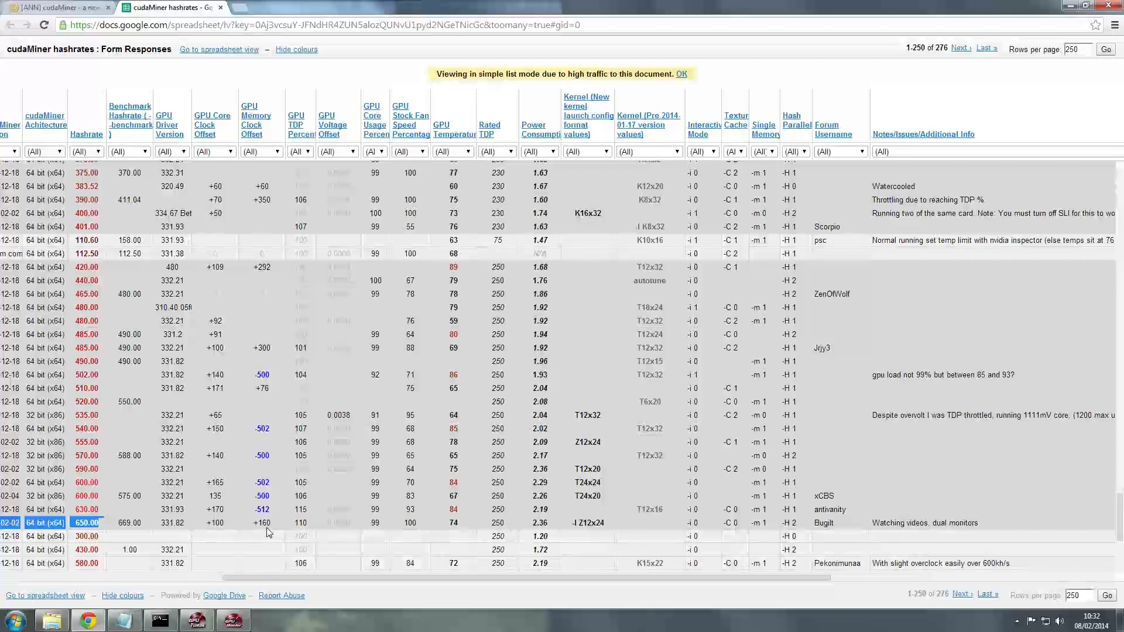
mouse_move(293, 508)
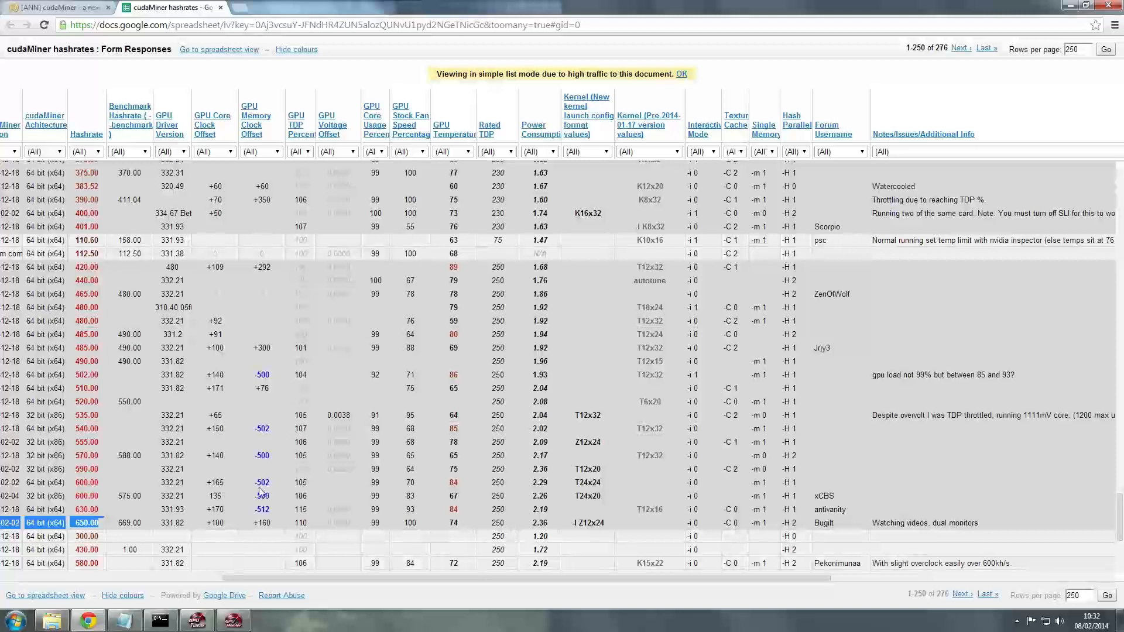
mouse_move(275, 503)
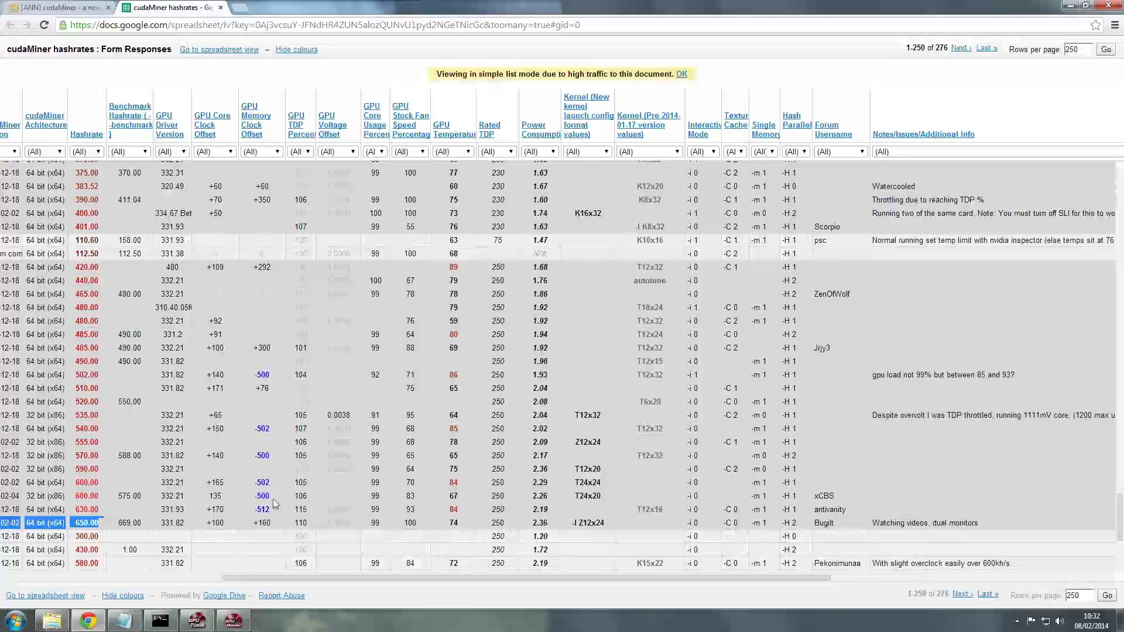
mouse_move(254, 515)
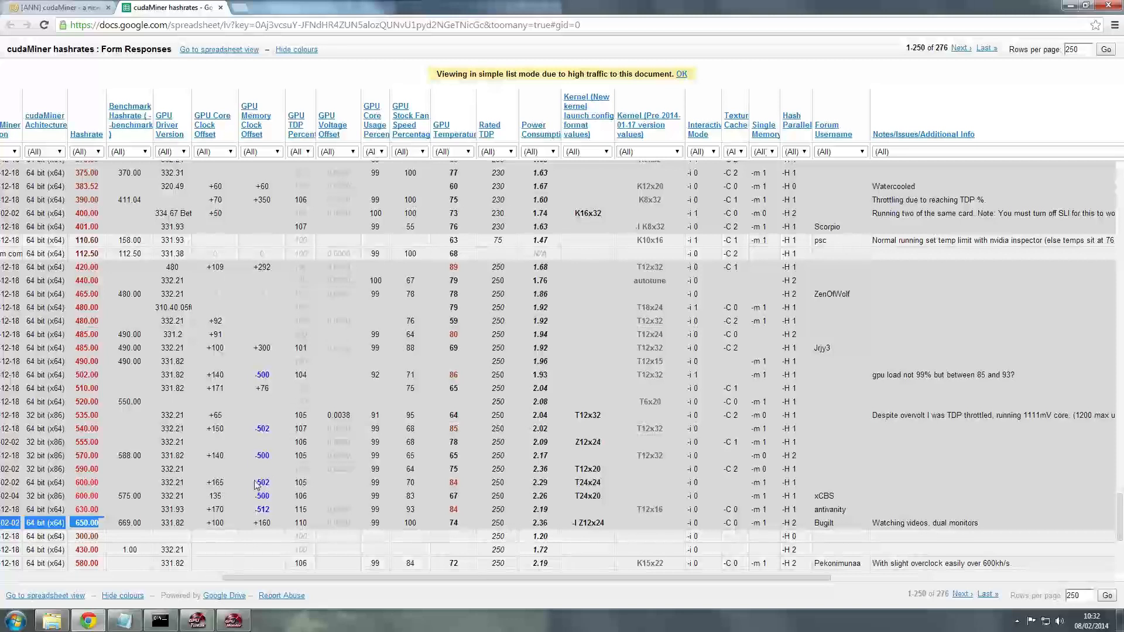
mouse_move(256, 484)
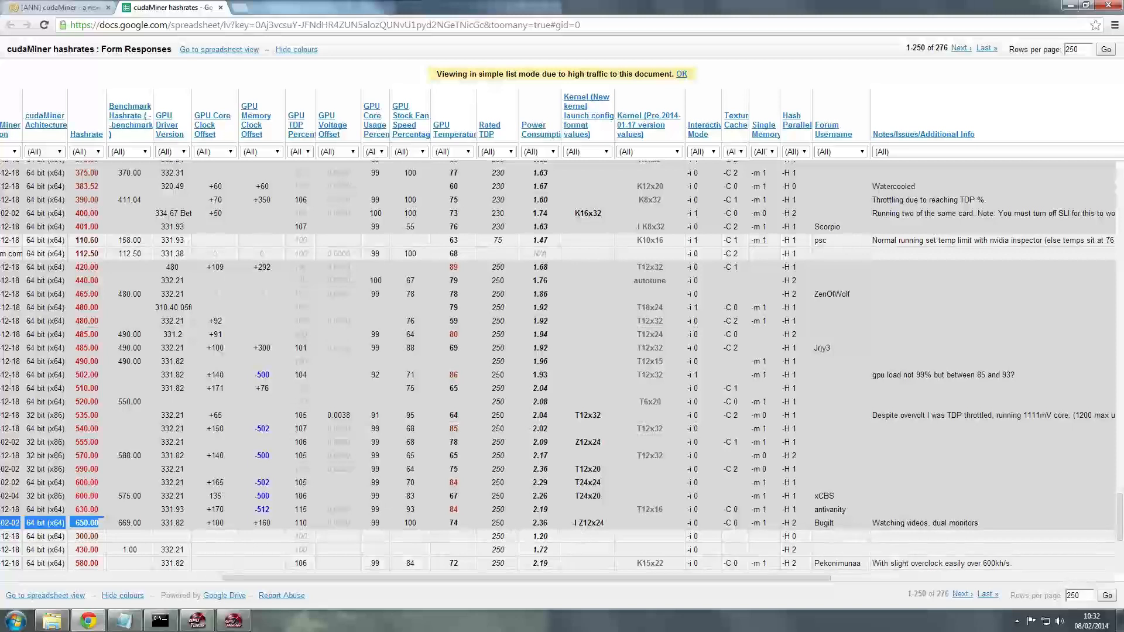
mouse_move(607, 530)
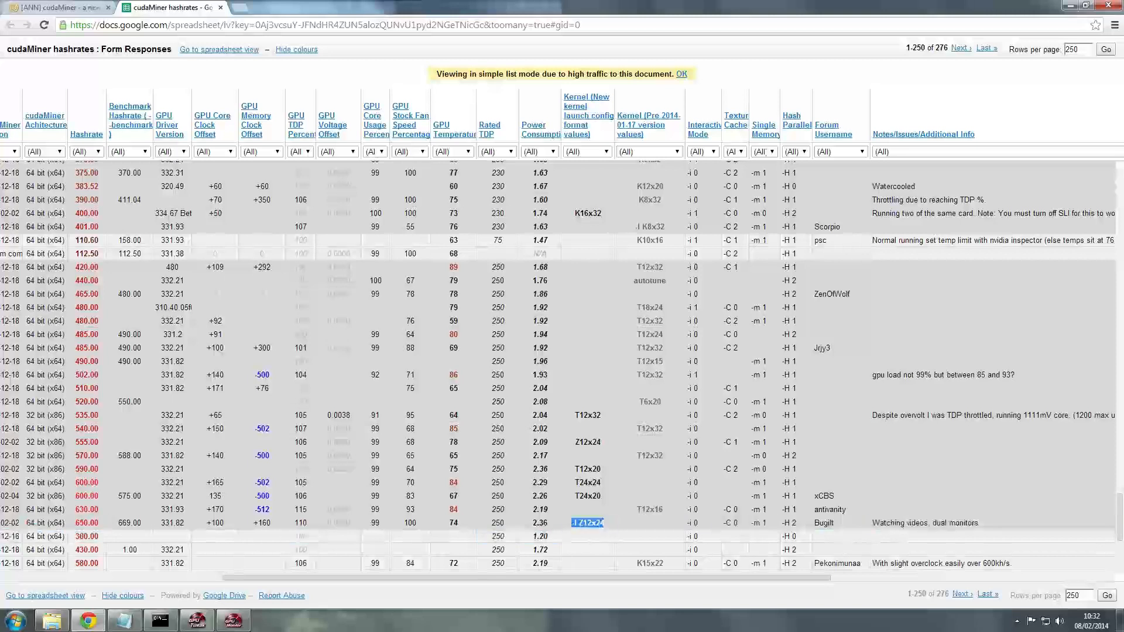
left_click(160, 620)
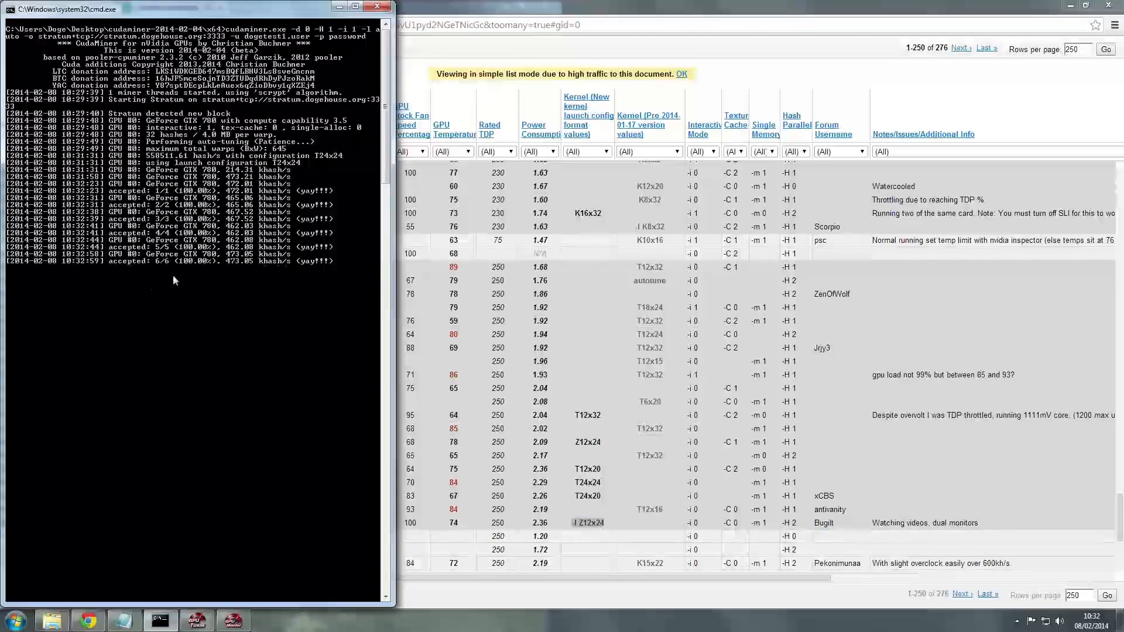
- Open ASUS GPU Tweak and show its live GPU monitoring graphs
left_click(199, 621)
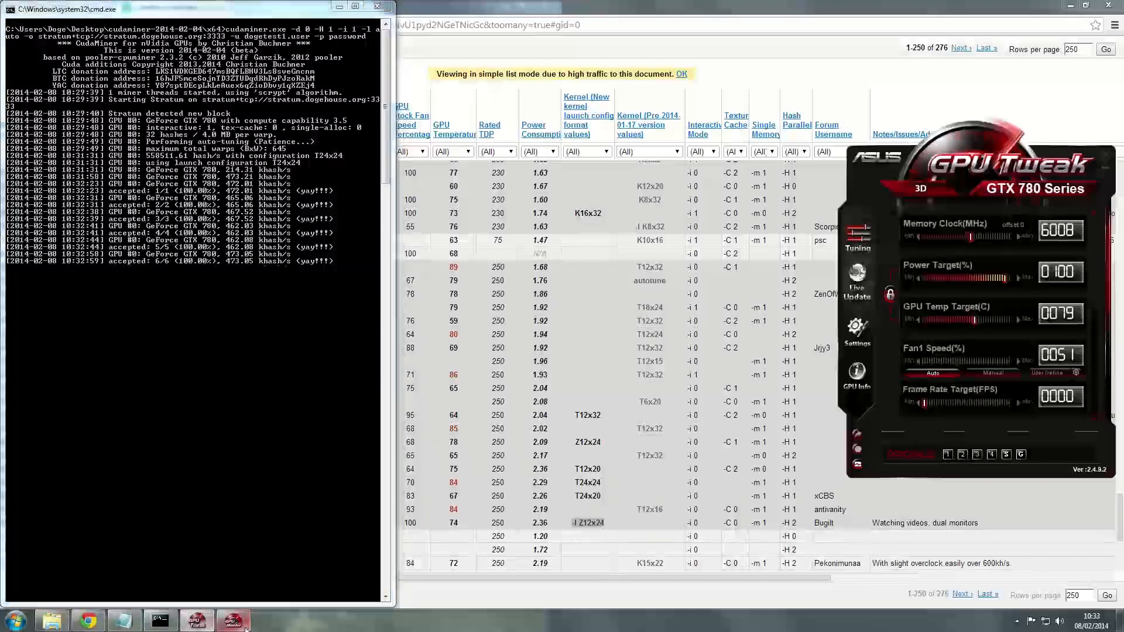
left_click(857, 376)
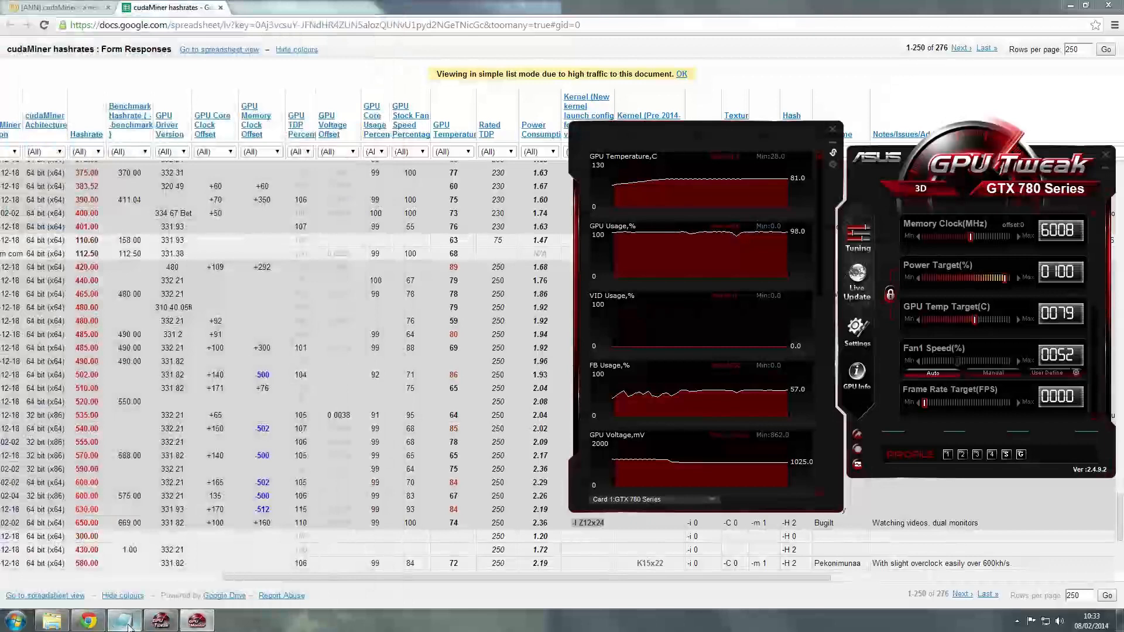
- Bring up the cudaMiner folder window
left_click(117, 620)
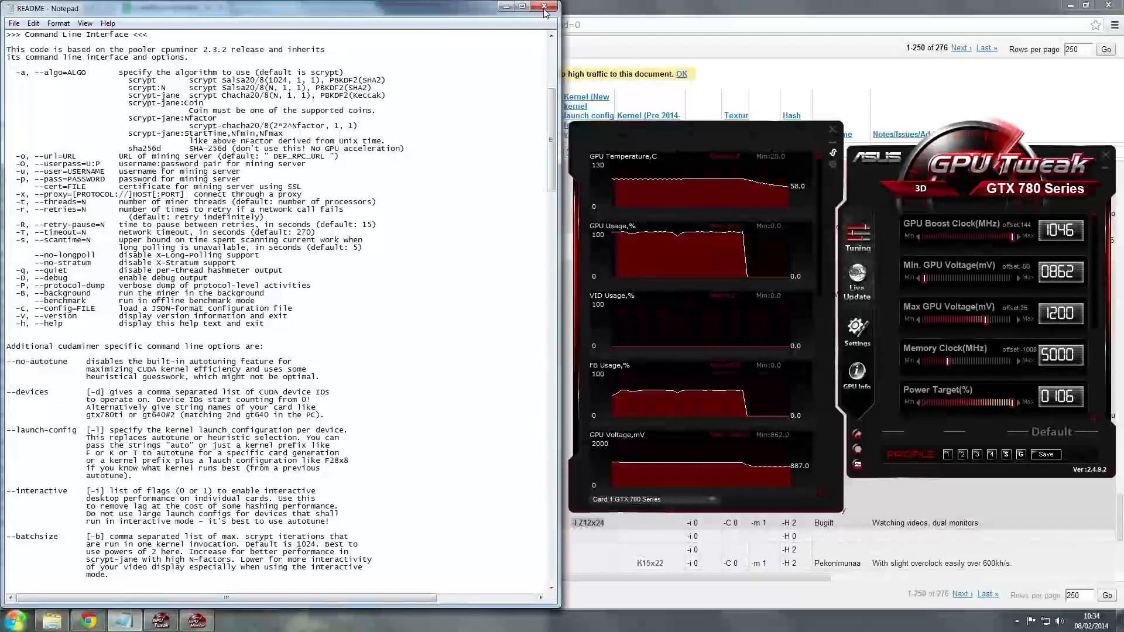
- Replace 'auto' after -l in stresstest.bat with Z12x24, taken from the GTX 780 spreadsheet entry
left_click(543, 7)
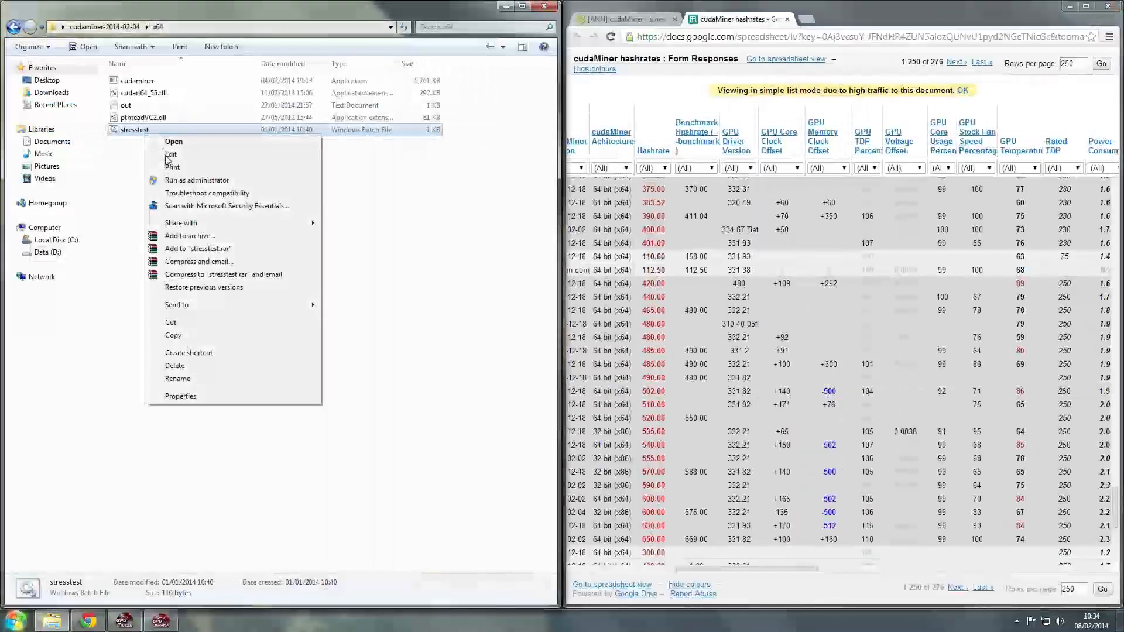
left_click(170, 154)
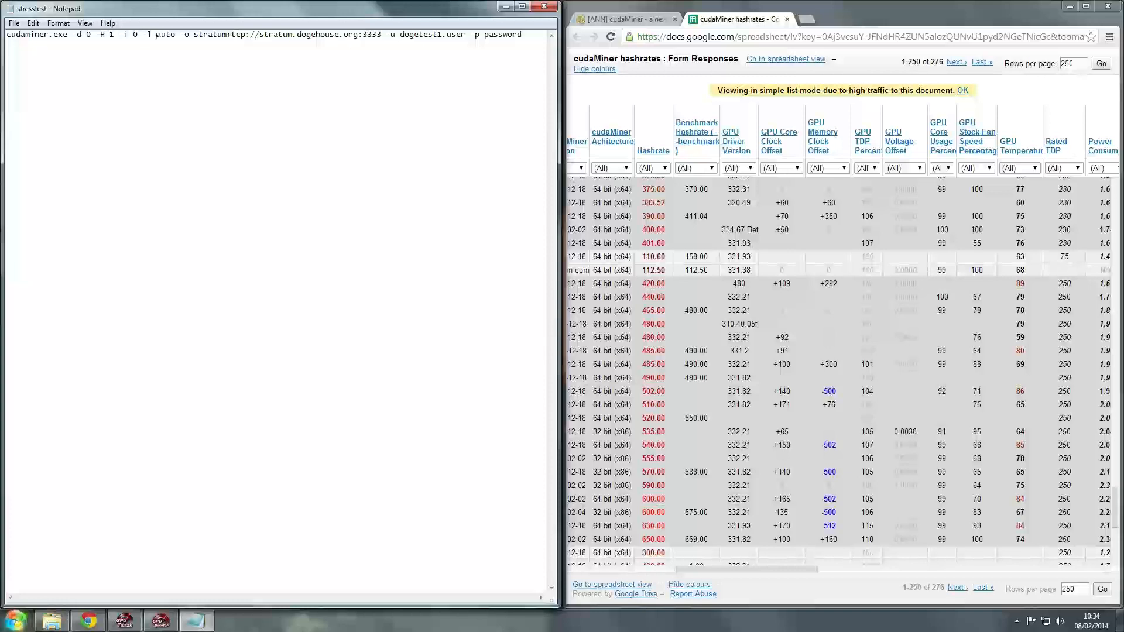
double_click(168, 37)
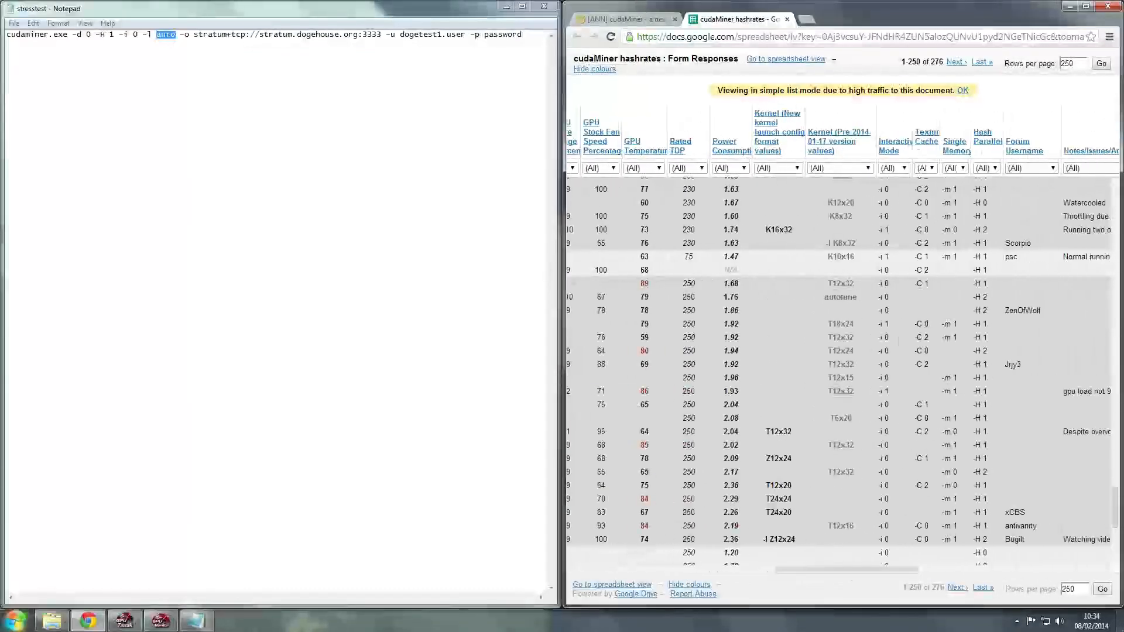
double_click(780, 539)
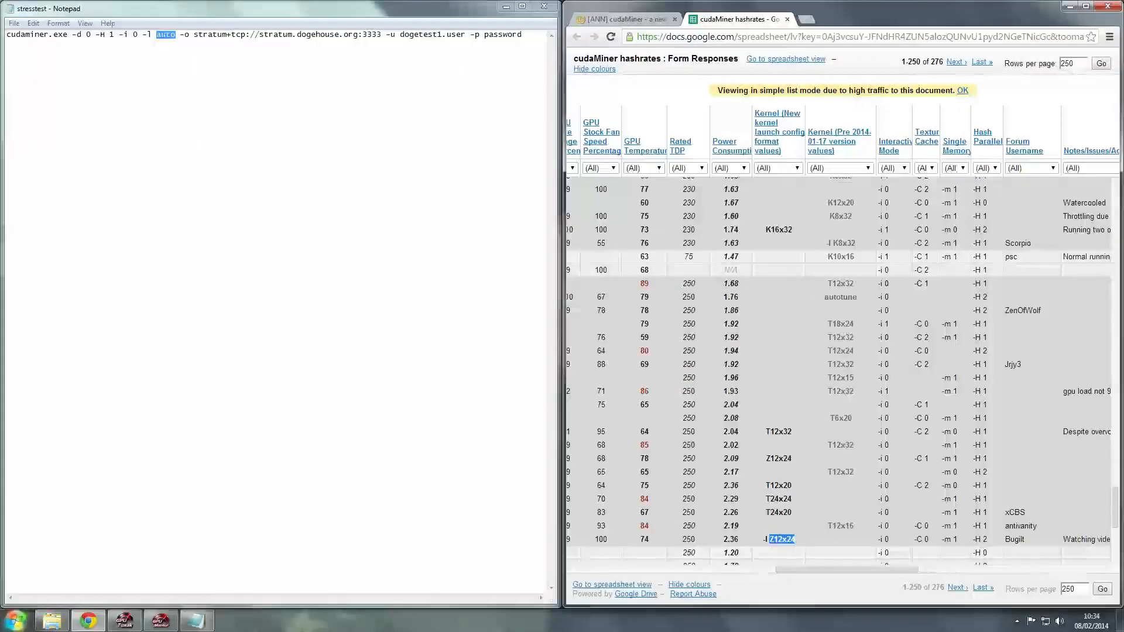
mouse_move(787, 288)
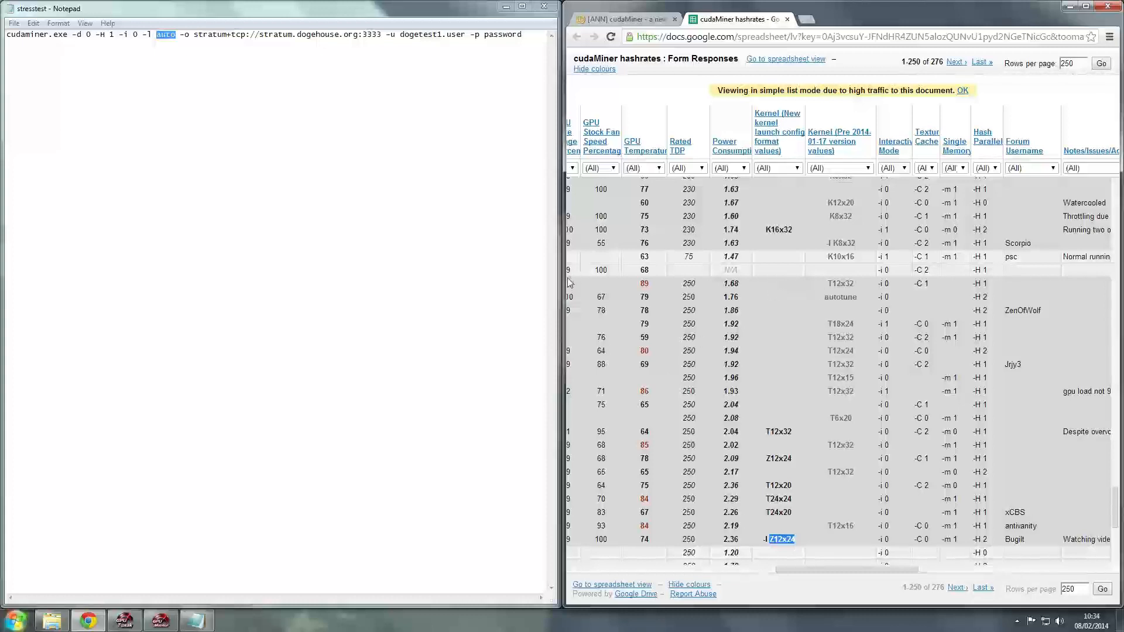
mouse_move(661, 240)
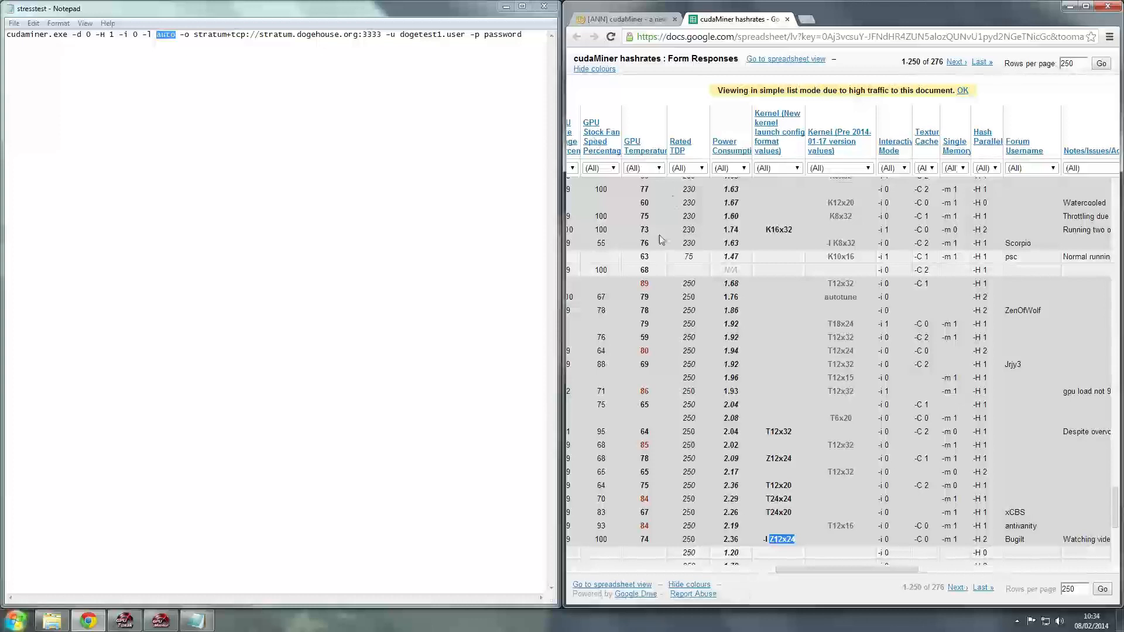
left_click(636, 18)
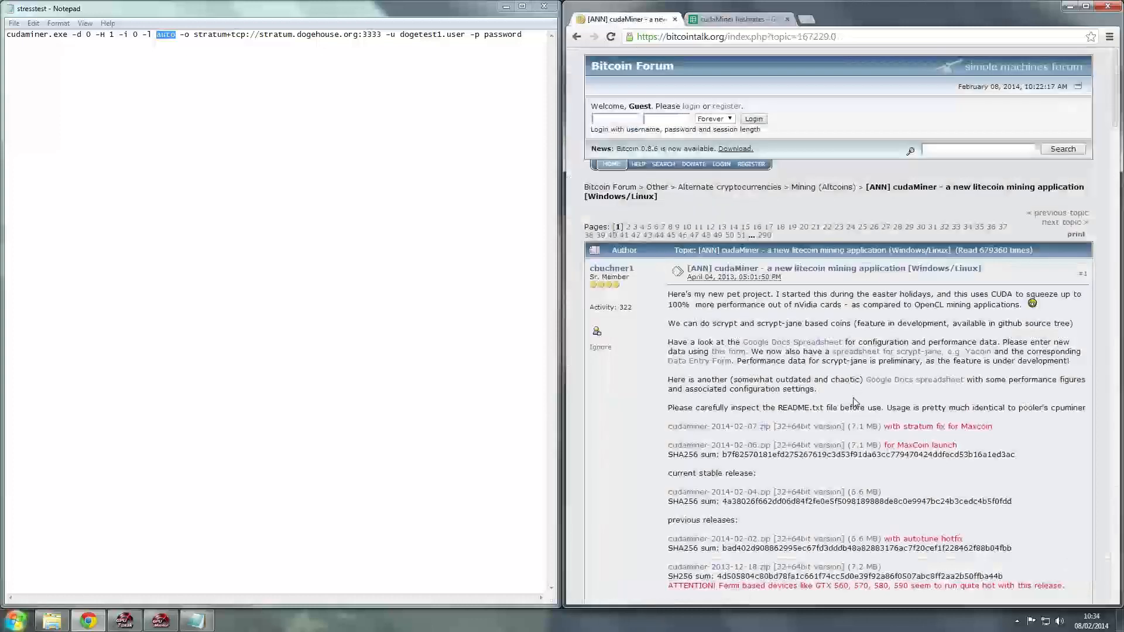
scroll("down", 3)
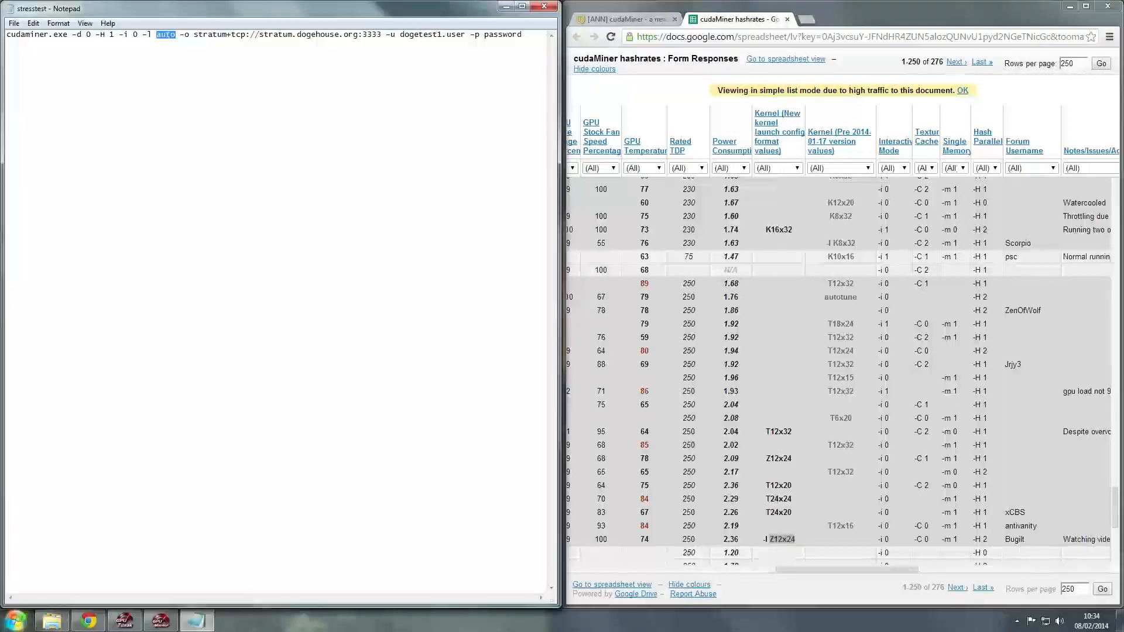
type("Z12x24")
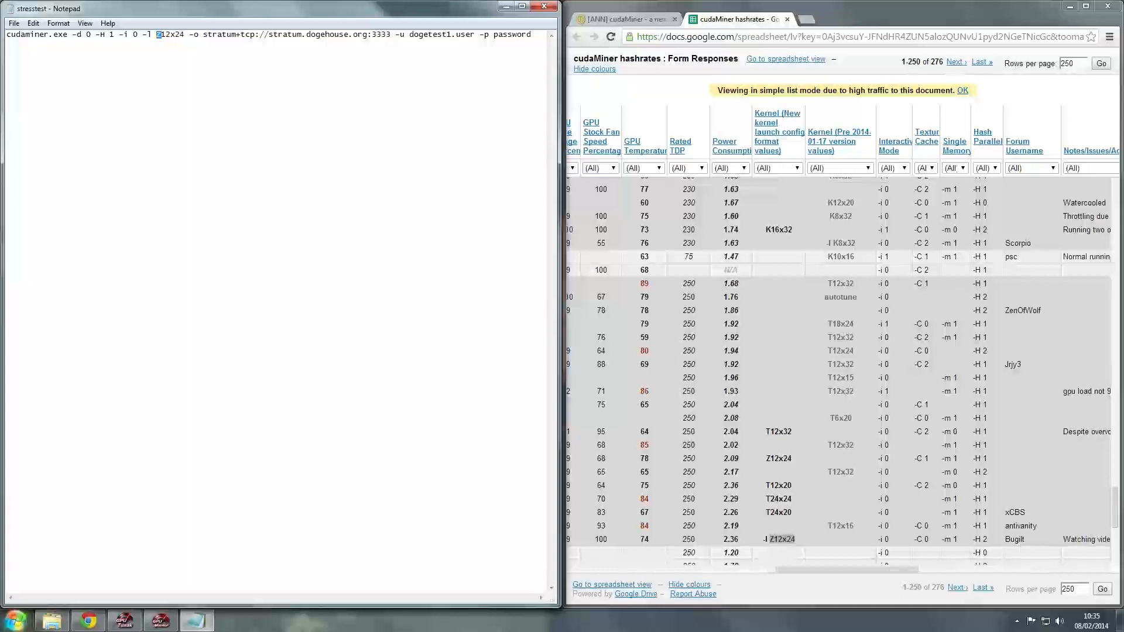
mouse_move(824, 516)
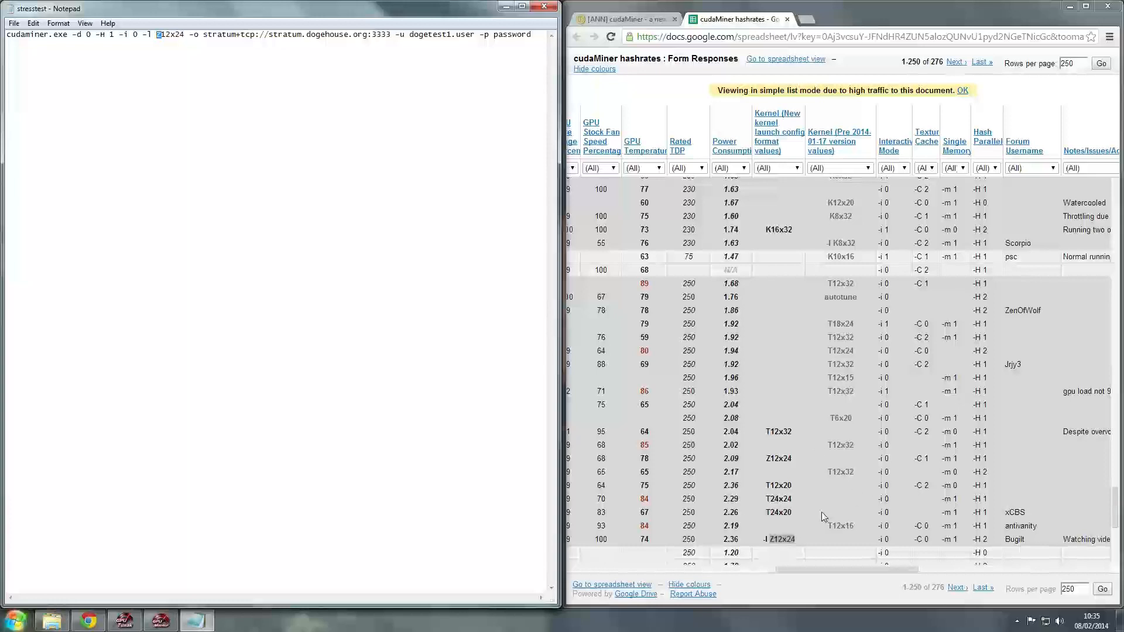
mouse_move(817, 491)
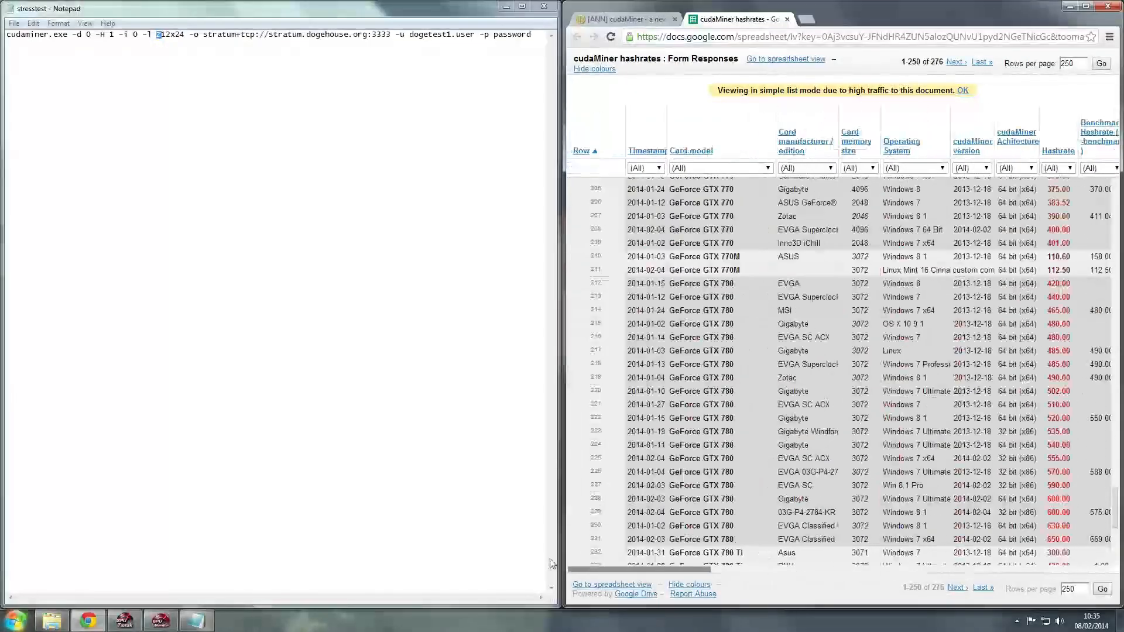
scroll("right", 3)
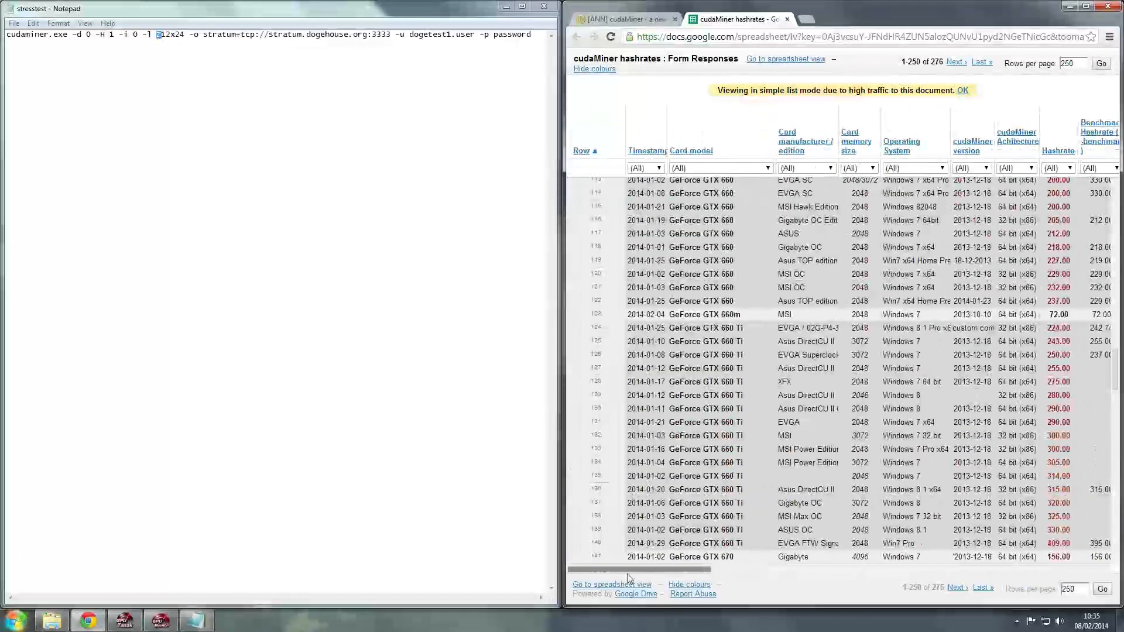
scroll("right", 3)
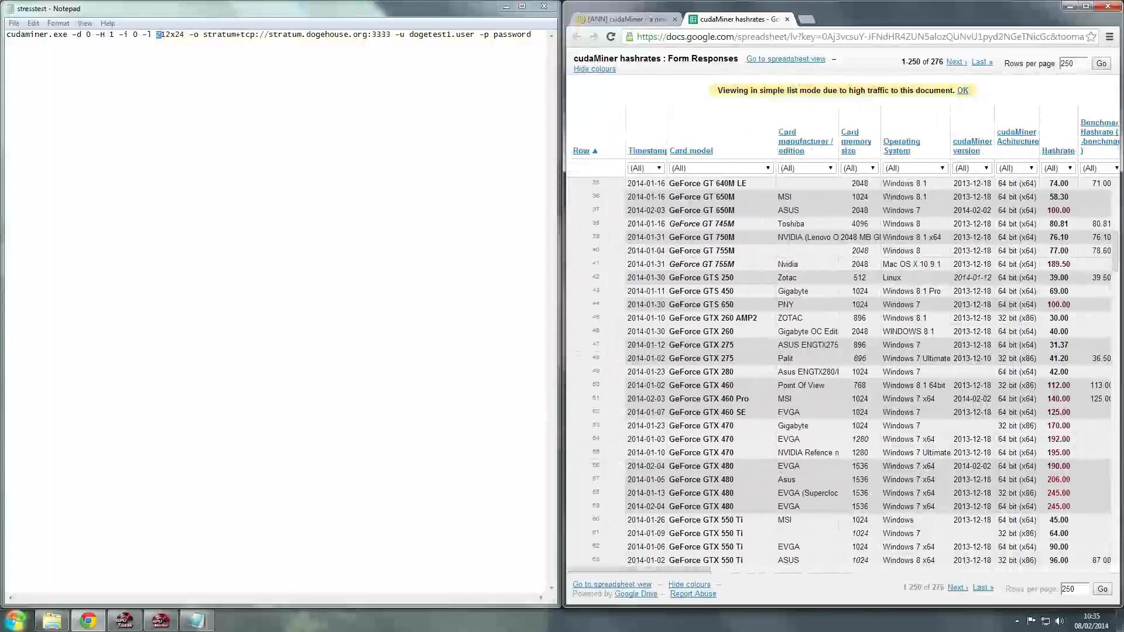
scroll("down", 3)
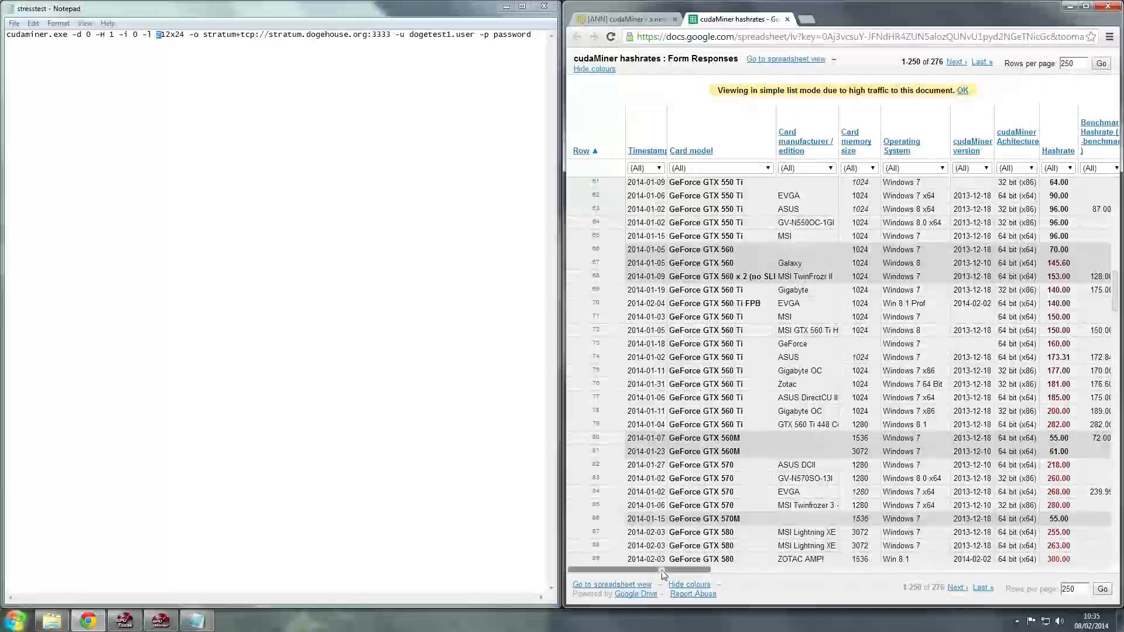
scroll("right", 3)
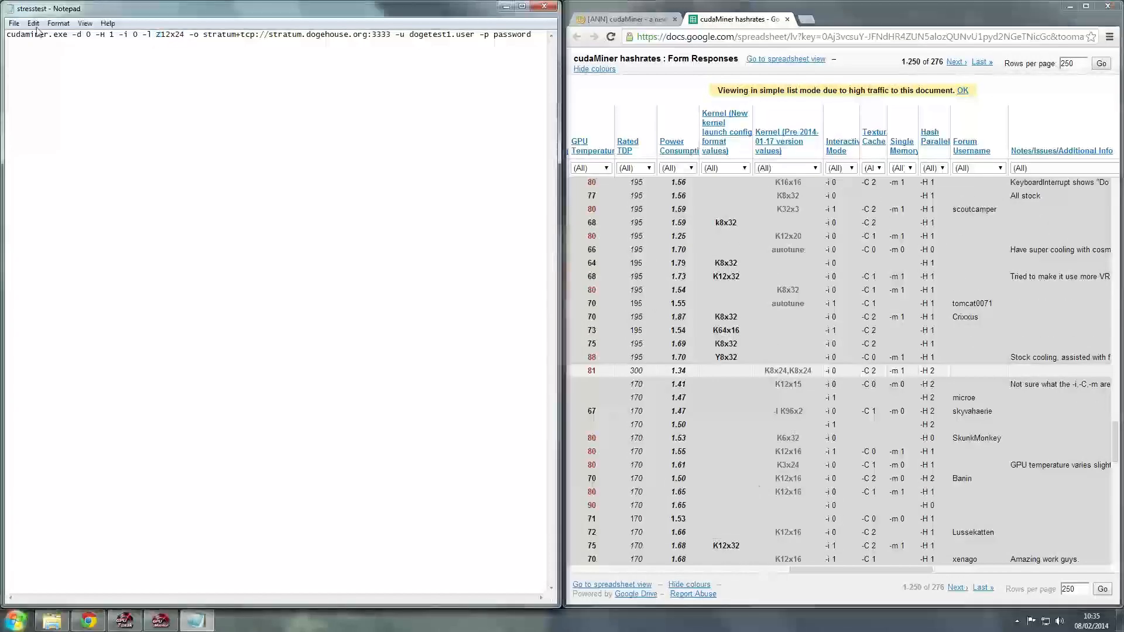
mouse_move(654, 254)
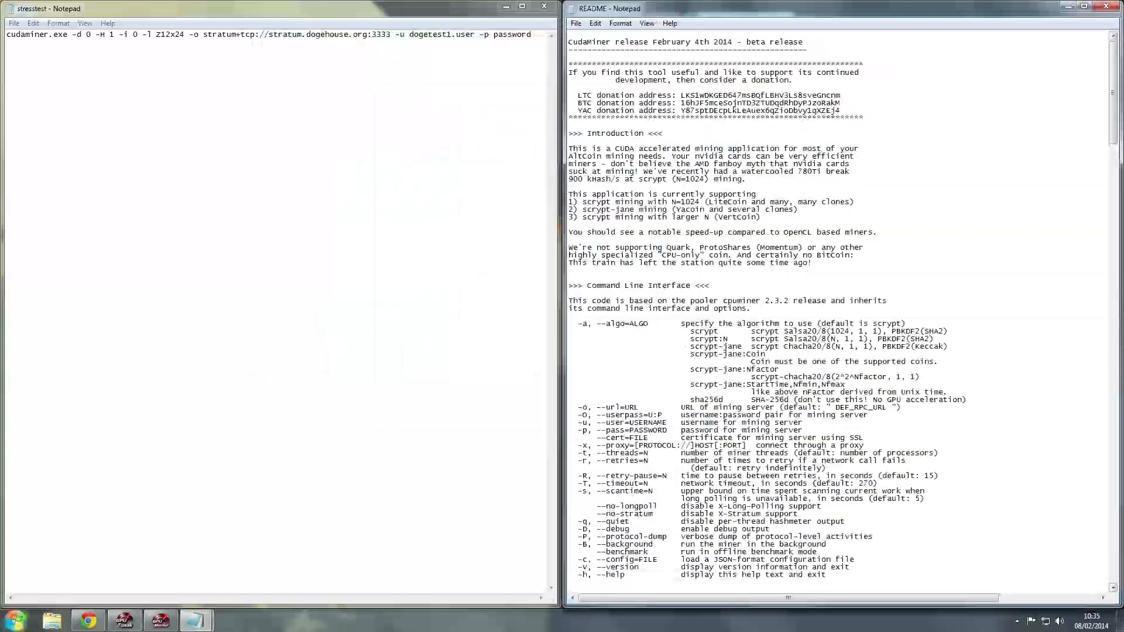
- Check the README's --texture-cache entry, add the value 2 to the stresstest command, and close Notepad
scroll("down", 3)
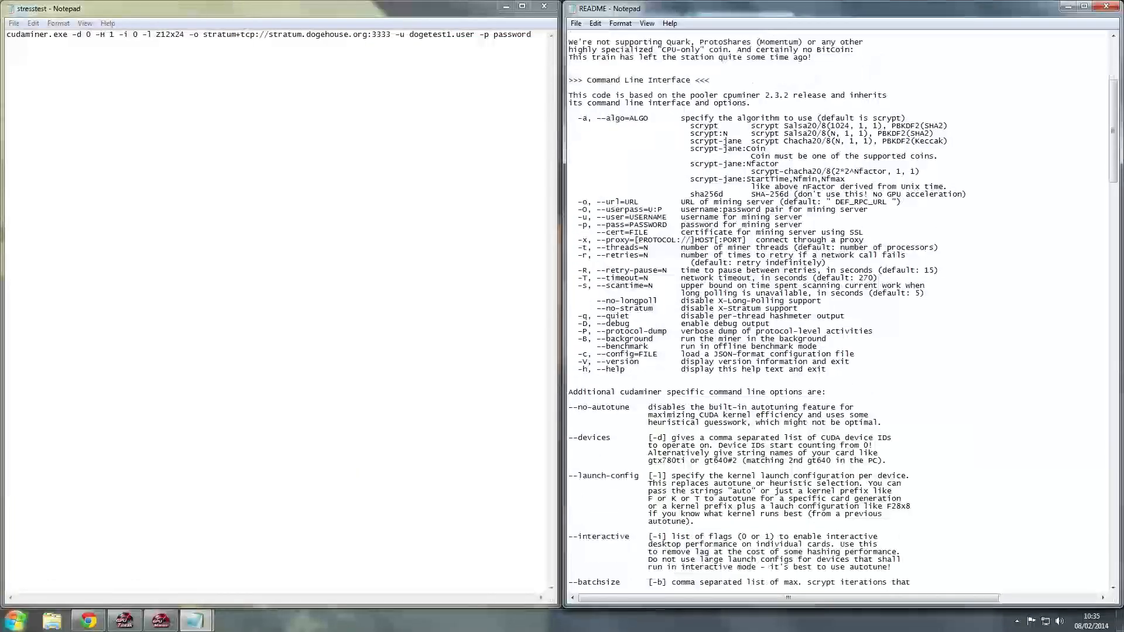
scroll("down", 3)
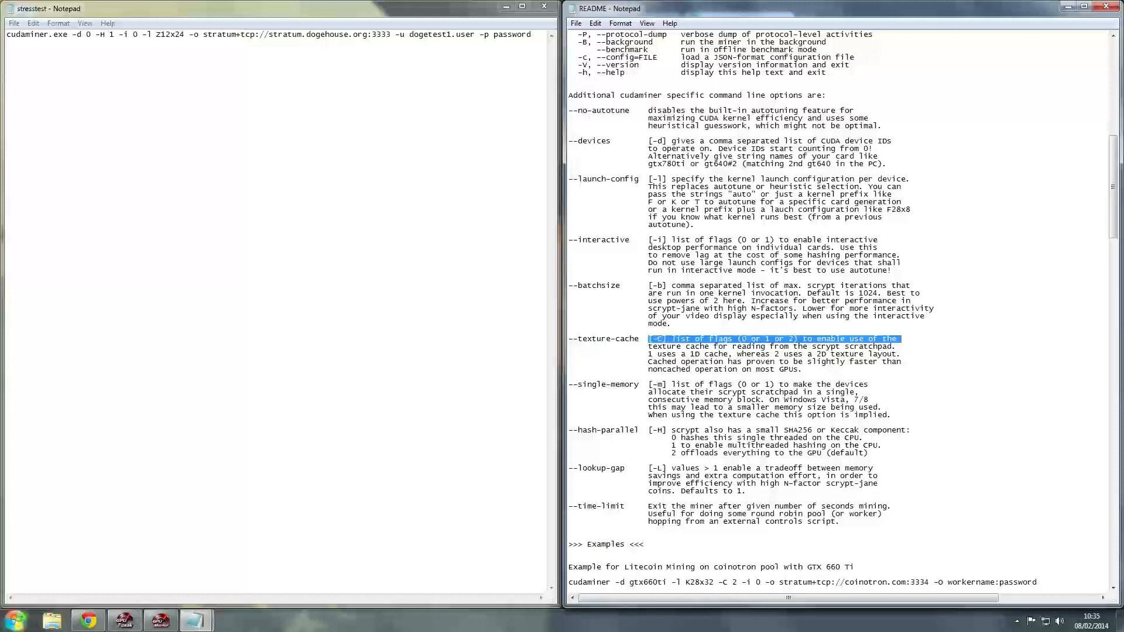
left_click_drag(900, 338, 894, 346)
type(" 1 -c")
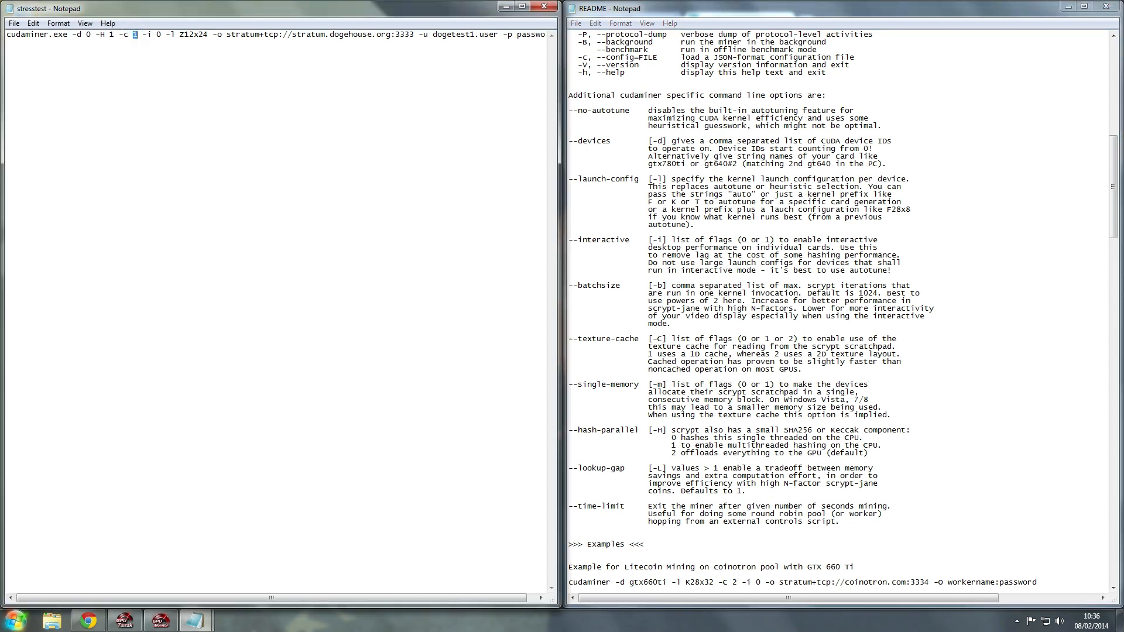
type("2")
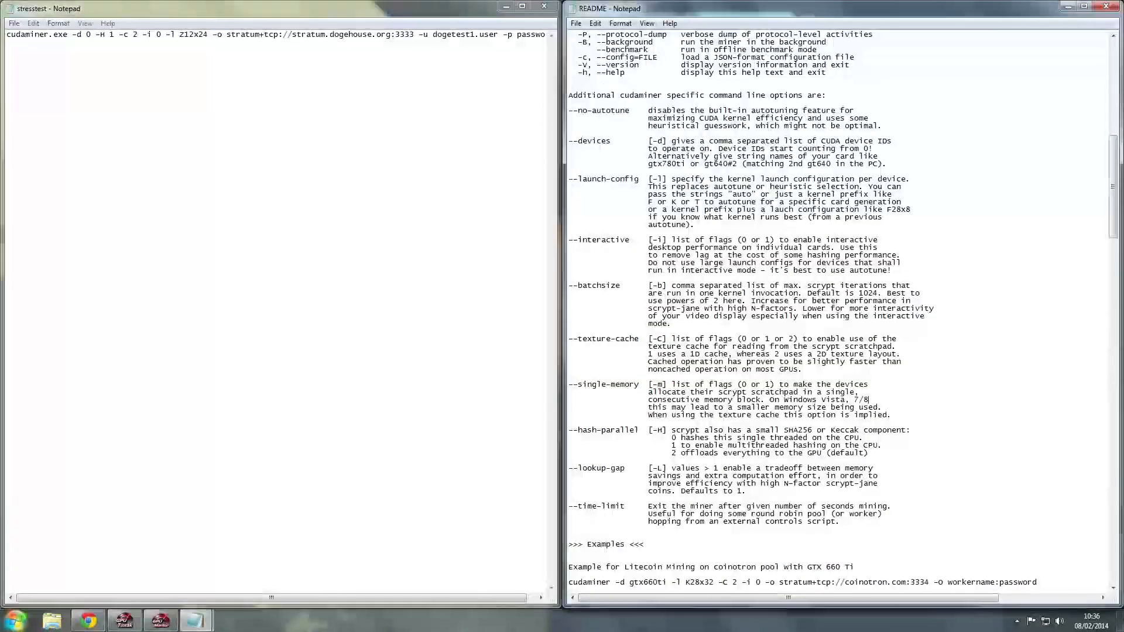
scroll("down", 3)
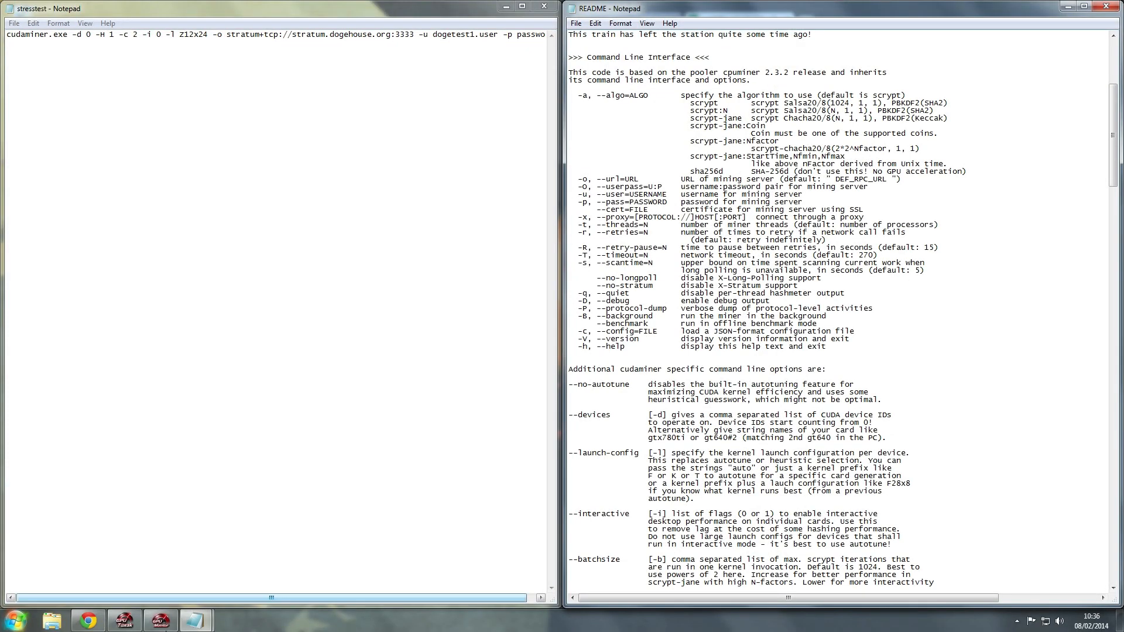
left_click(159, 620)
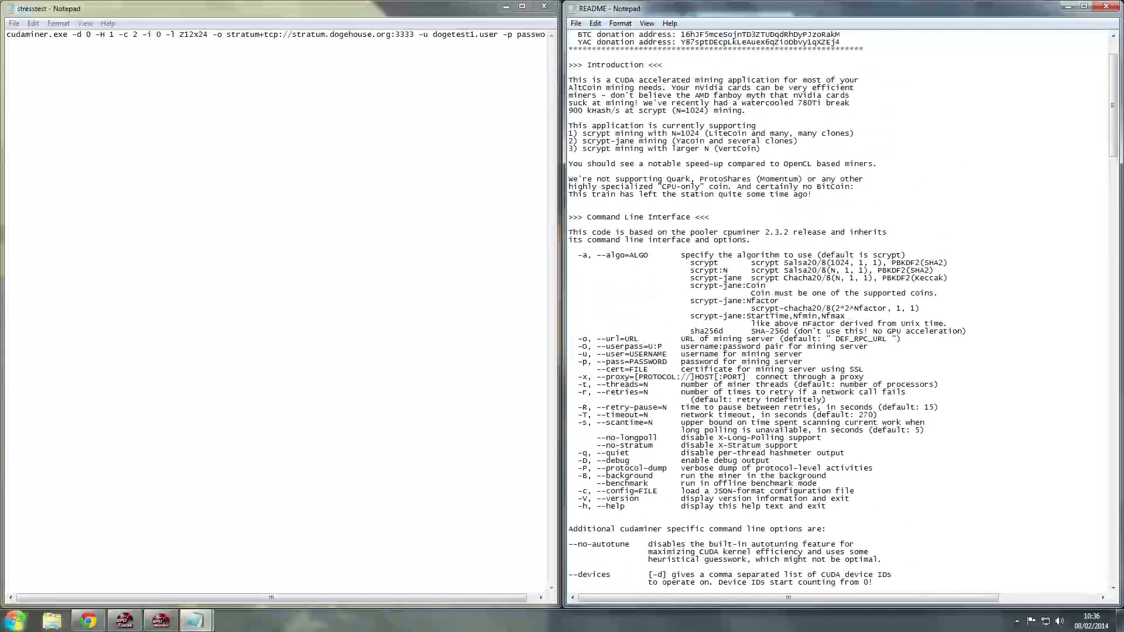
scroll("down", 3)
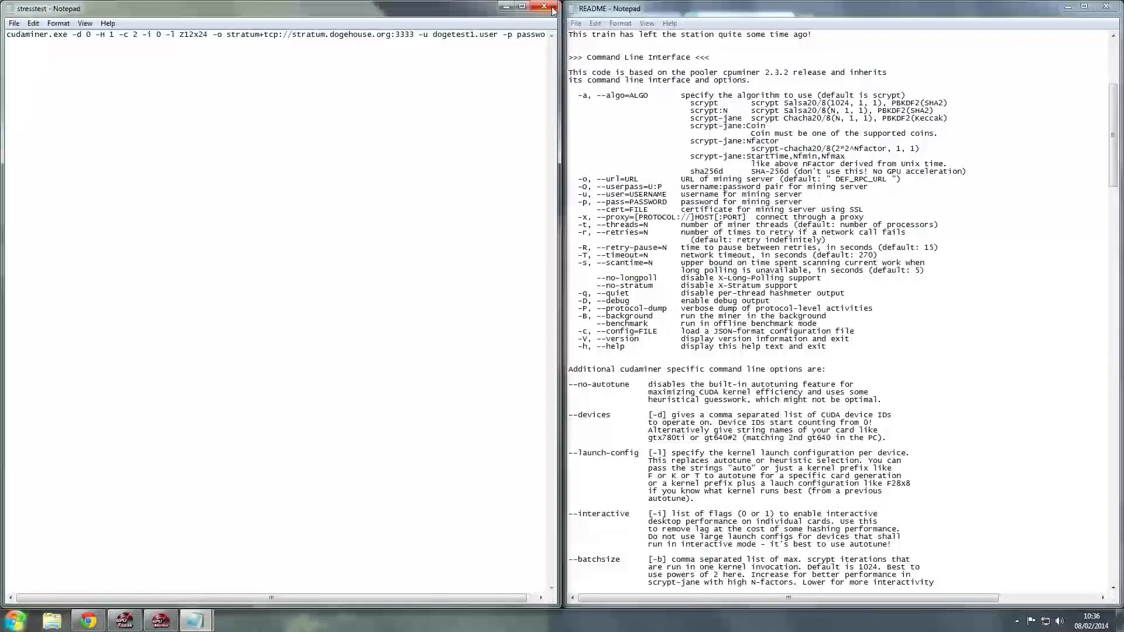
left_click(545, 8)
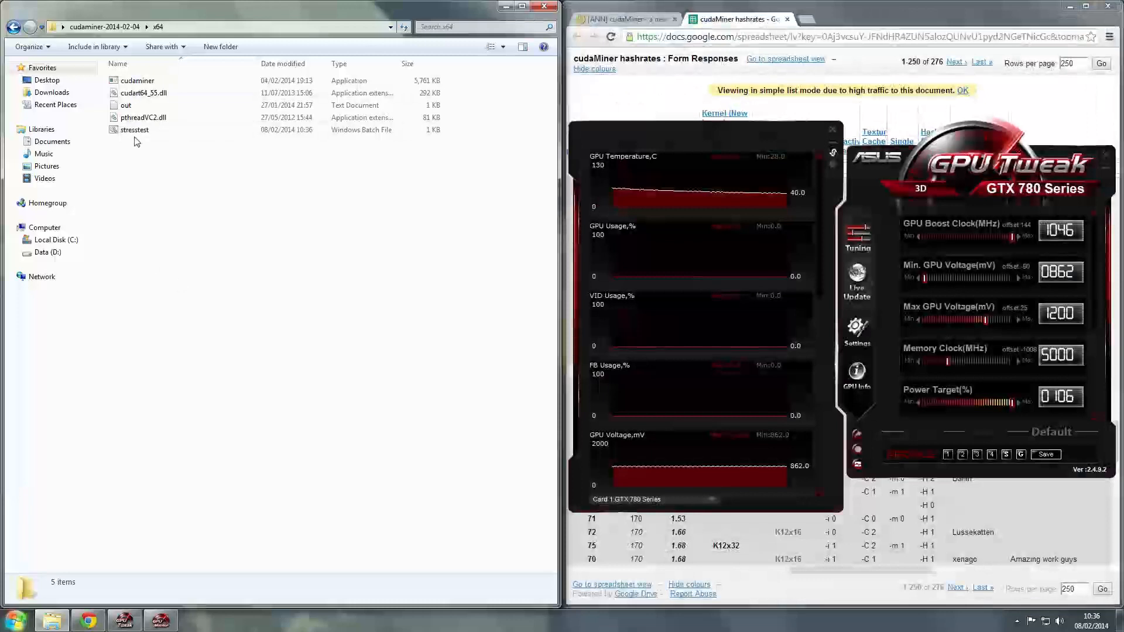
left_click(134, 129)
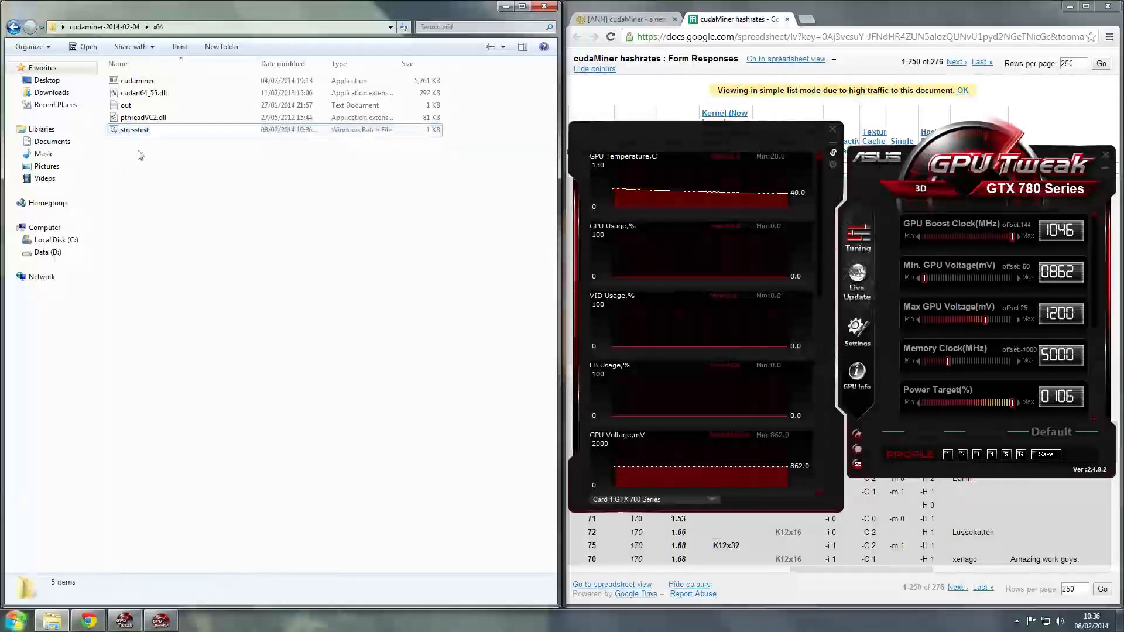
left_click(133, 129)
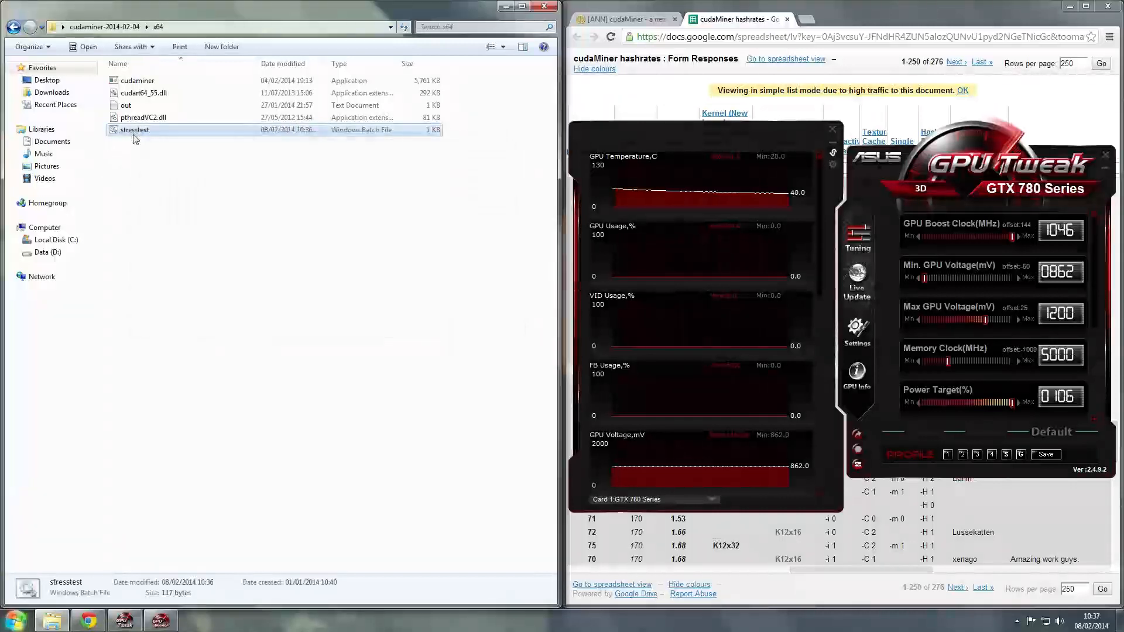
double_click(133, 129)
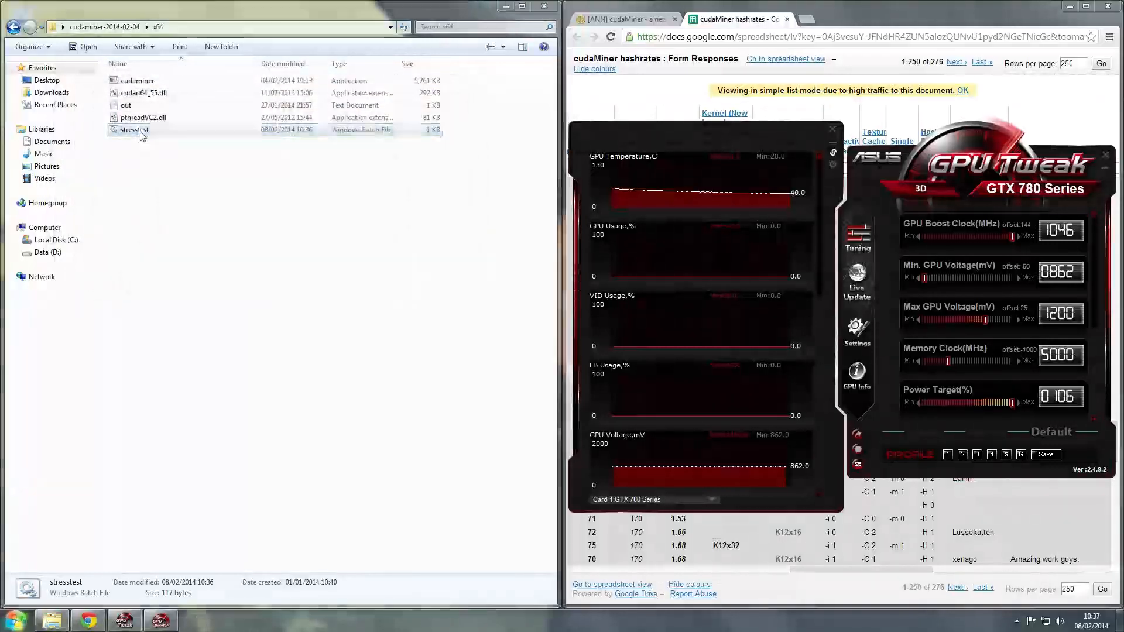
right_click(133, 130)
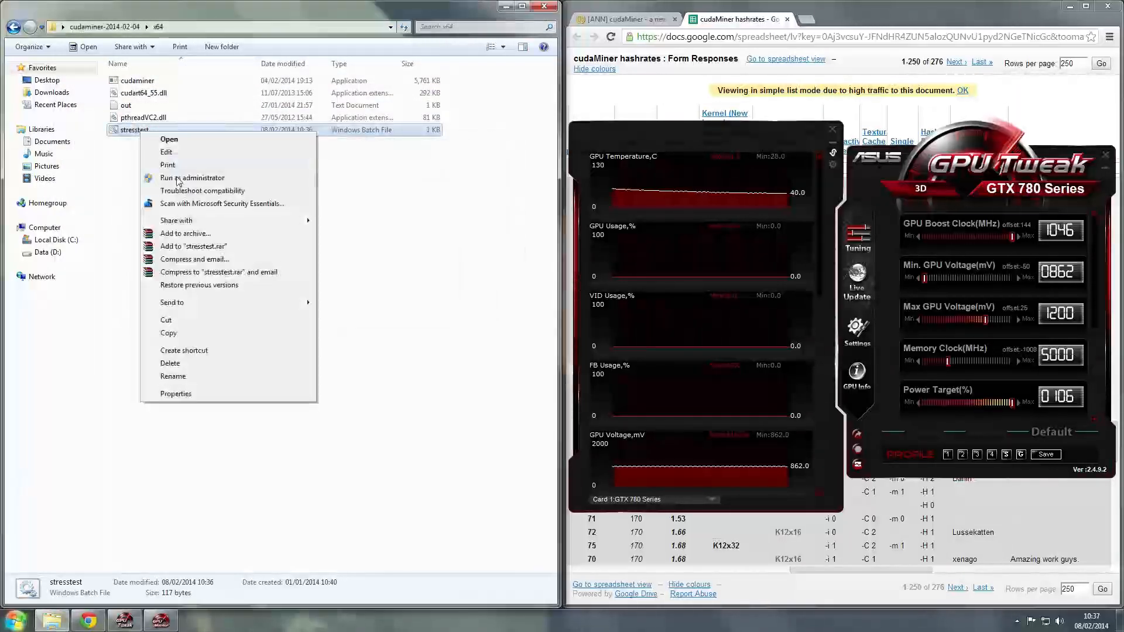
left_click(166, 152)
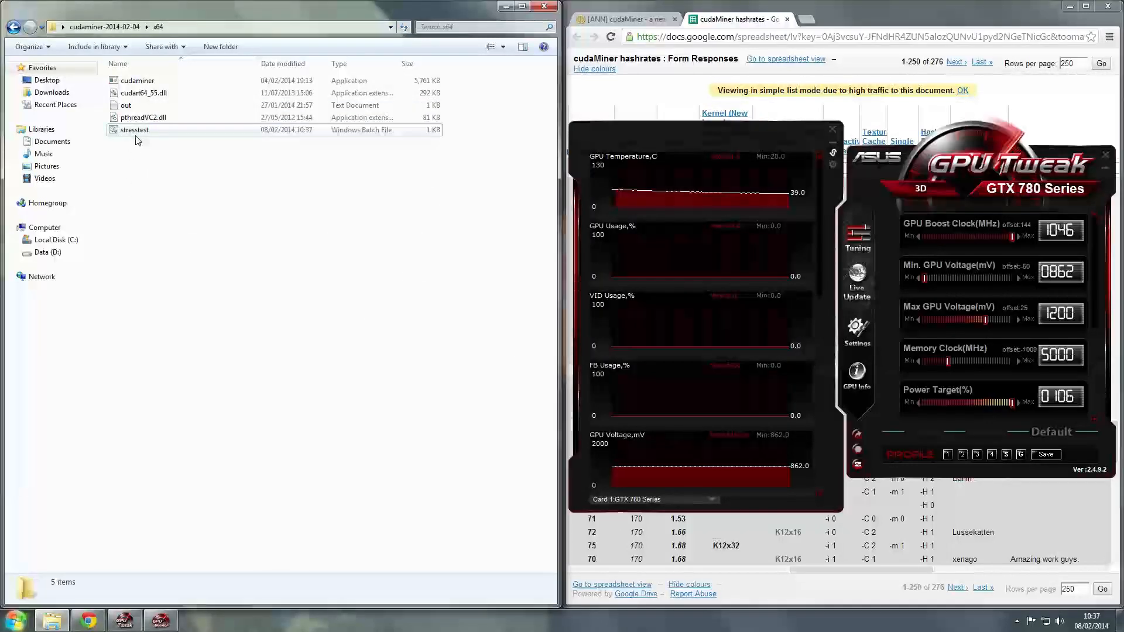
left_click(134, 130)
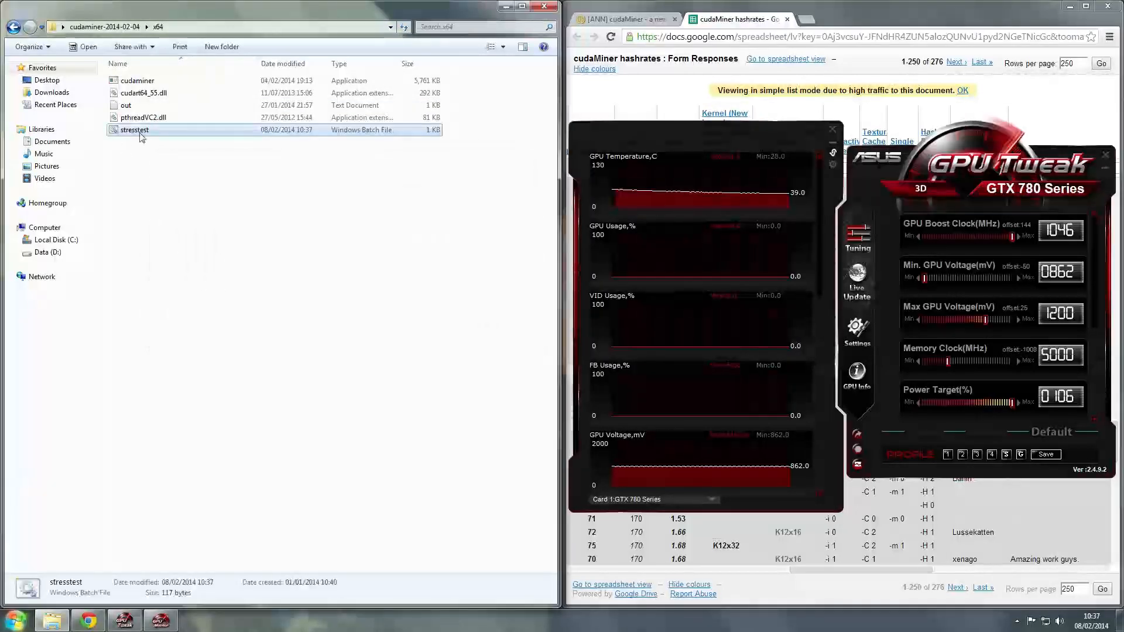
double_click(132, 130)
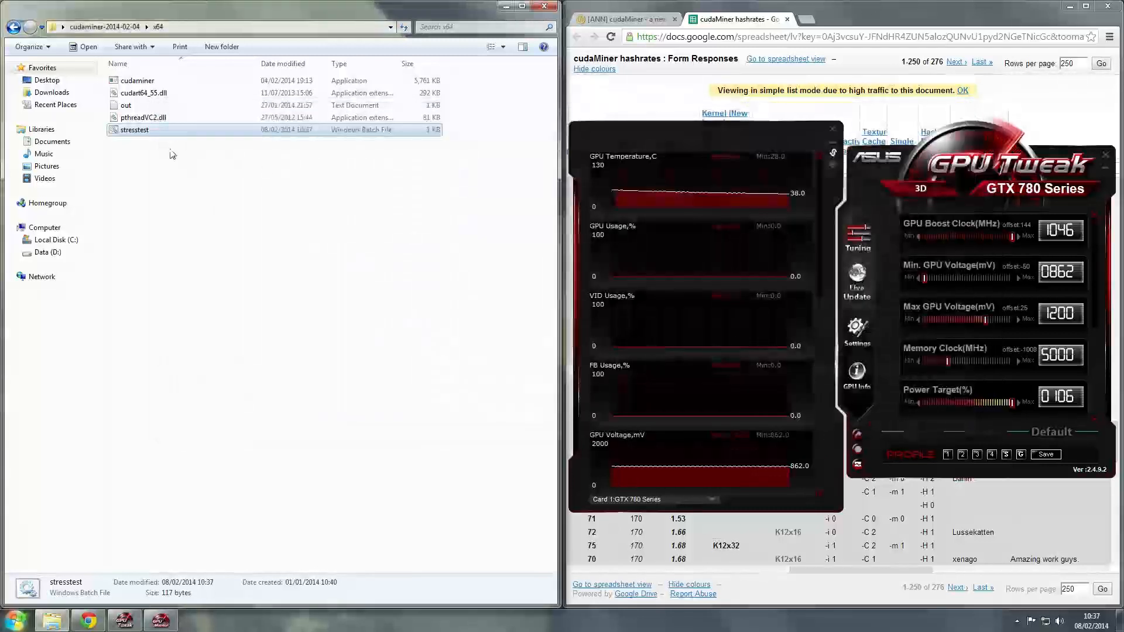
- Edit stresstest.bat and delete the '-c 2' texture cache option
right_click(133, 130)
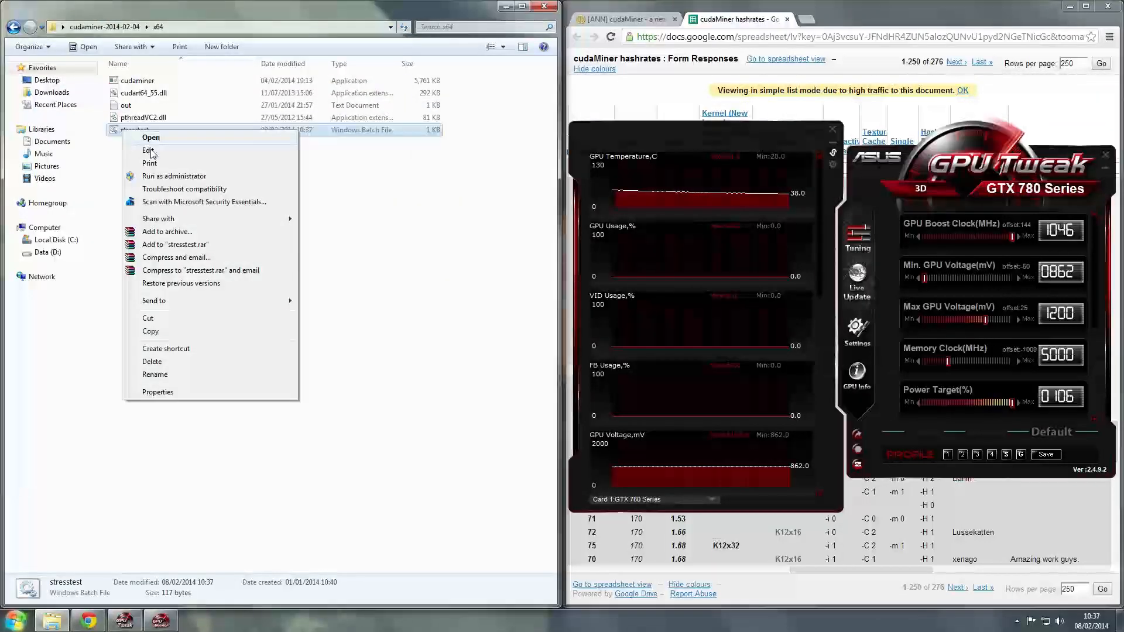
left_click(148, 151)
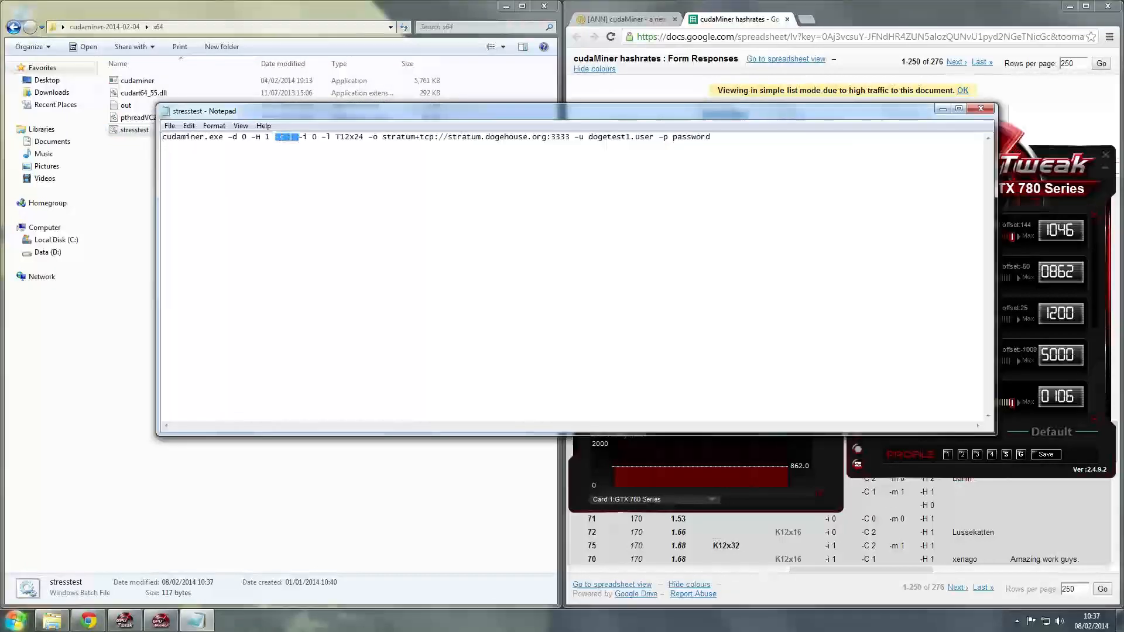
key("Delete")
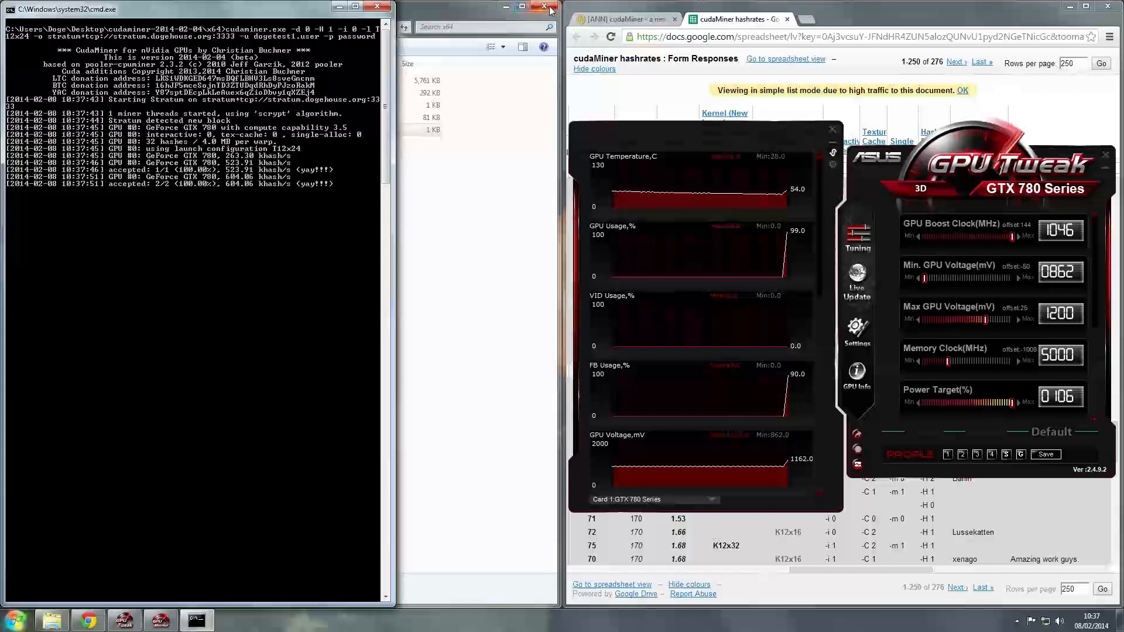
- Close the Explorer window while cudaMiner keeps mining near 600 khash/s
left_click(543, 8)
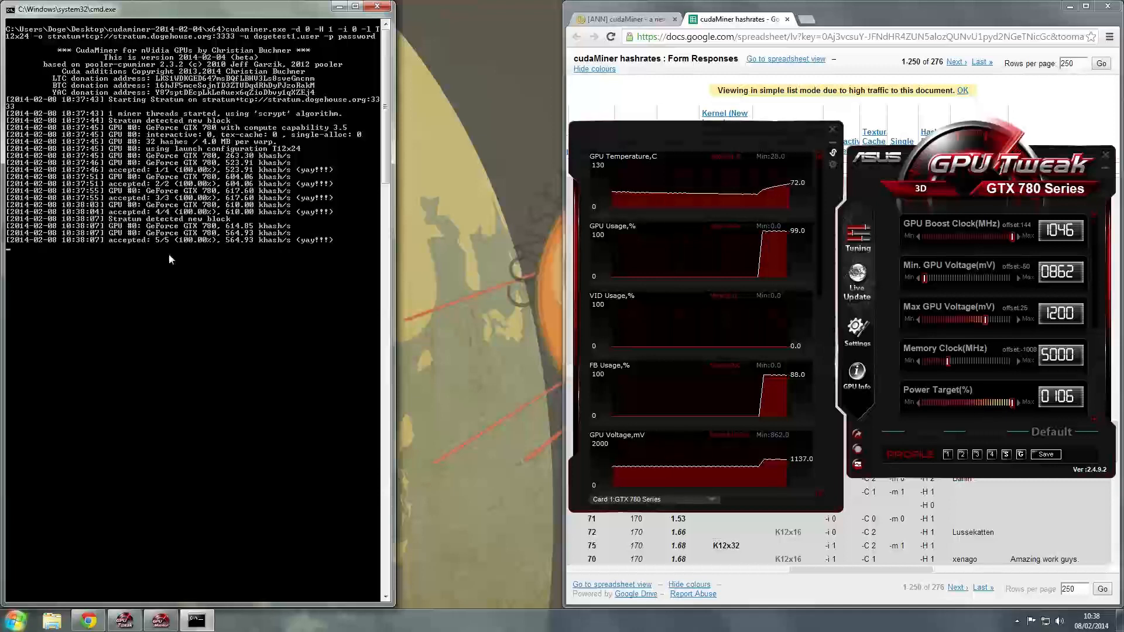
mouse_move(297, 419)
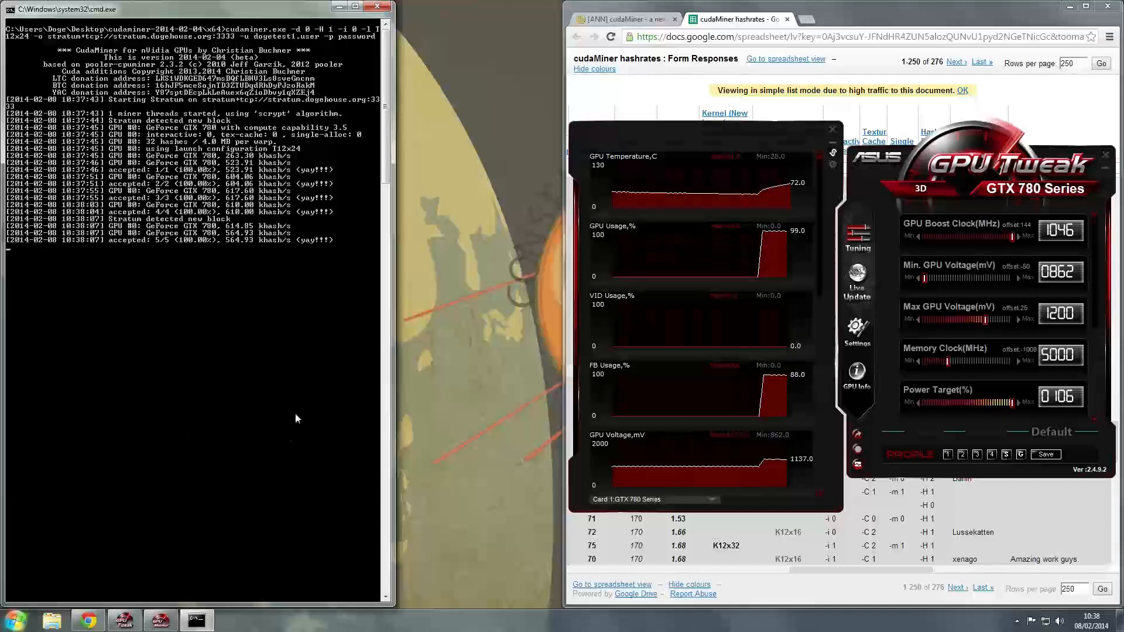